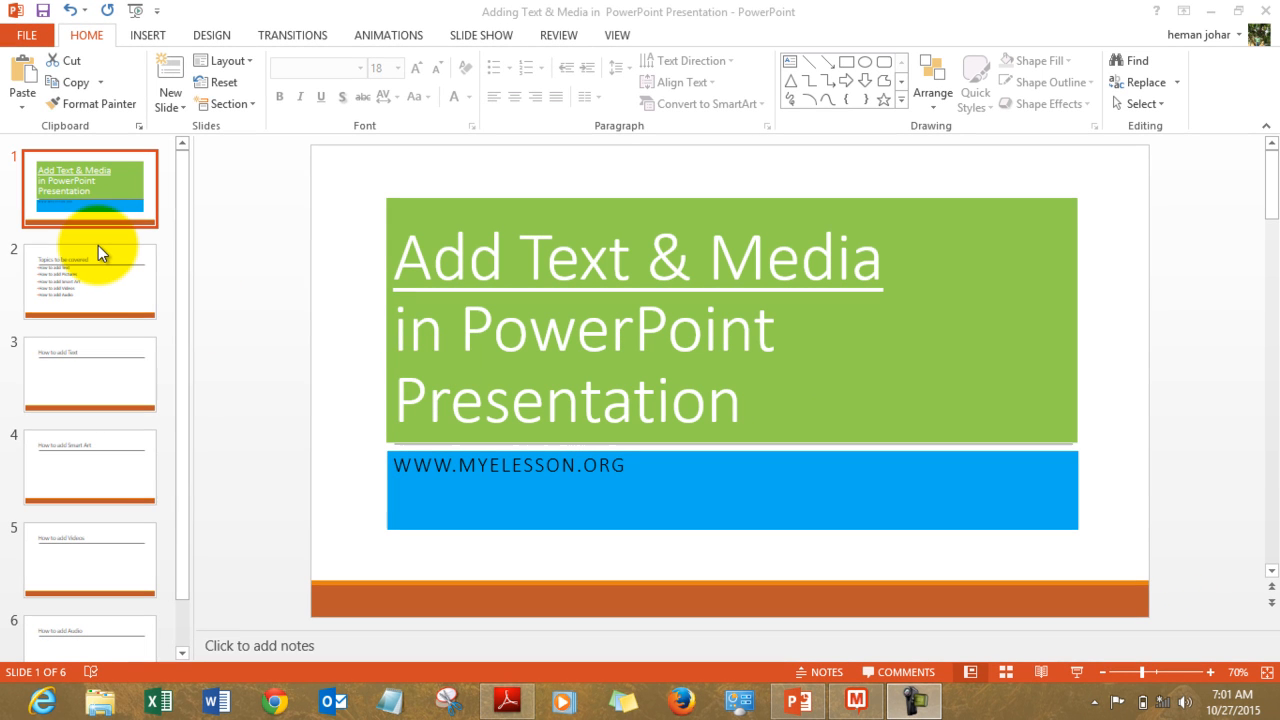
Review the topics list on slide 2, then move to slide 3, How to add Text.
click(90, 282)
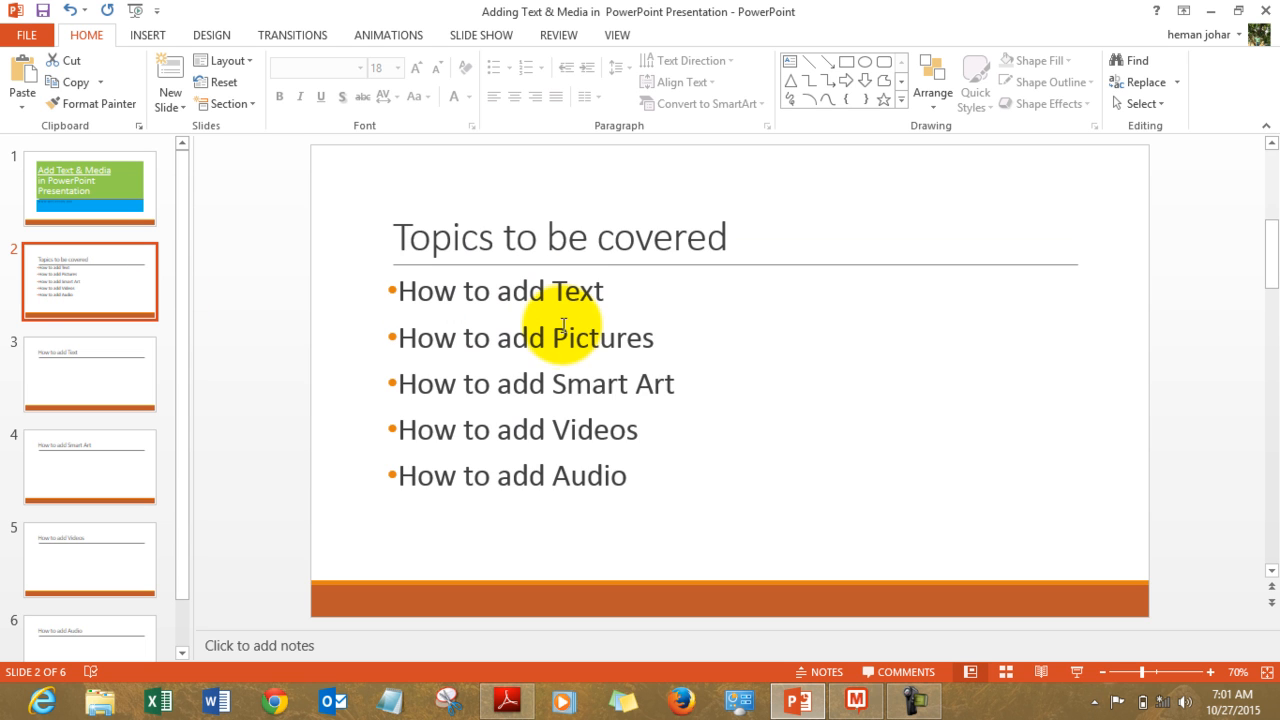
mouse_move(555, 429)
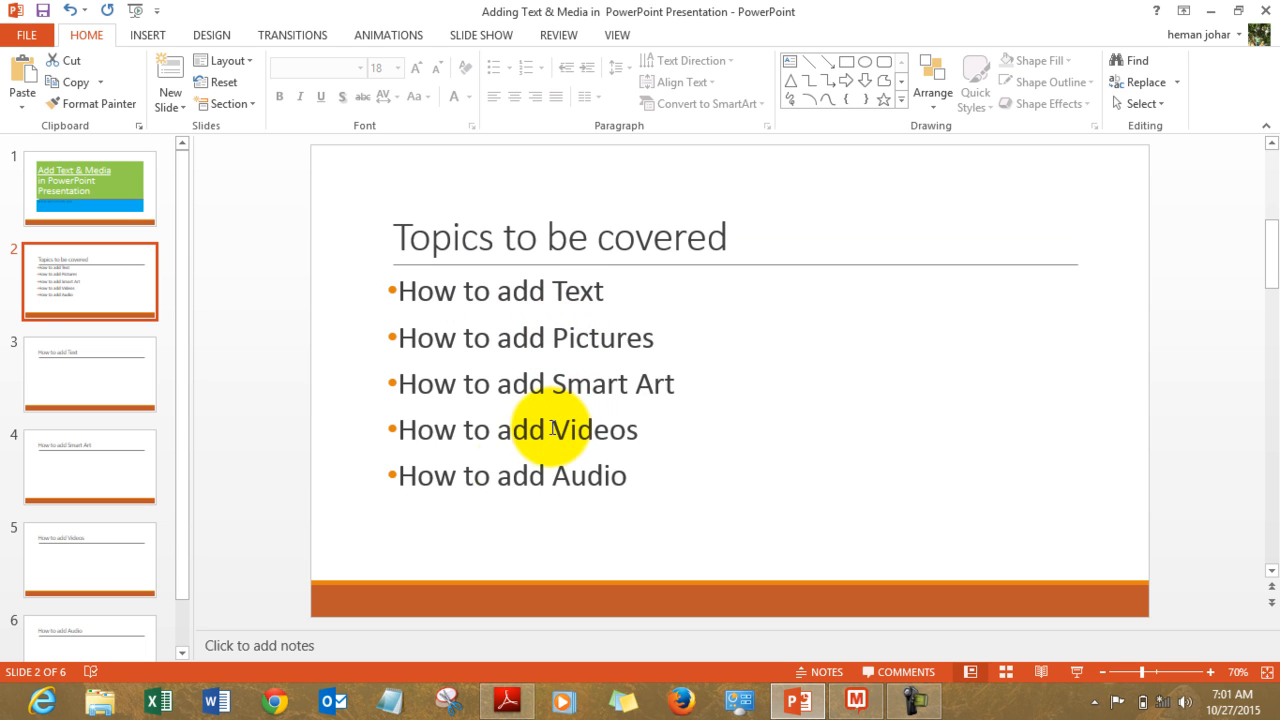
mouse_move(575, 476)
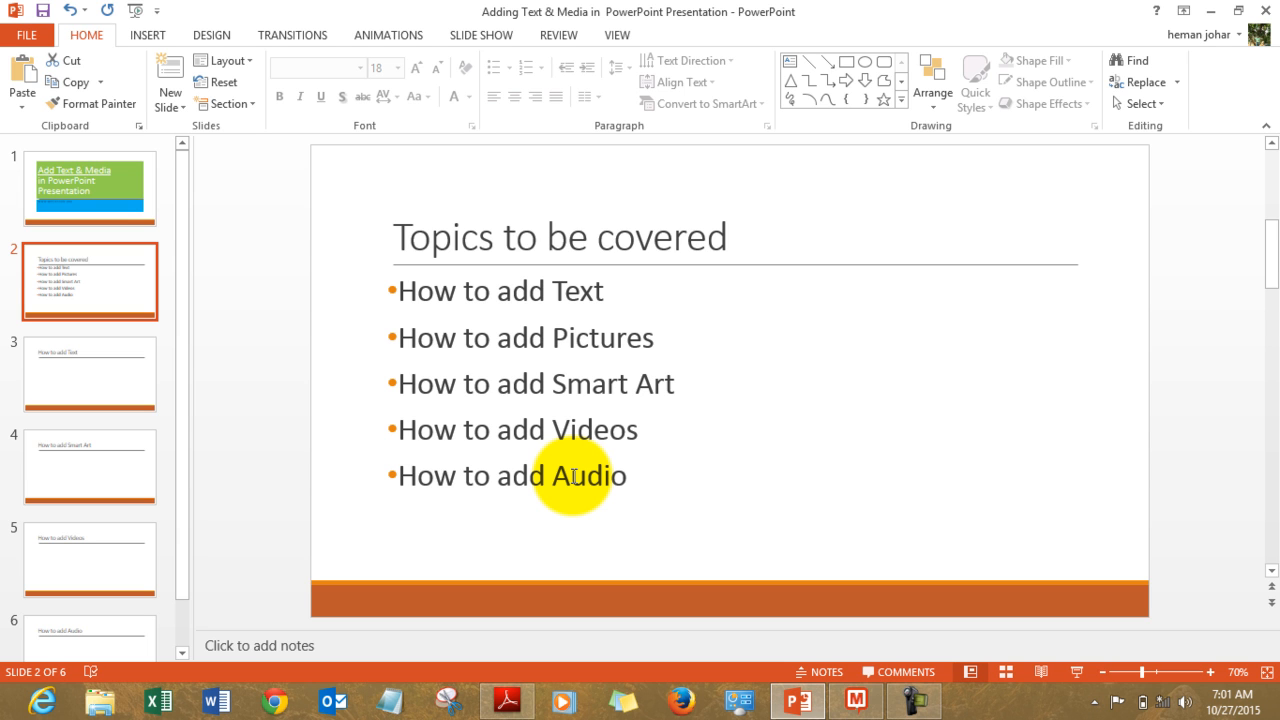
click(90, 373)
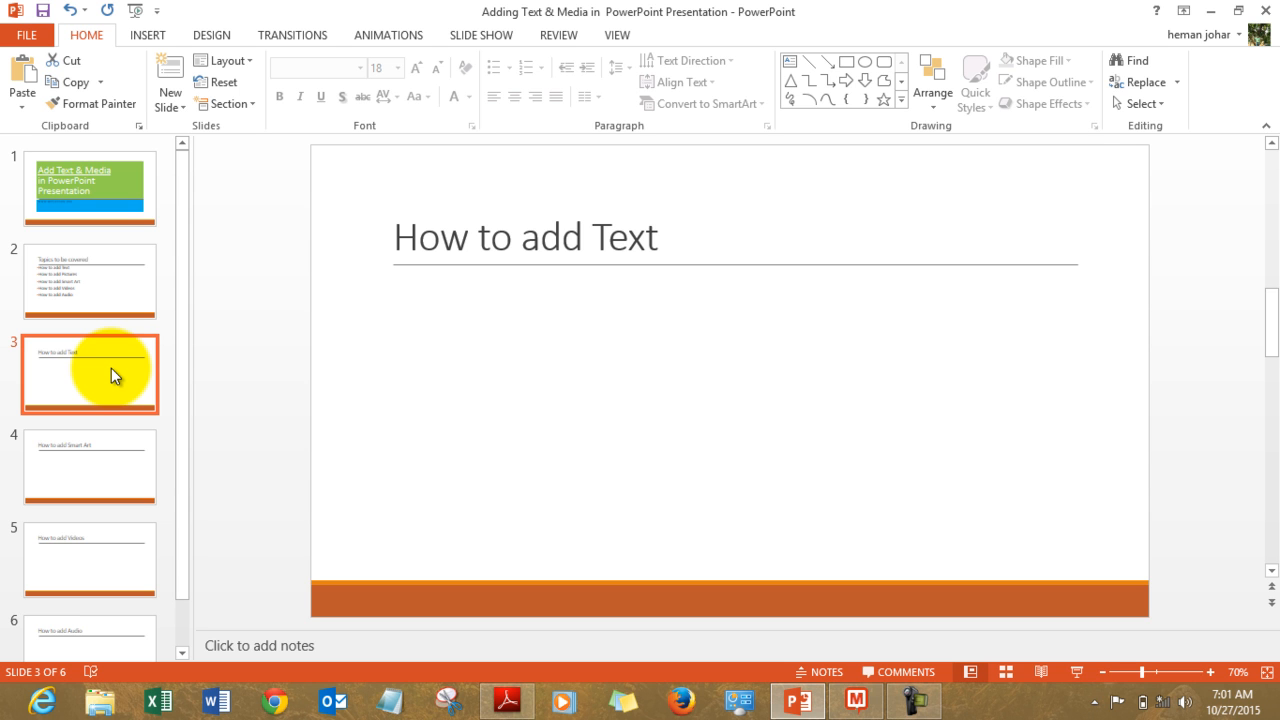
Write 'Hey there' in slide 4's content placeholder, then return to slide 3.
click(90, 467)
text(.a,ms.q,mds.,dm.s,md.s,md.,ws)
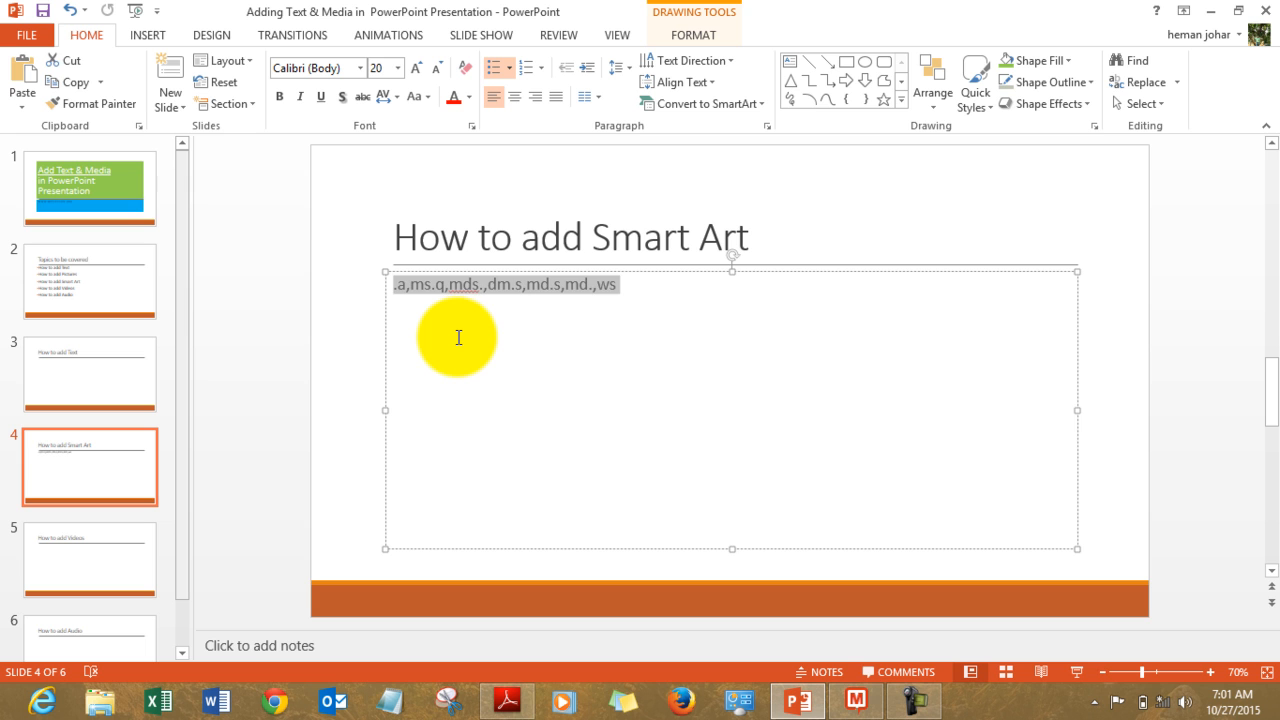
text(Hey there)
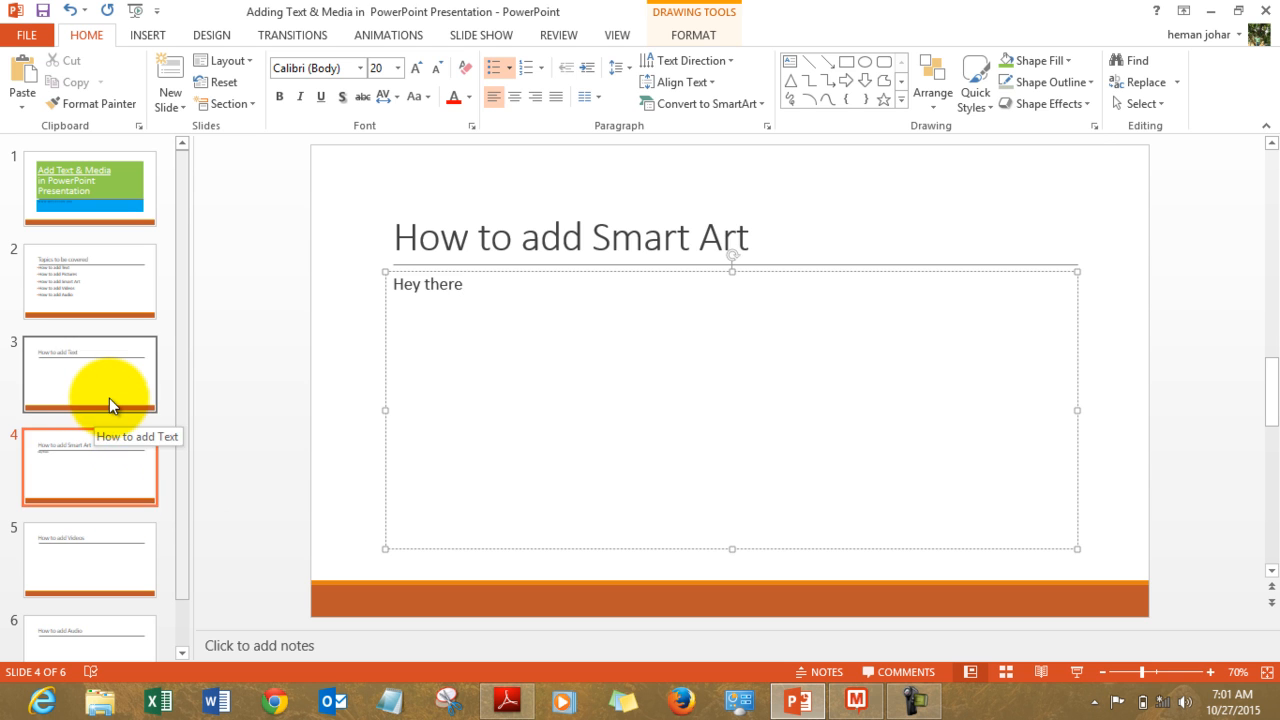
click(89, 375)
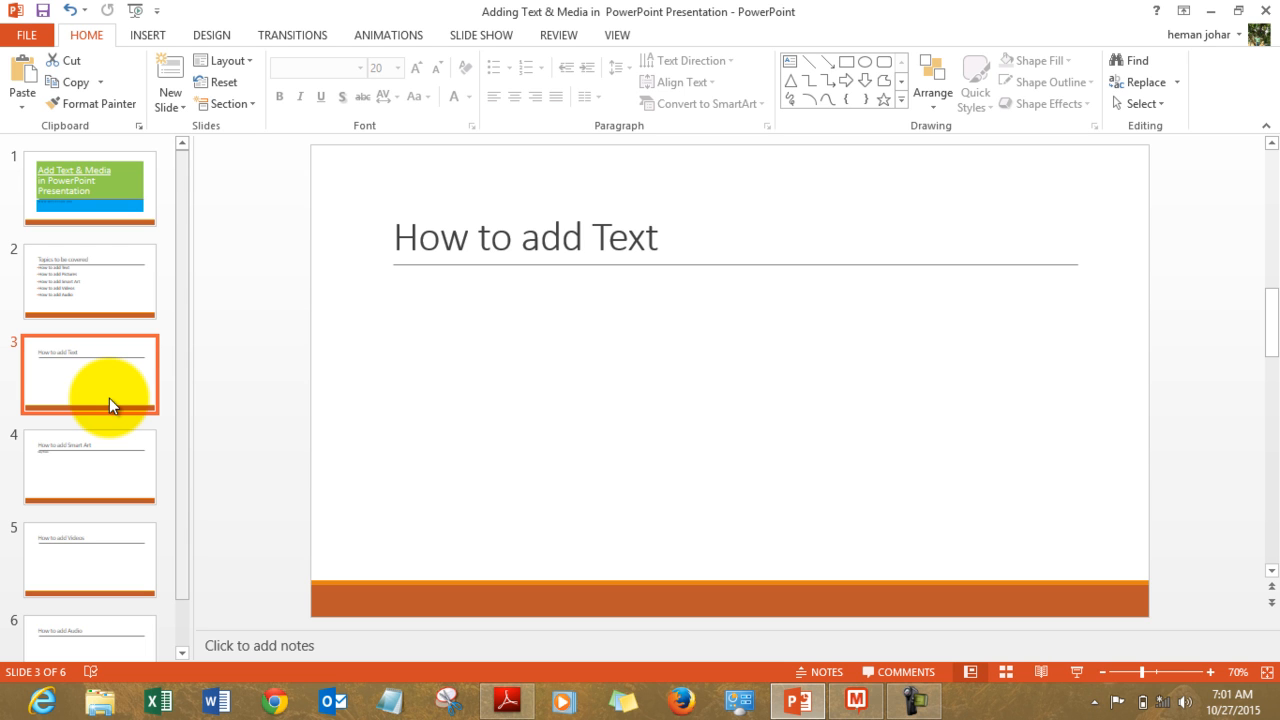
Draw an empty text box below the title on slide 3 and enlarge it.
click(147, 34)
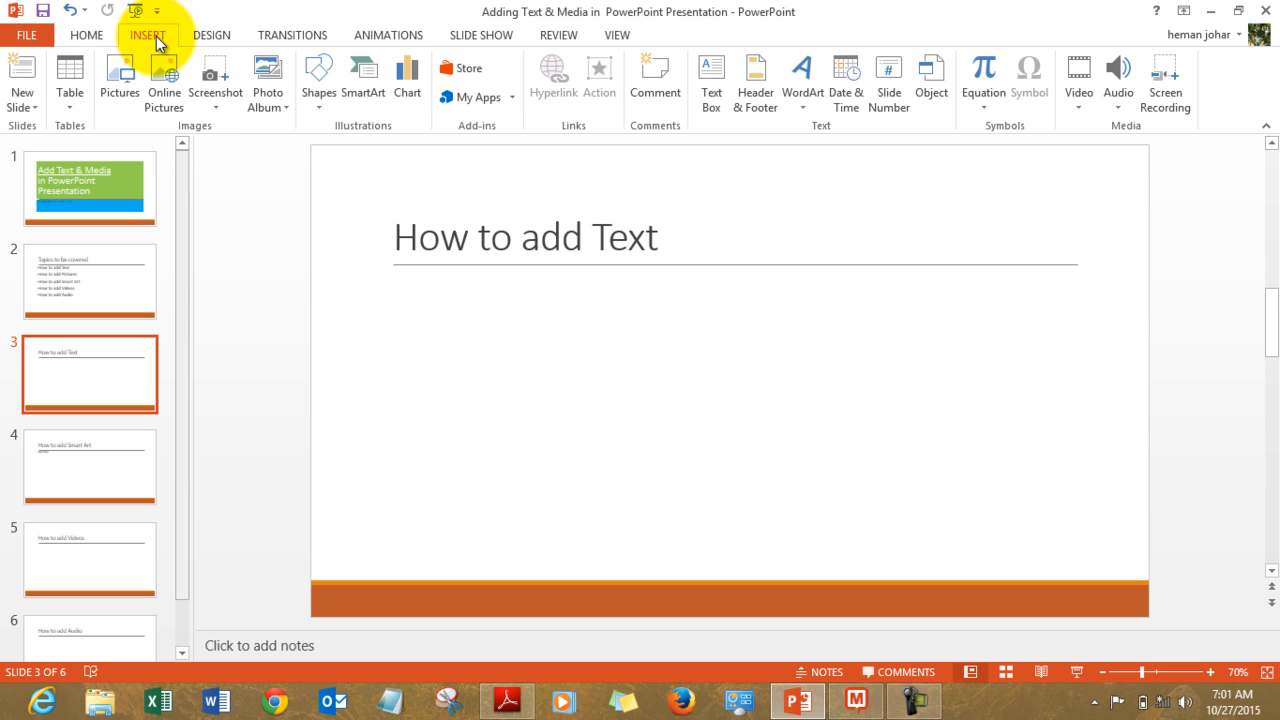
mouse_move(252, 60)
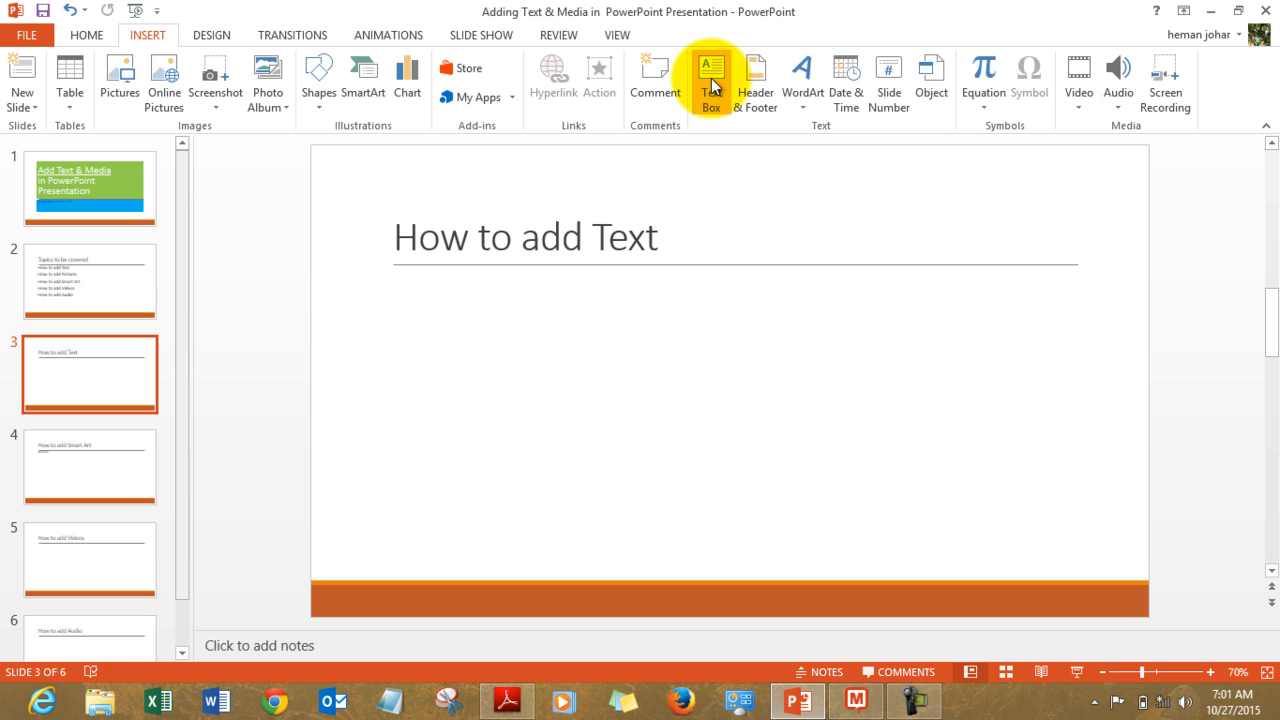
click(711, 80)
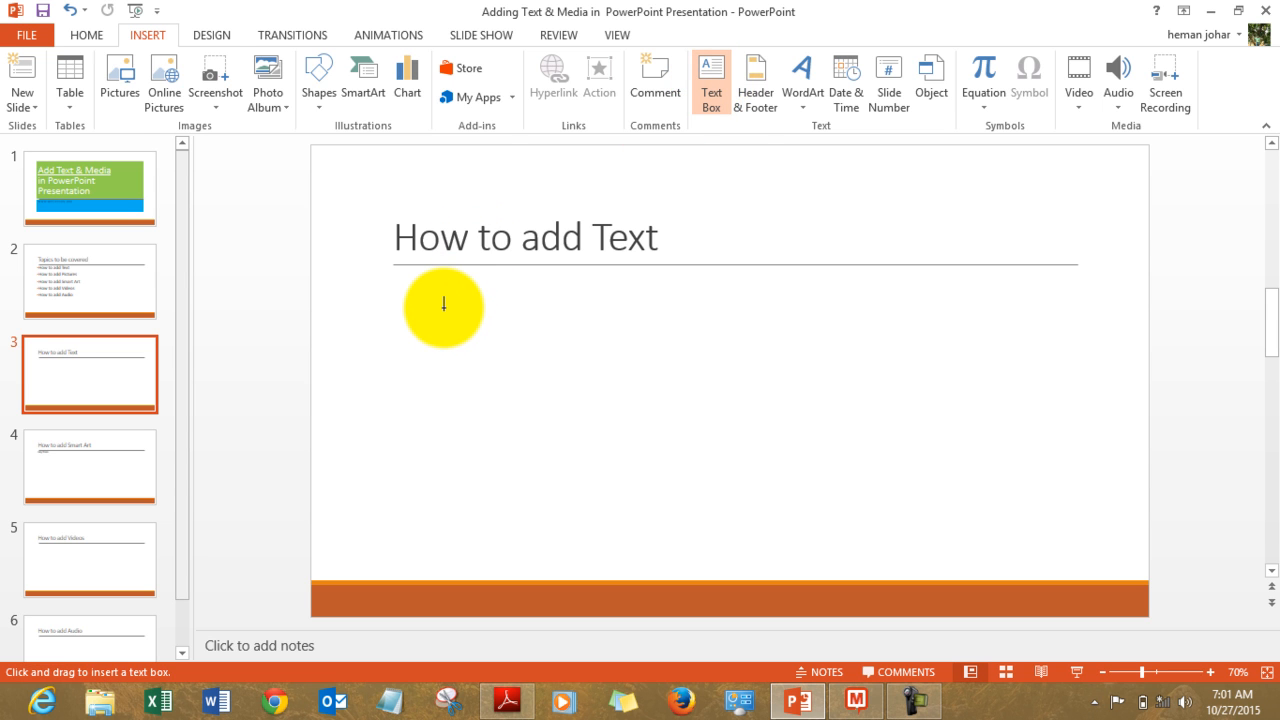
drag(443, 305, 465, 340)
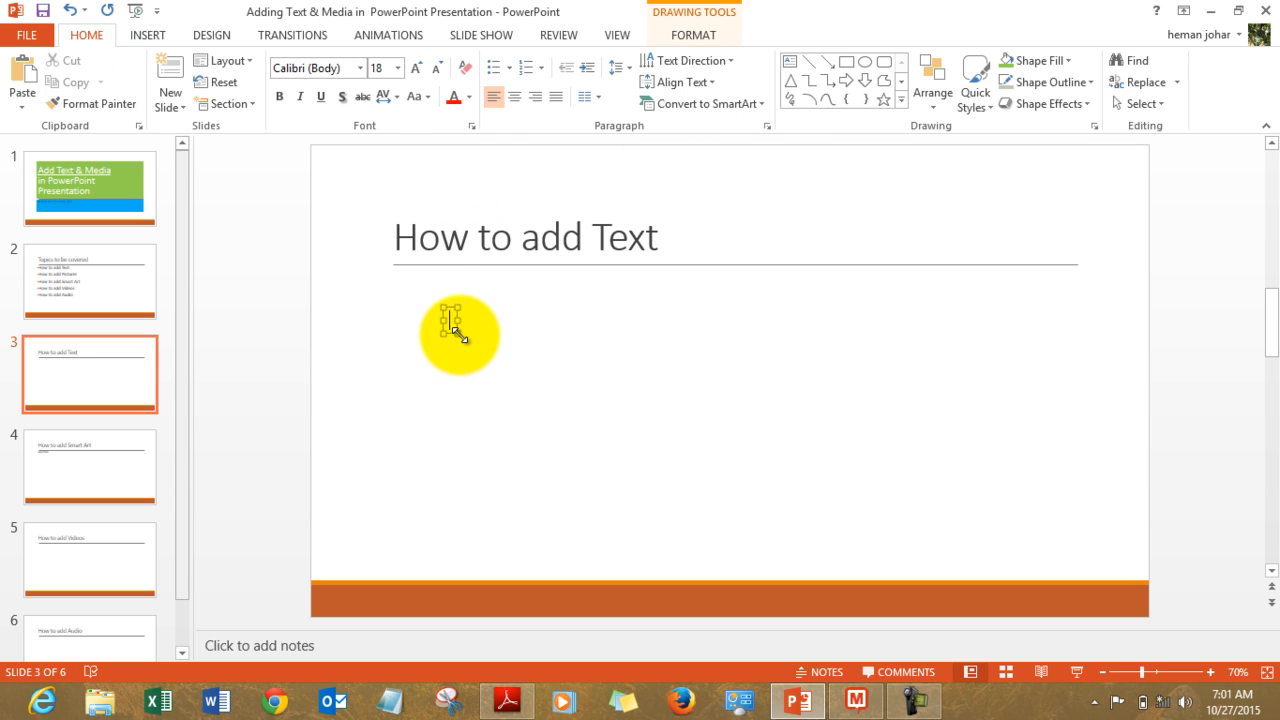
drag(445, 305, 622, 427)
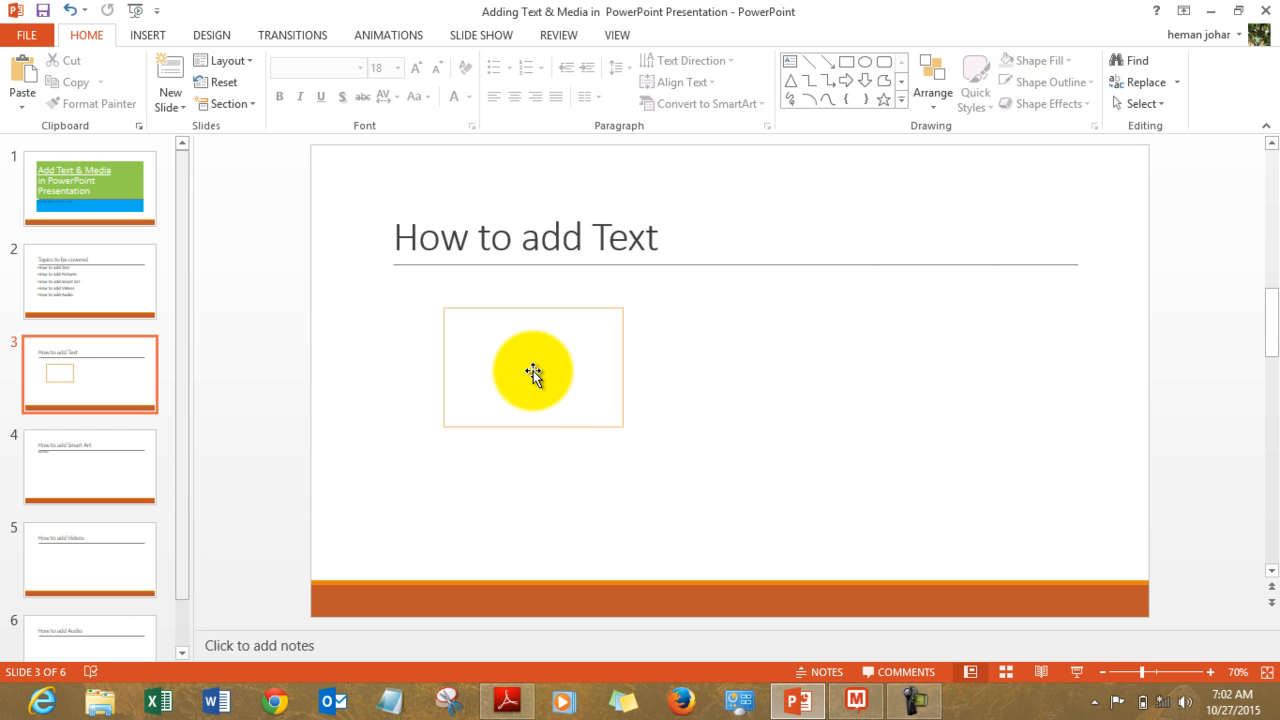
click(533, 370)
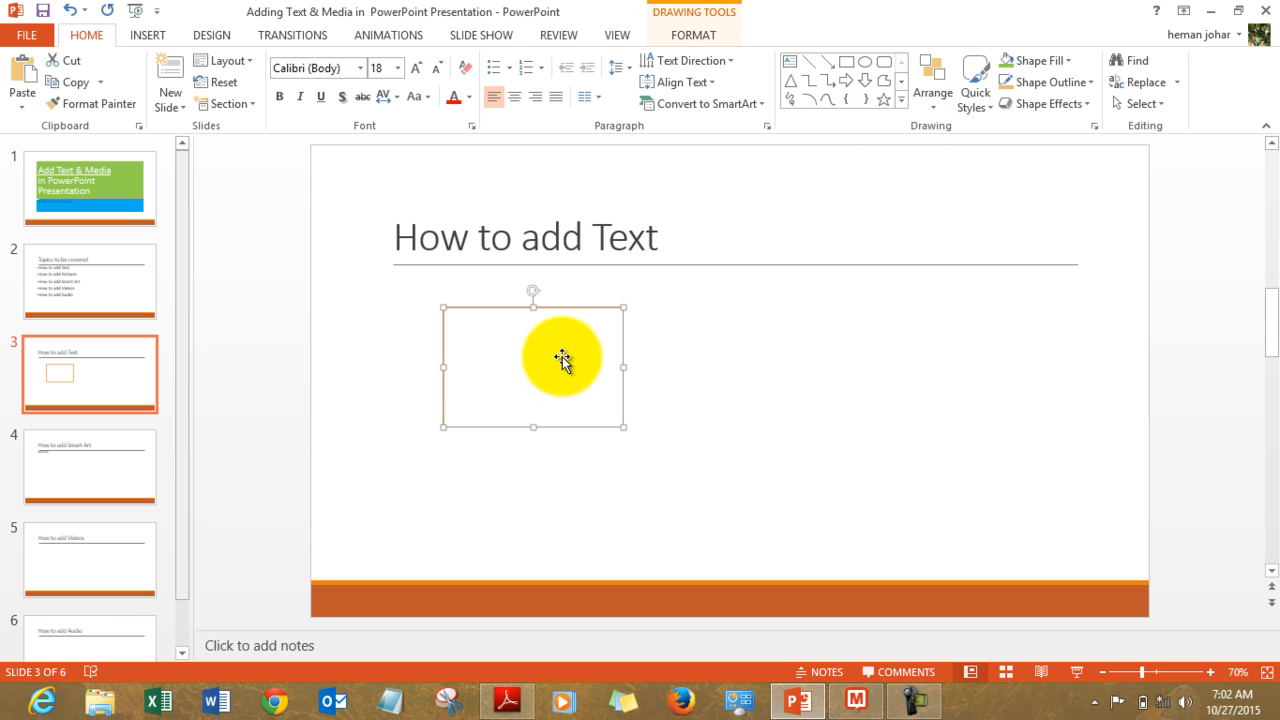
click(1043, 82)
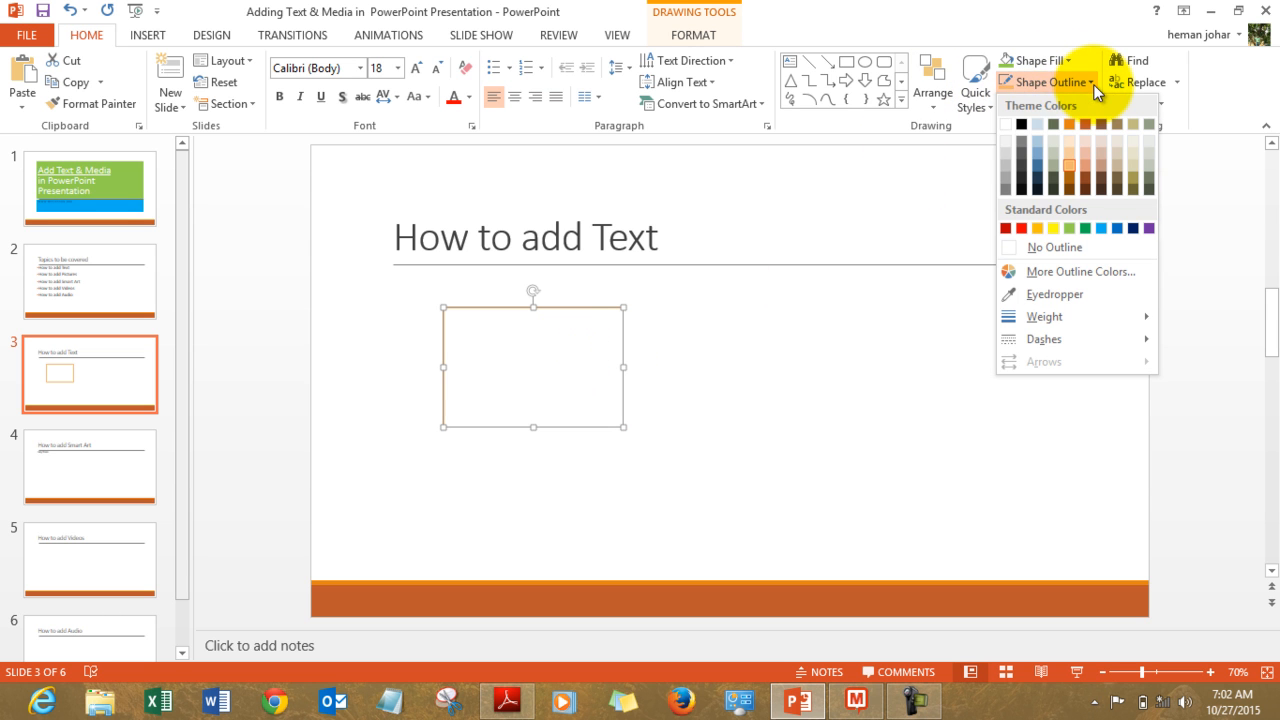
mouse_move(1020, 293)
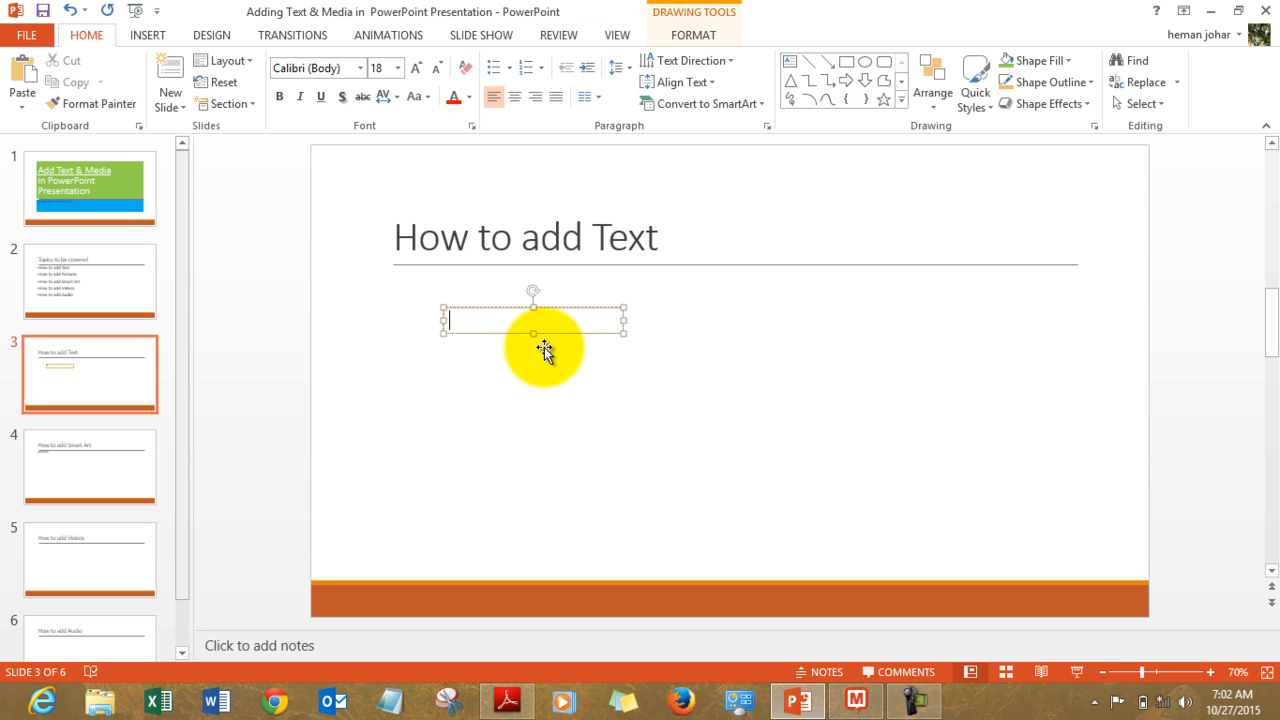
Fill the slide 3 text box with the words 'Hello my friend'.
text(Hel)
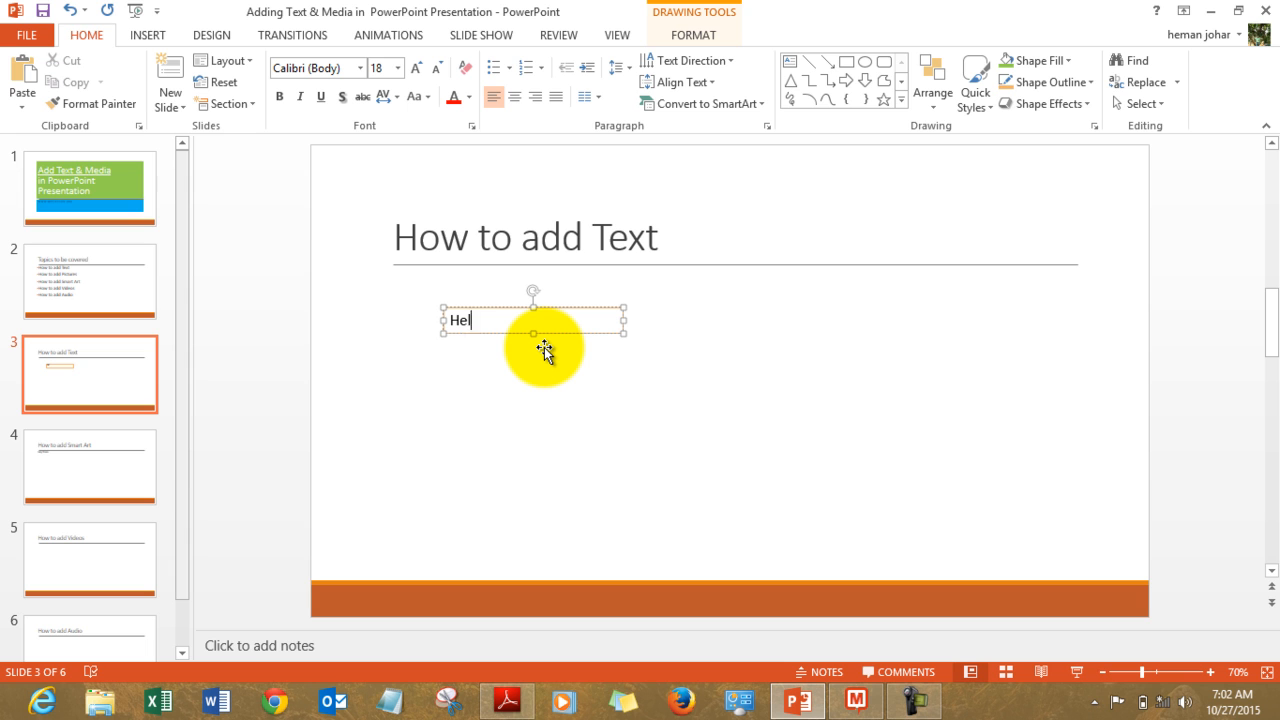
text(lo my fr)
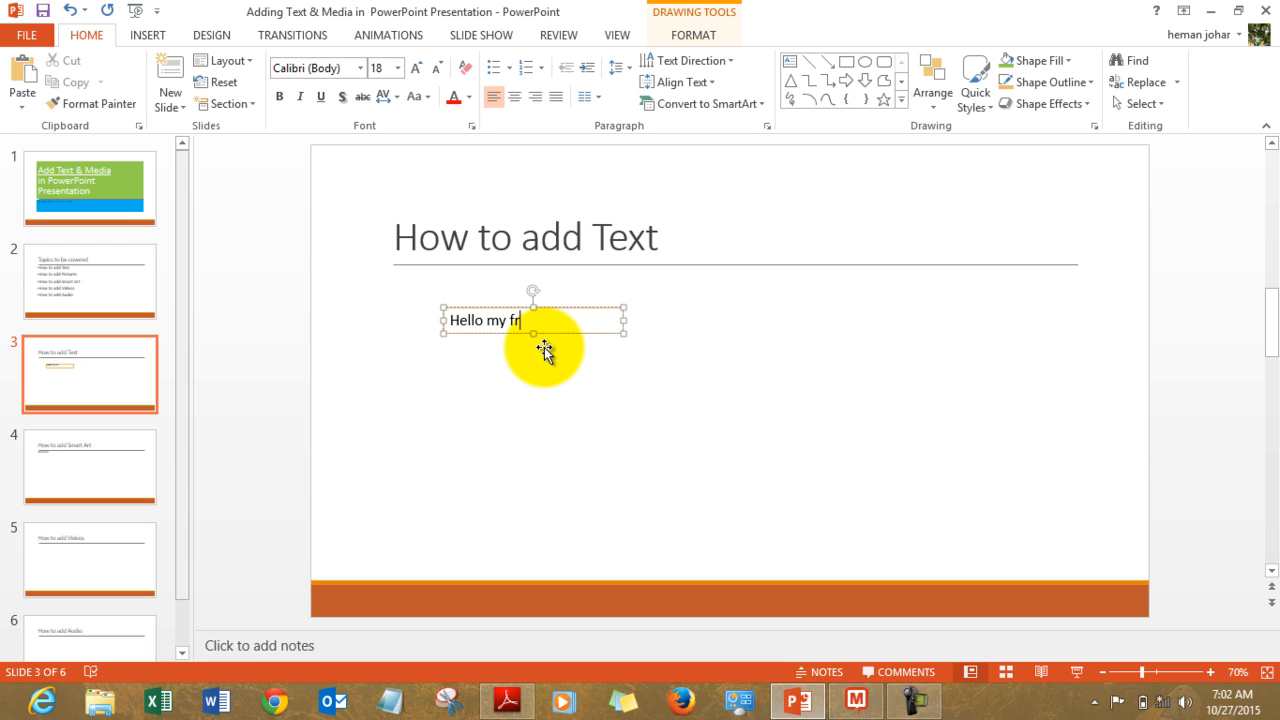
text(iend)
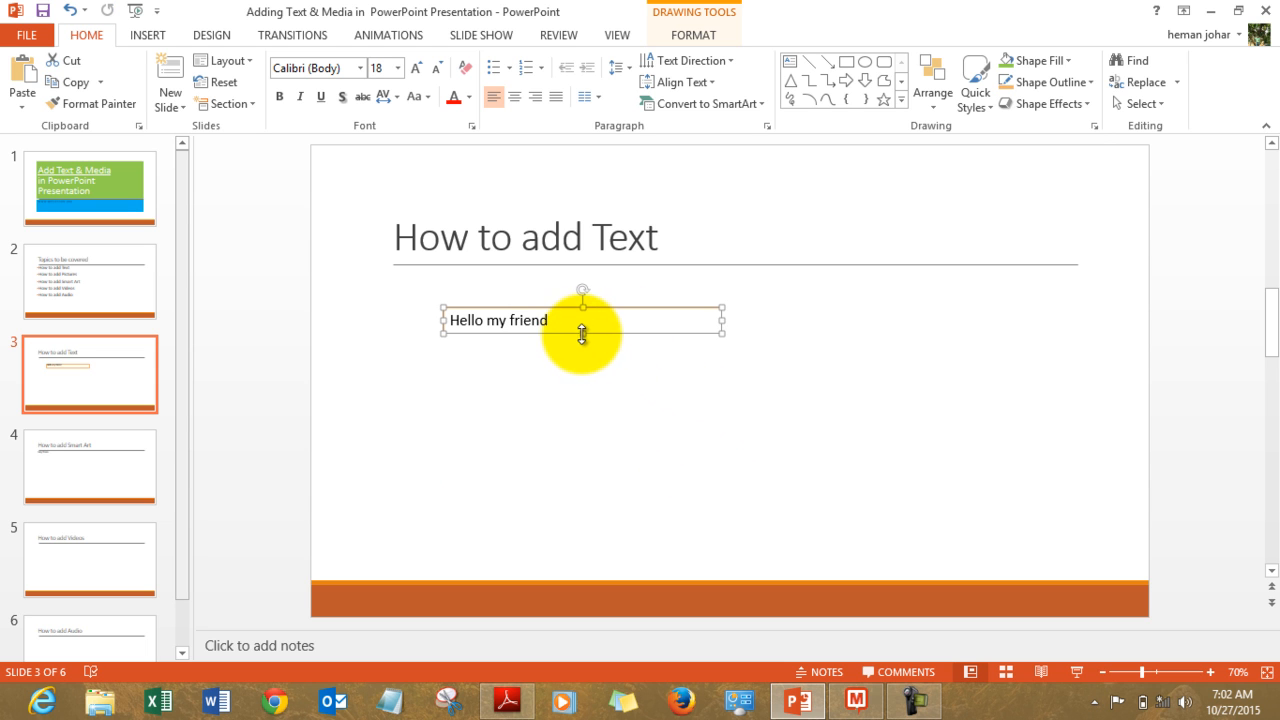
mouse_move(597, 442)
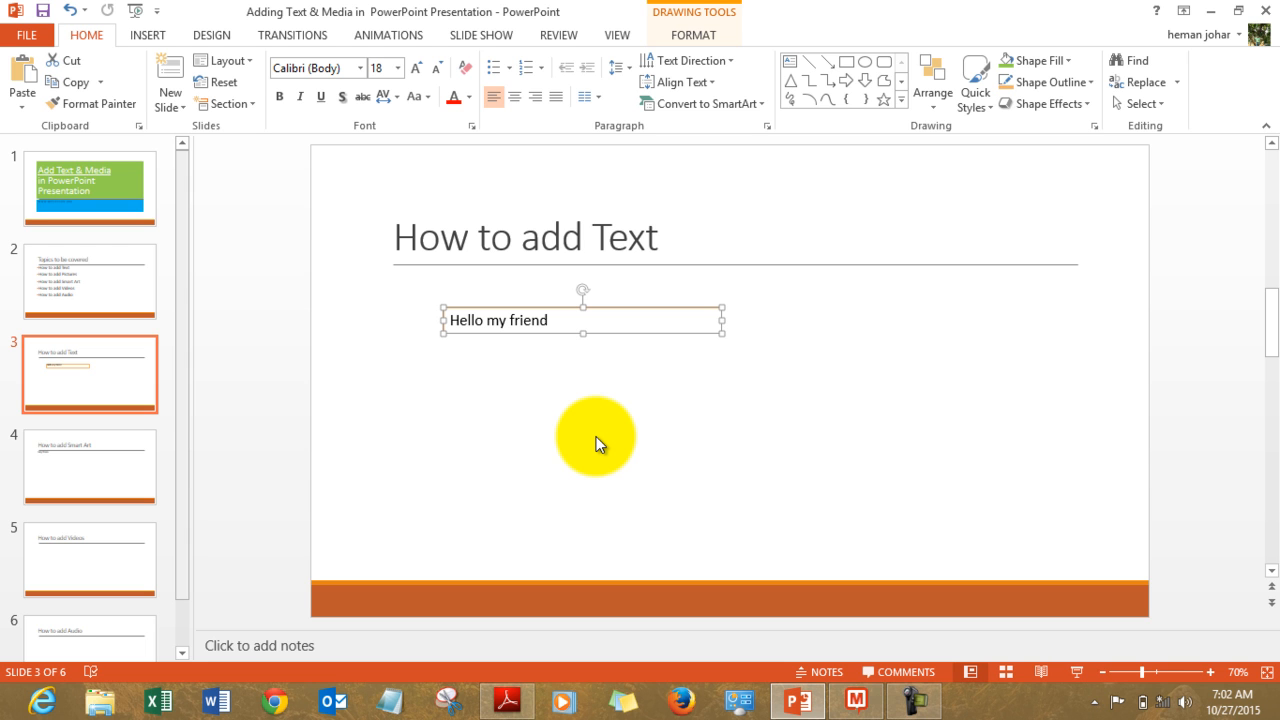
mouse_move(507, 407)
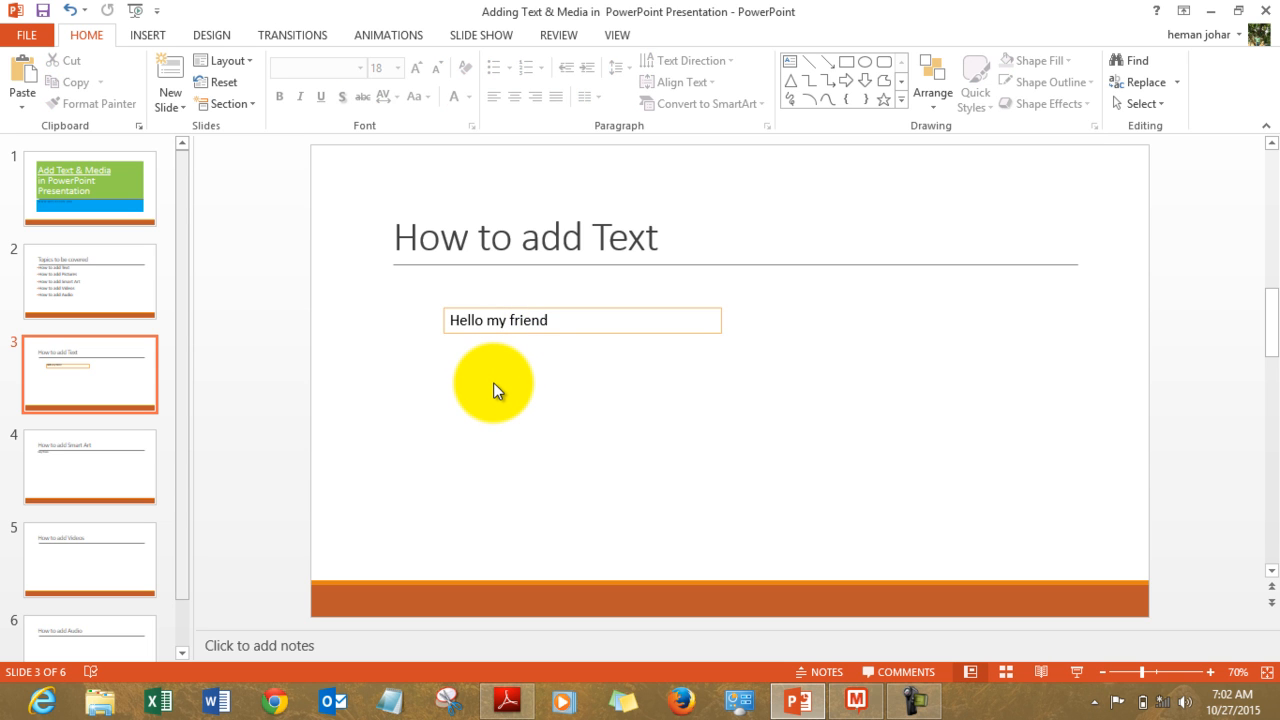
Delete the 'Hello my friend' text box and select the topics text on slide 2.
click(582, 320)
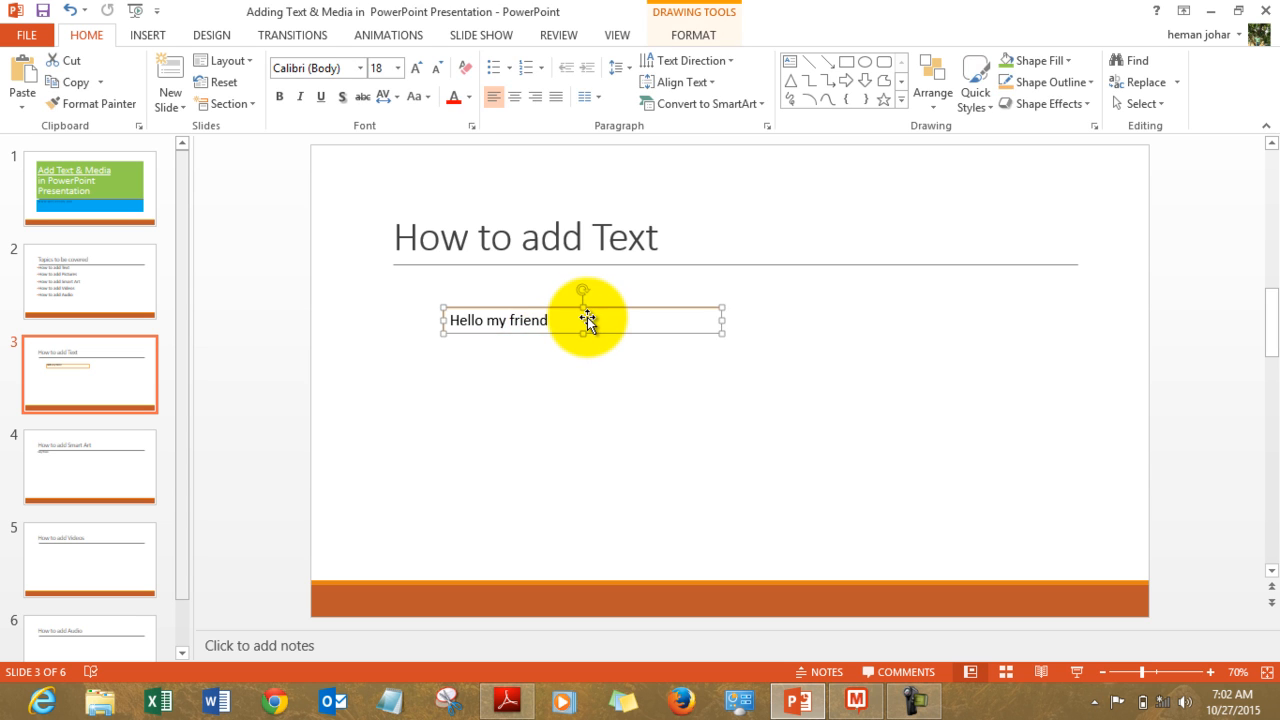
key(delete)
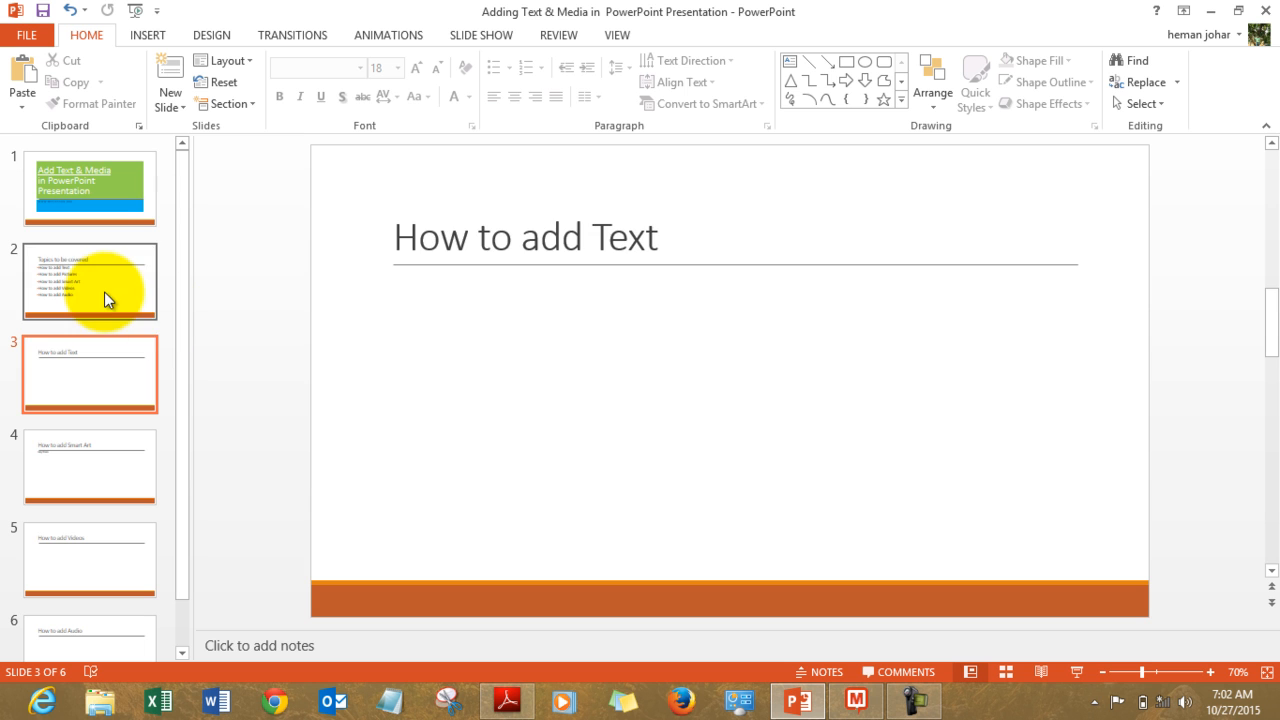
click(89, 282)
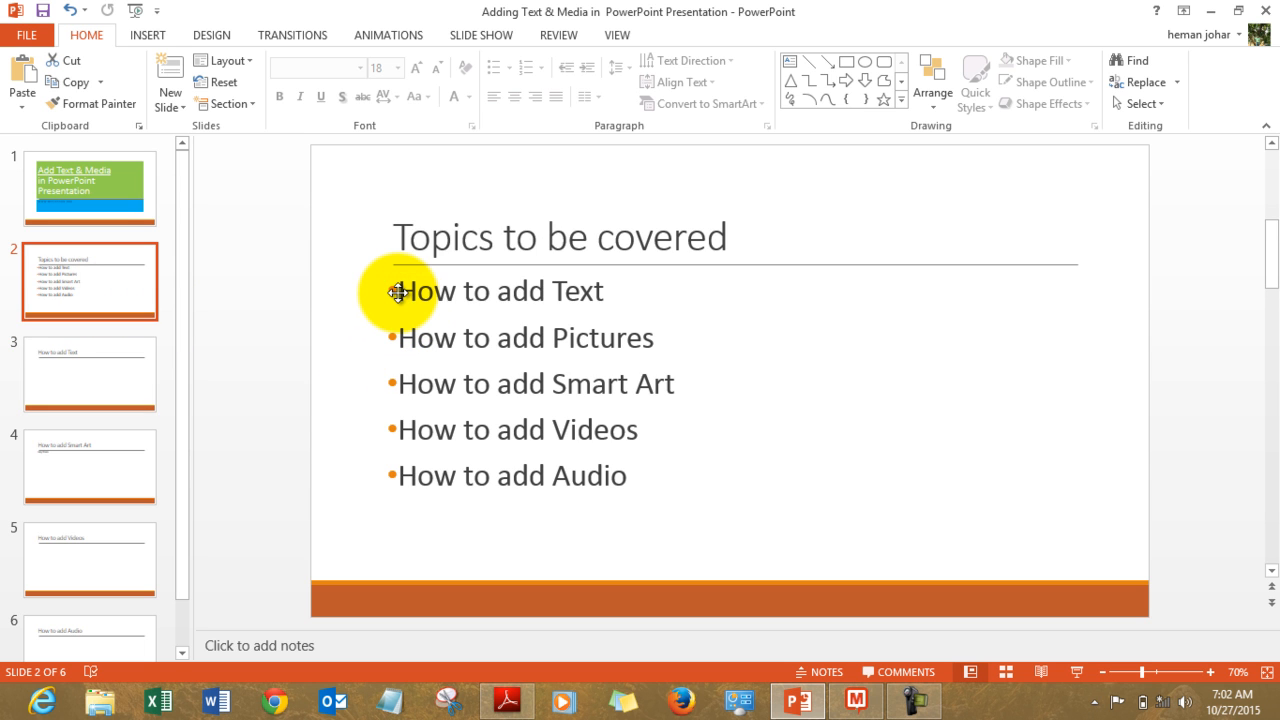
double_click(500, 291)
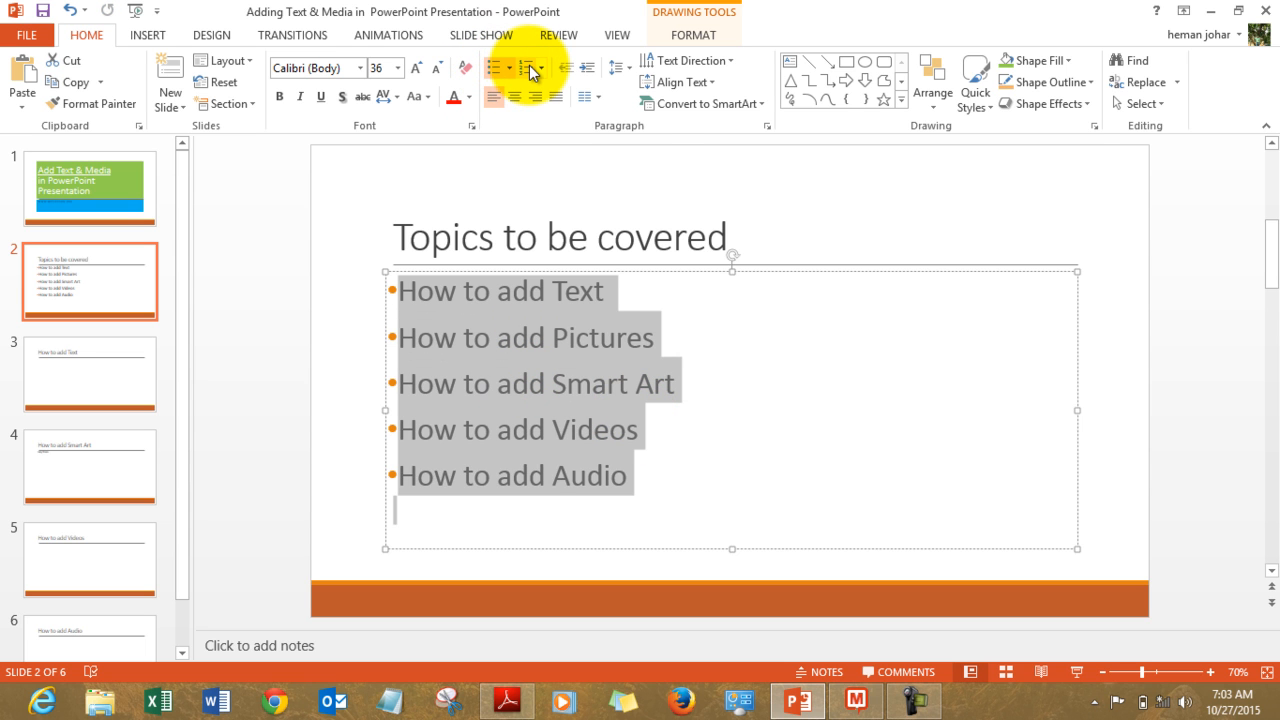
Try numbering on the five topic lines, then format them as a bulleted list.
click(533, 68)
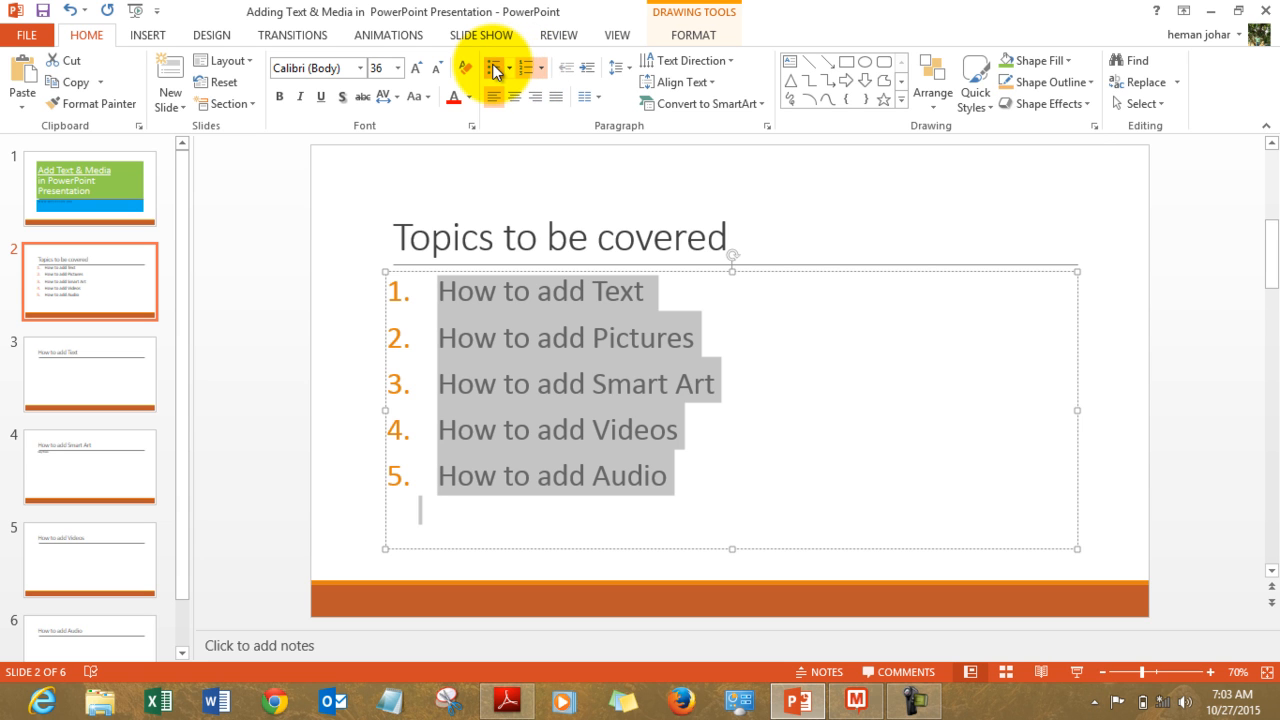
click(500, 68)
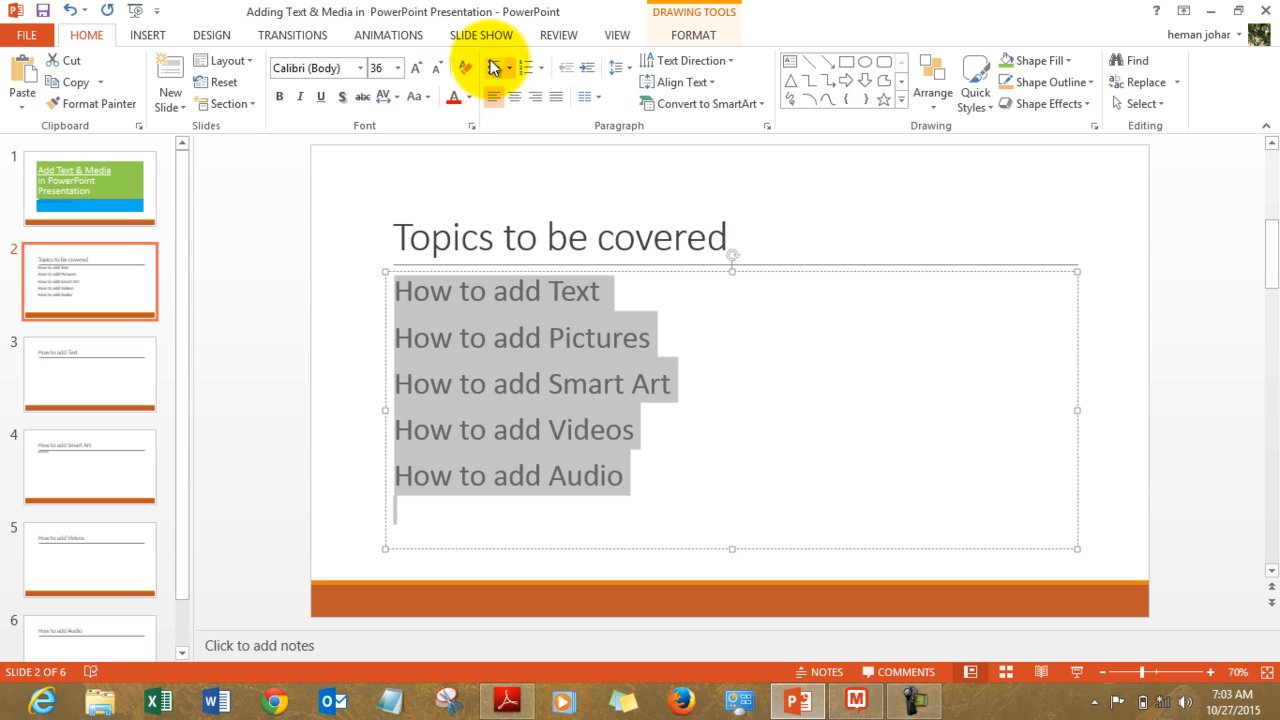
click(531, 67)
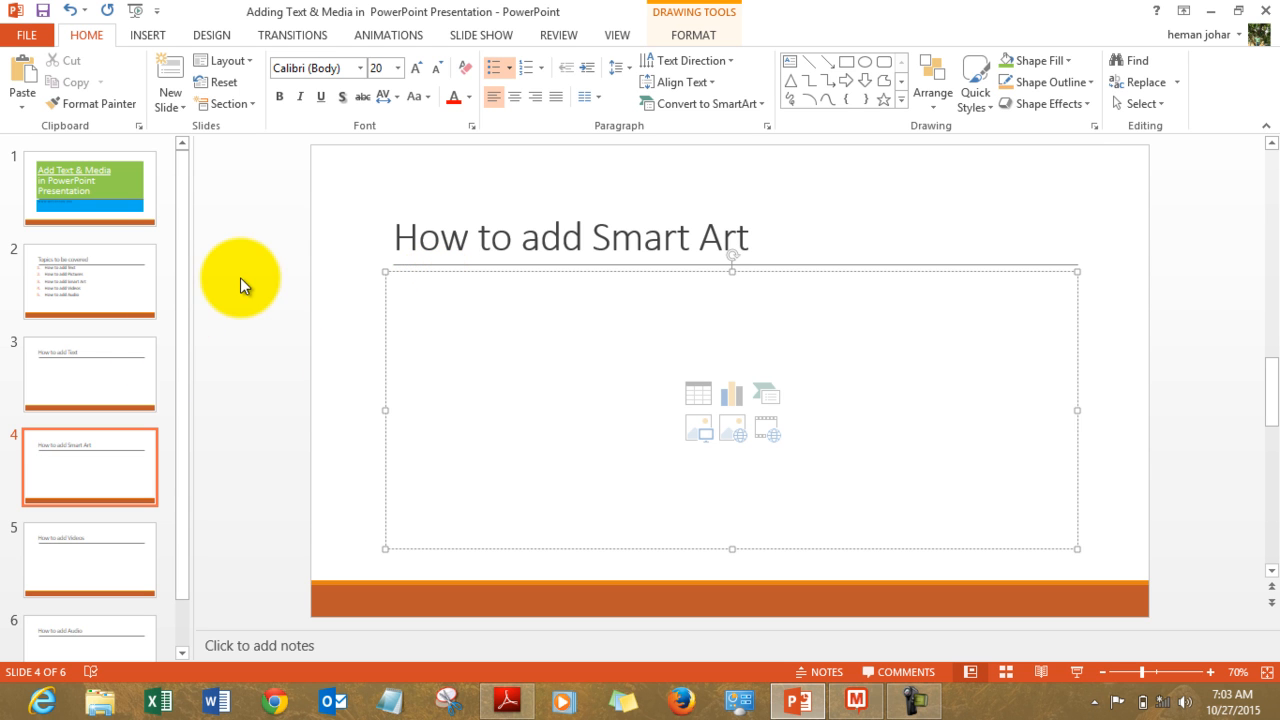
Browse the SmartArt gallery categories: List, Process, Relationship, Matrix, Pyramid, Picture and online layouts.
click(147, 35)
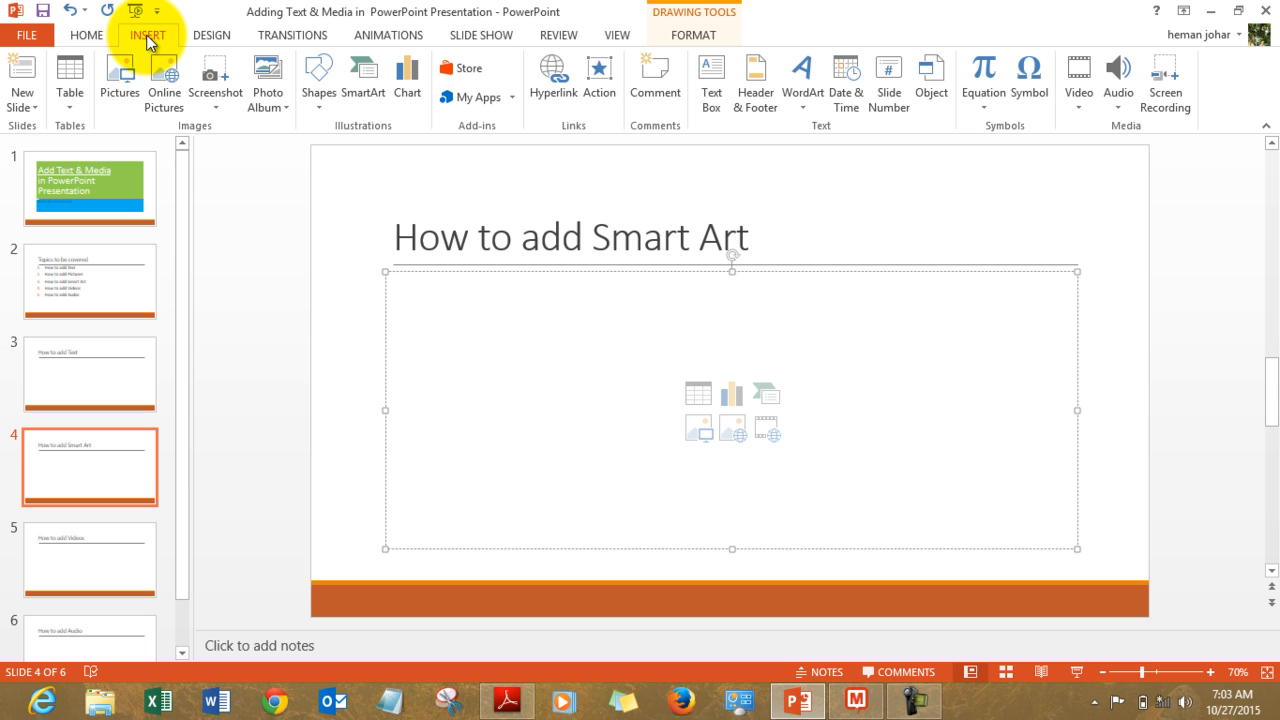
mouse_move(363, 82)
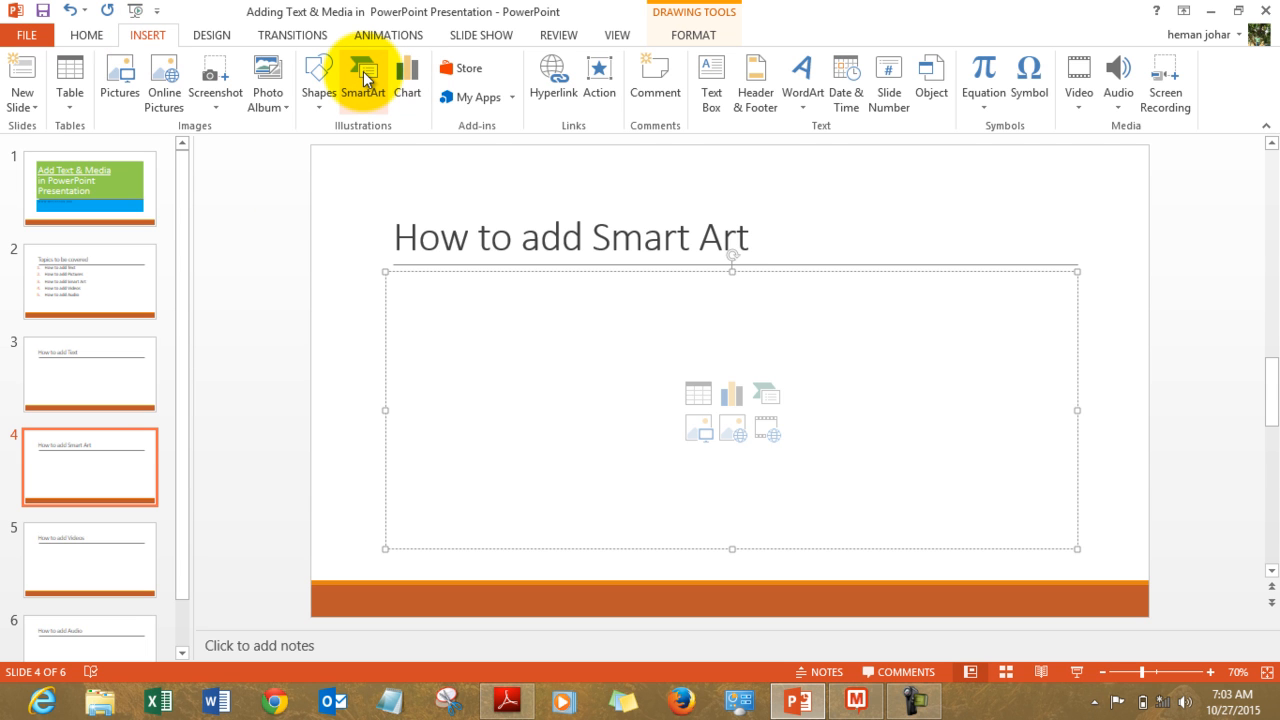
click(362, 75)
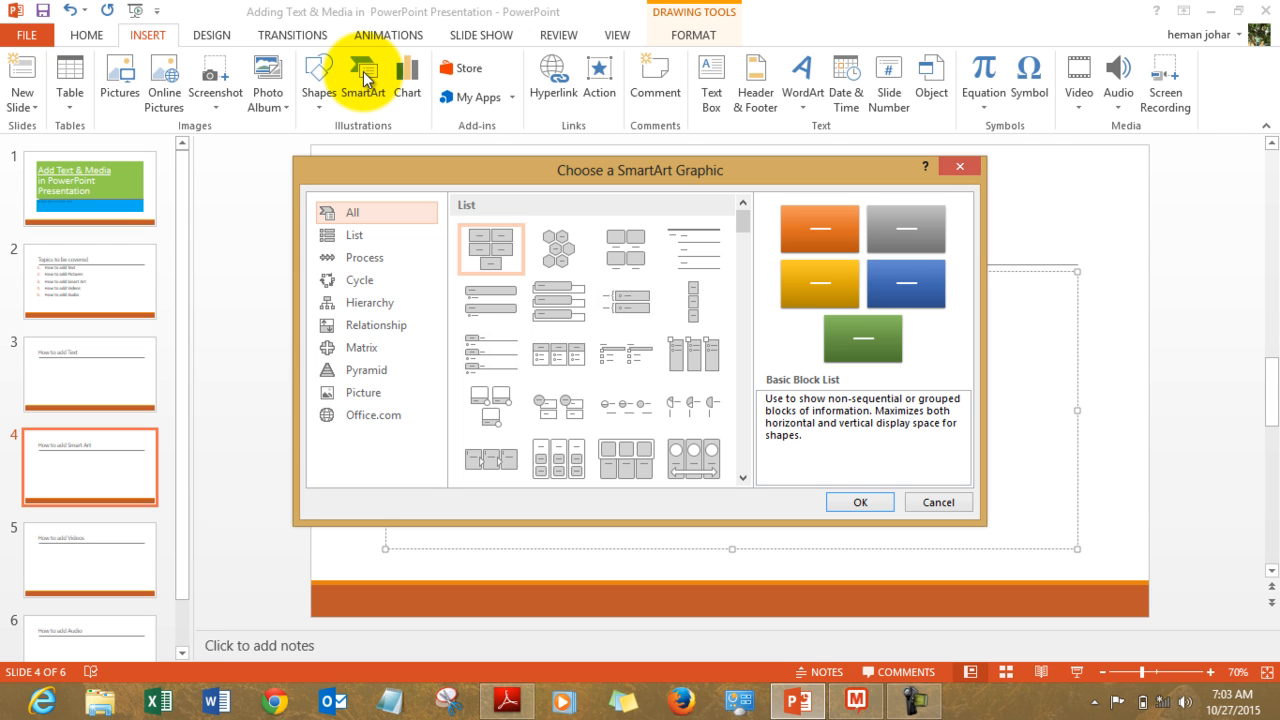
mouse_move(398, 131)
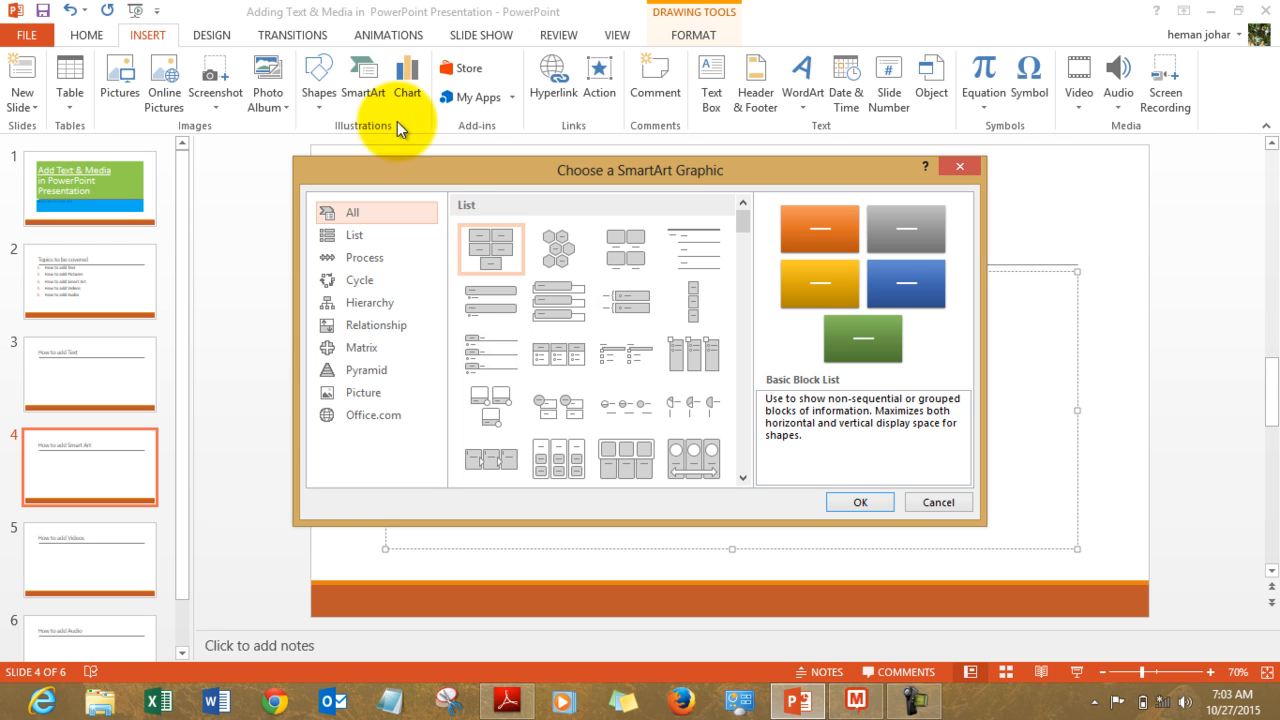
click(356, 234)
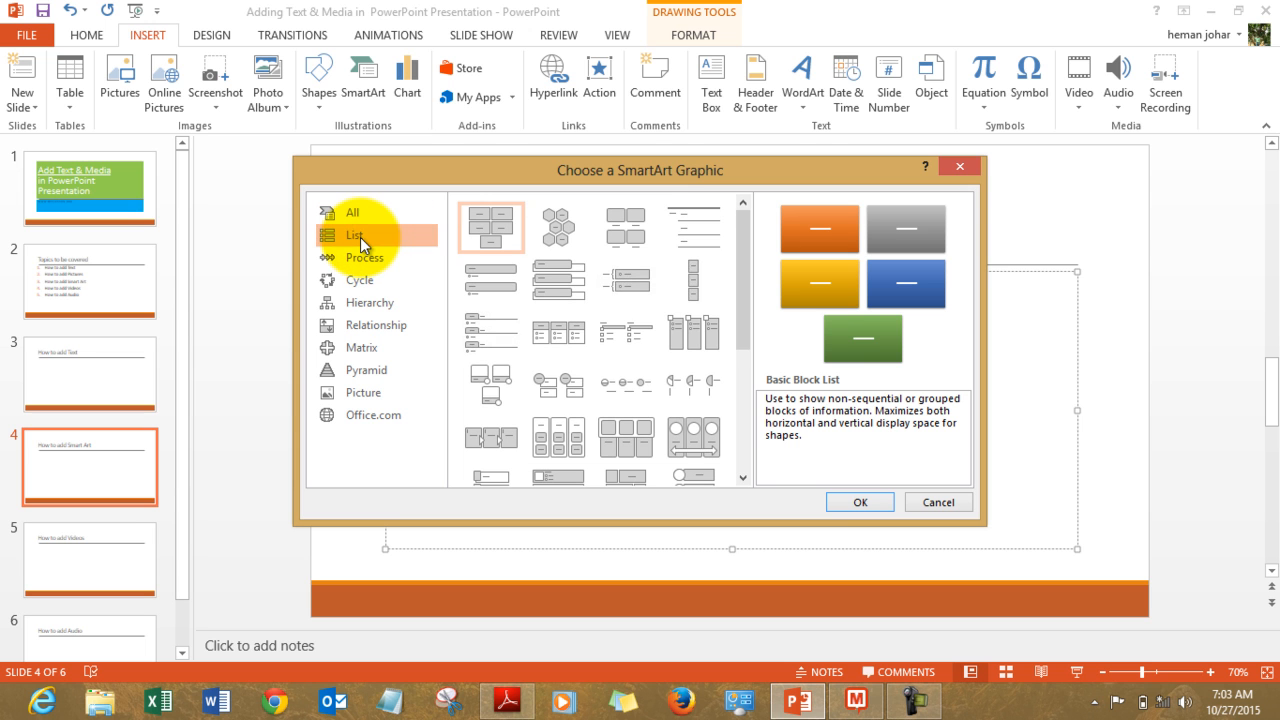
click(365, 257)
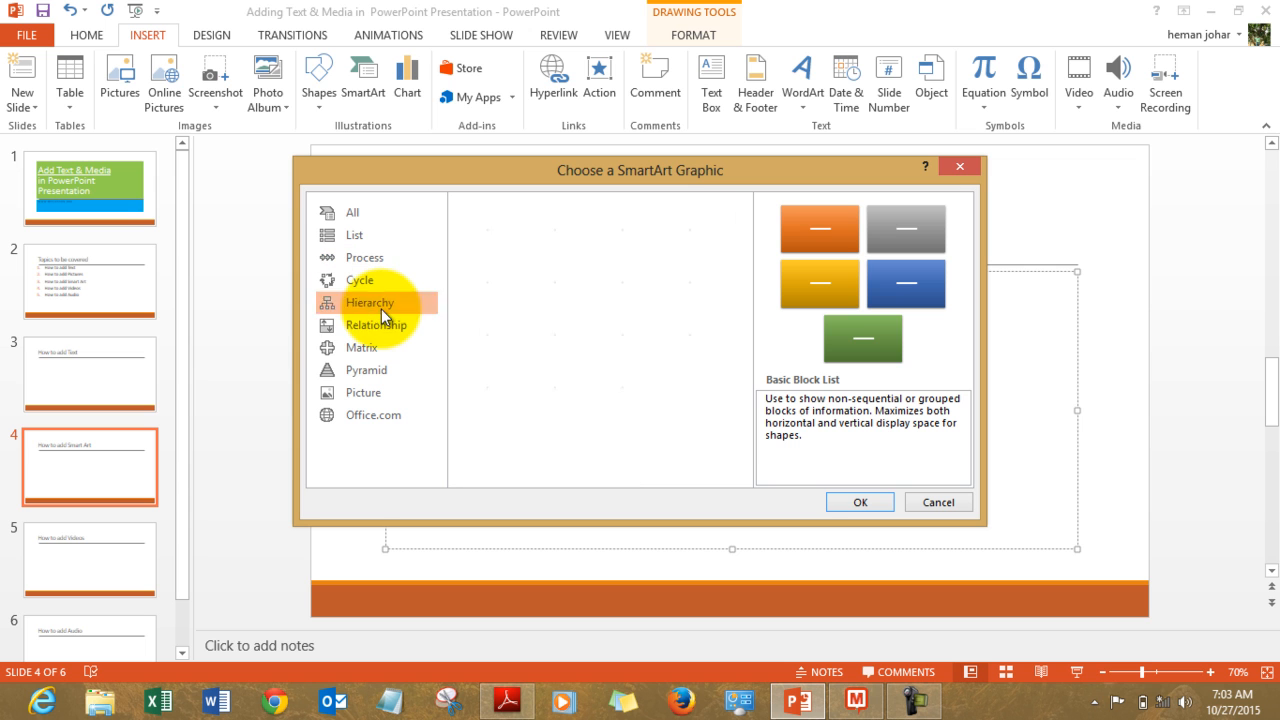
click(376, 325)
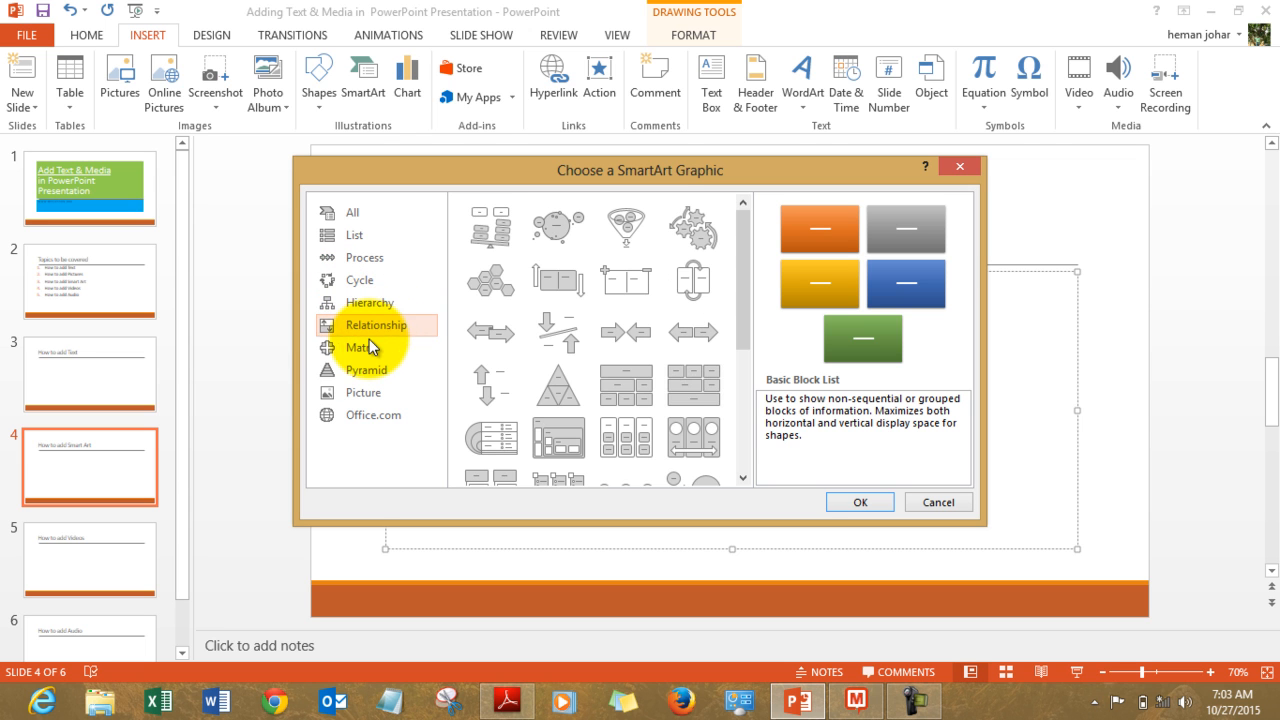
click(362, 347)
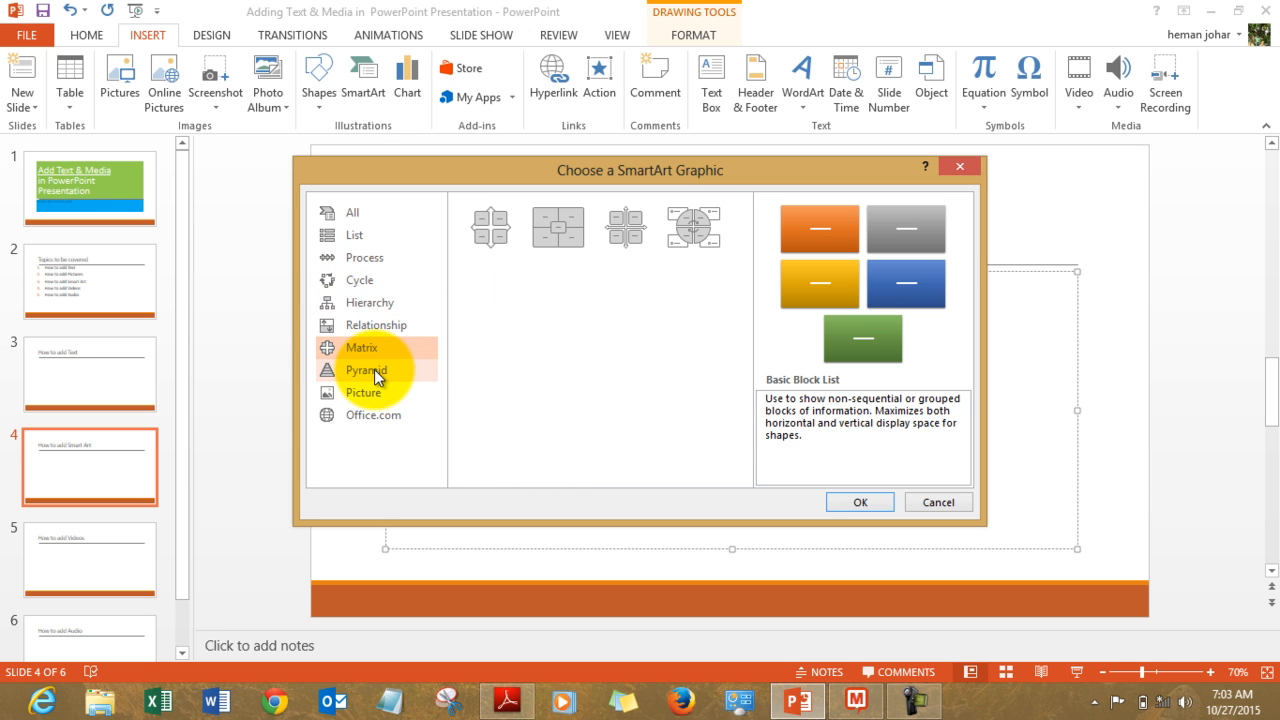
click(367, 370)
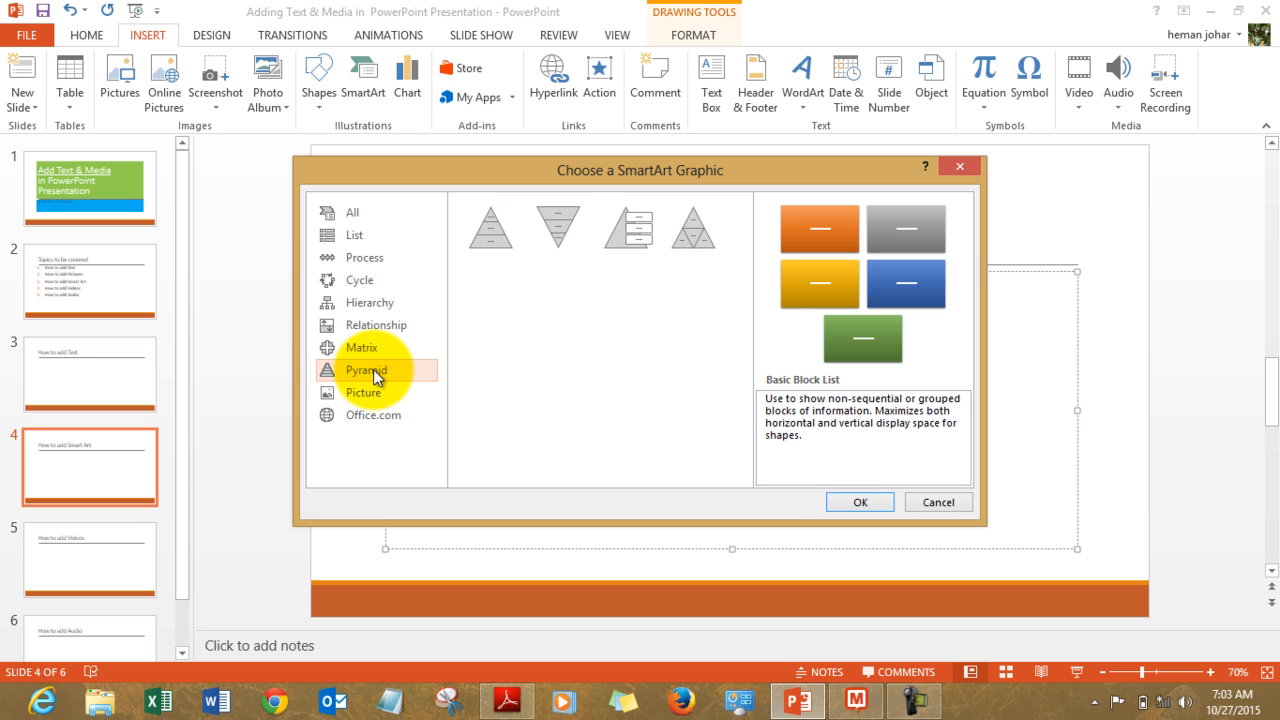
click(364, 392)
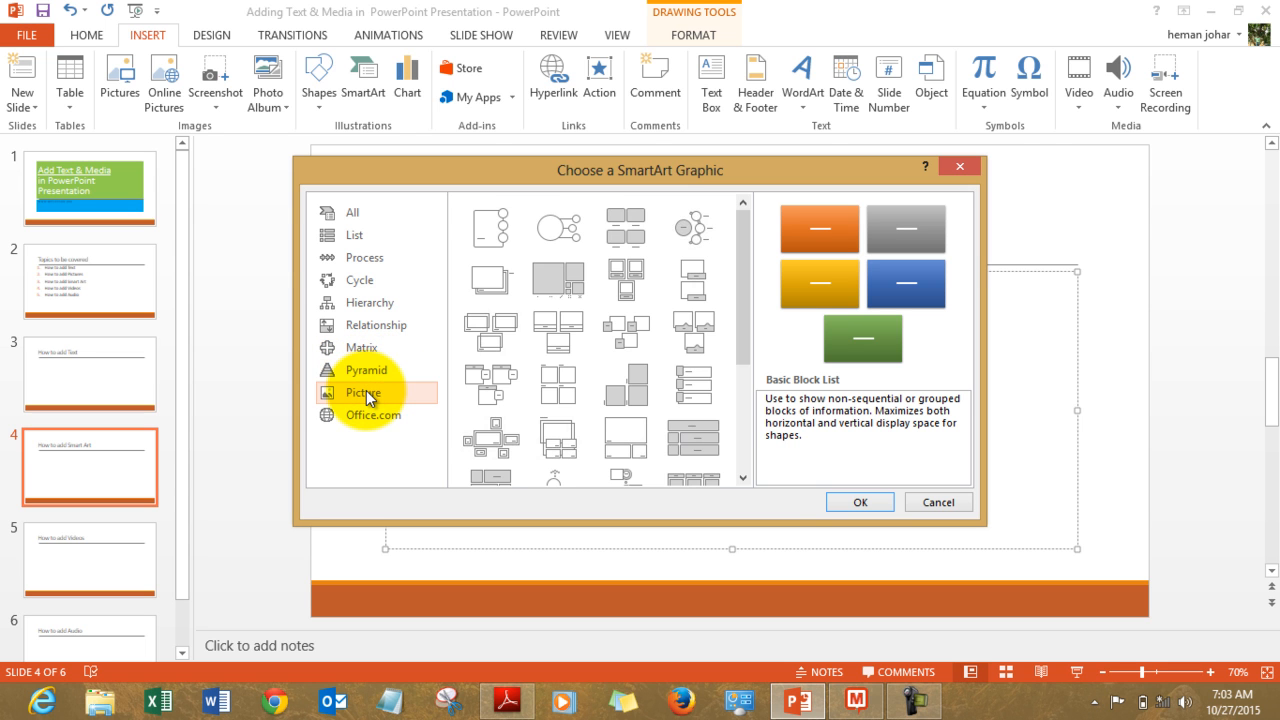
click(372, 415)
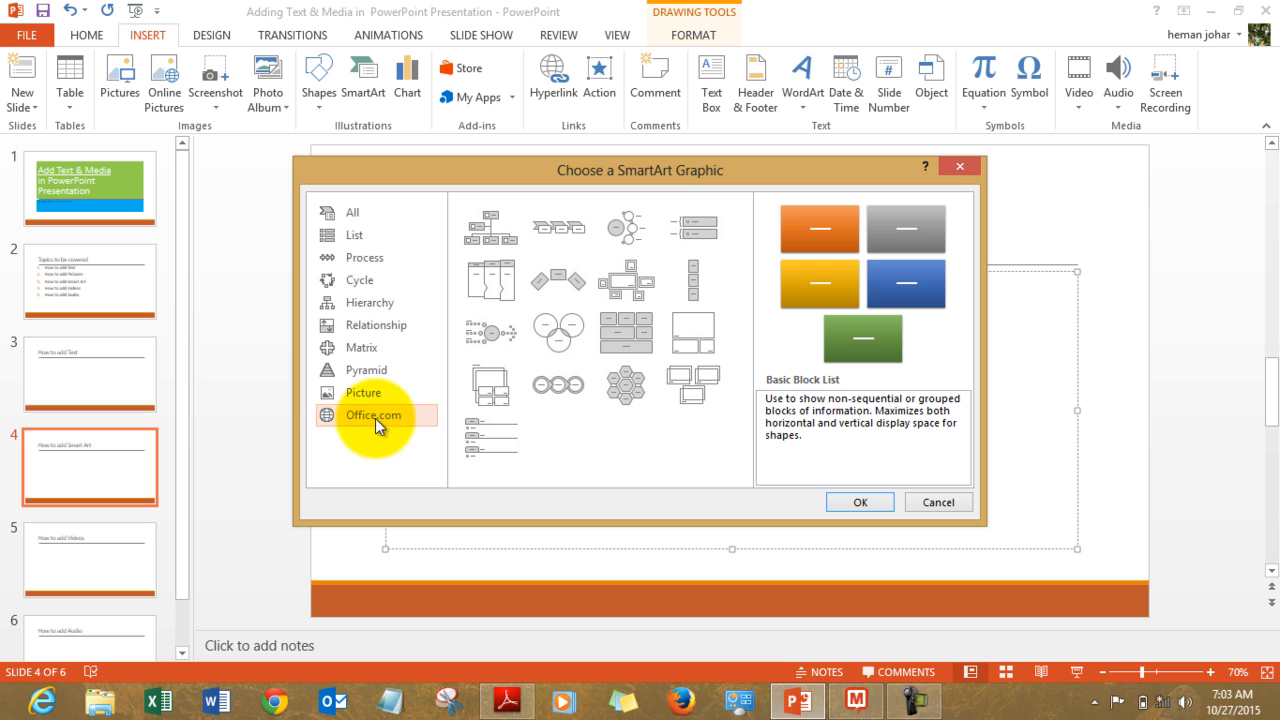
mouse_move(382, 428)
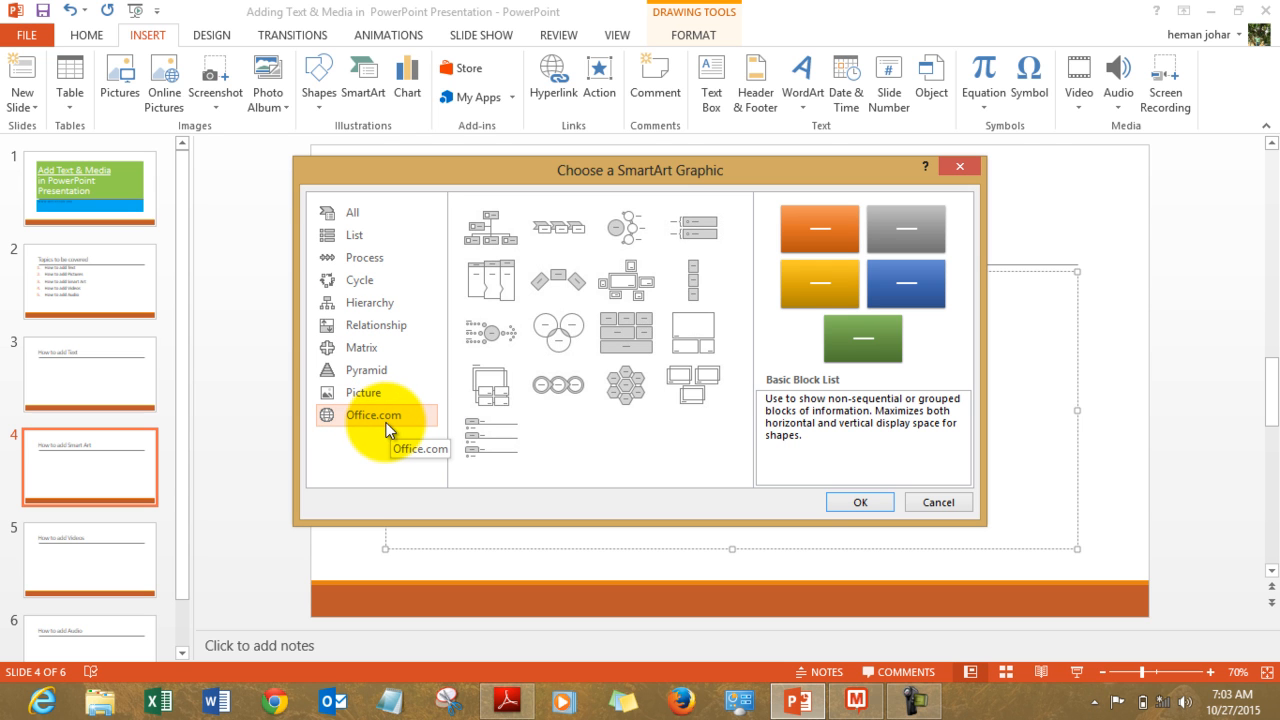
mouse_move(363, 240)
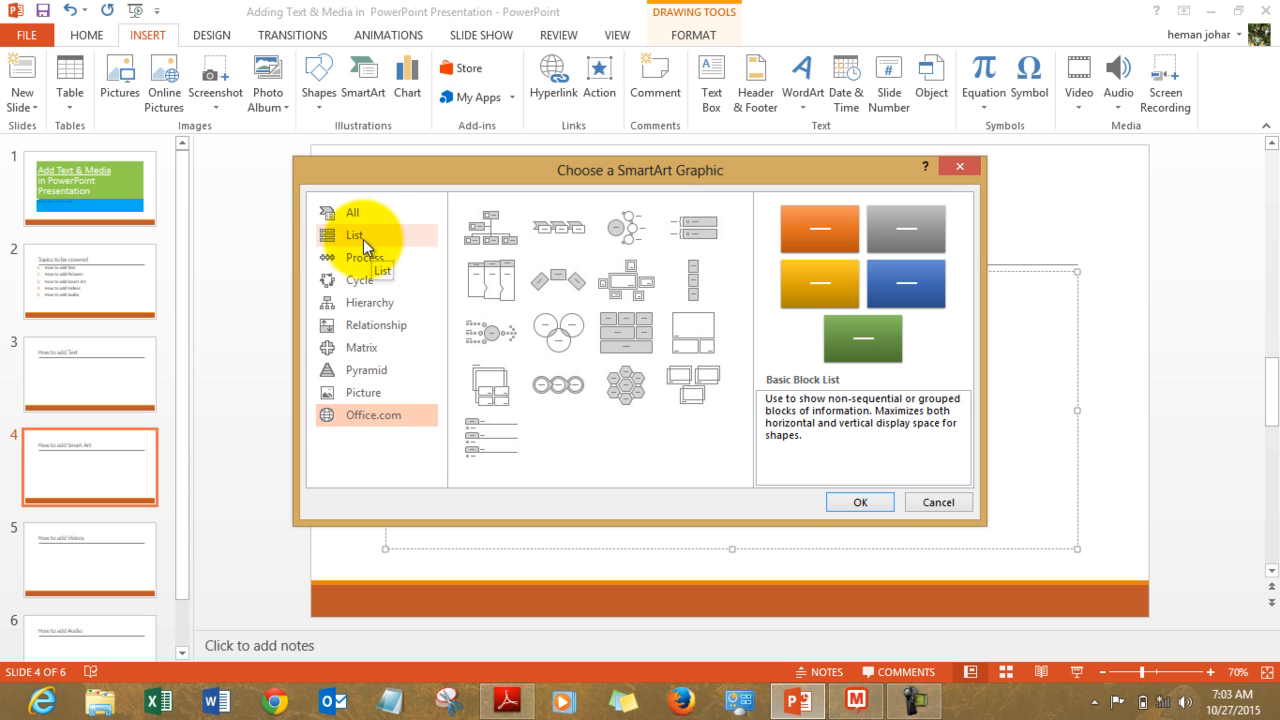
mouse_move(365, 288)
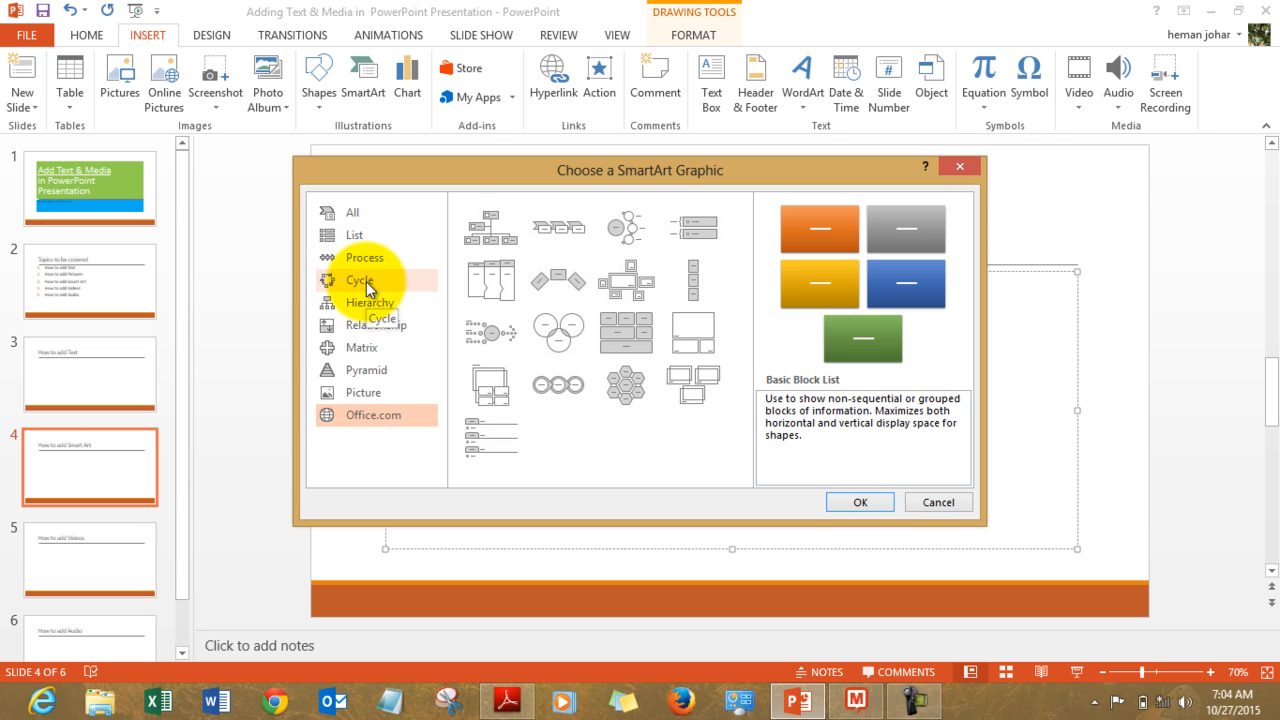
Choose the Gear layout from the Cycle diagrams.
click(357, 280)
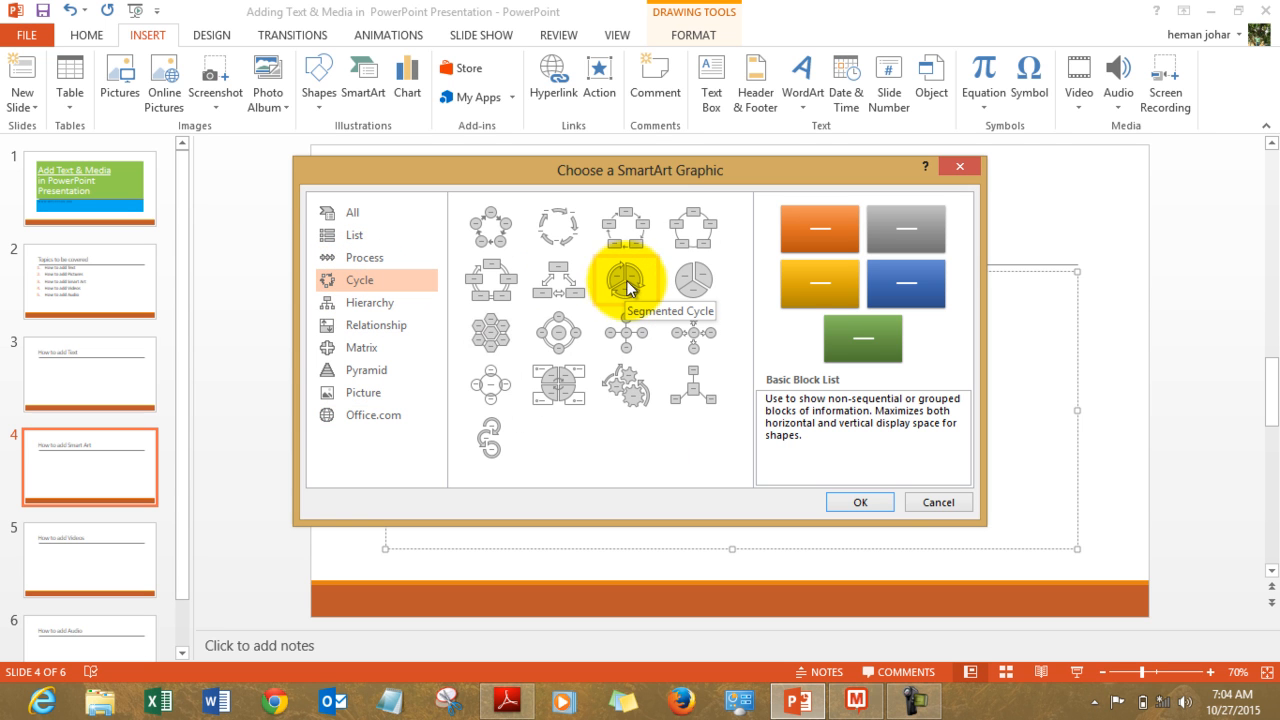
mouse_move(626, 386)
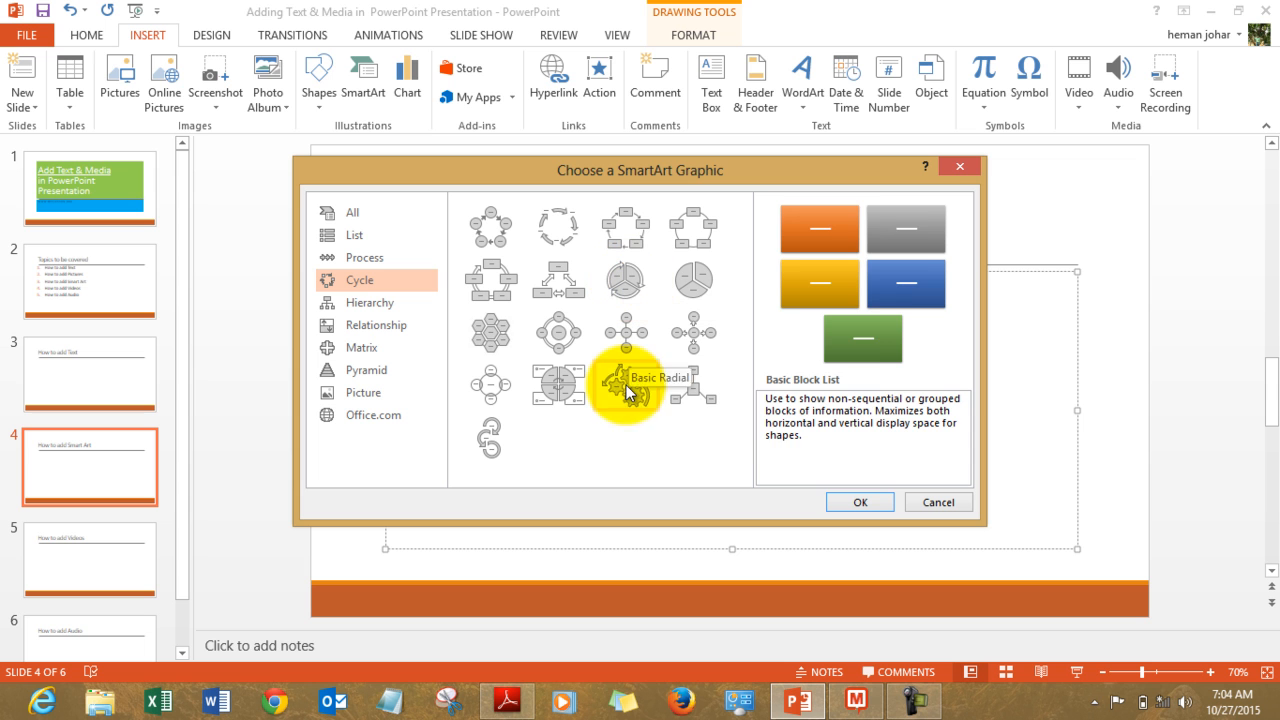
click(625, 385)
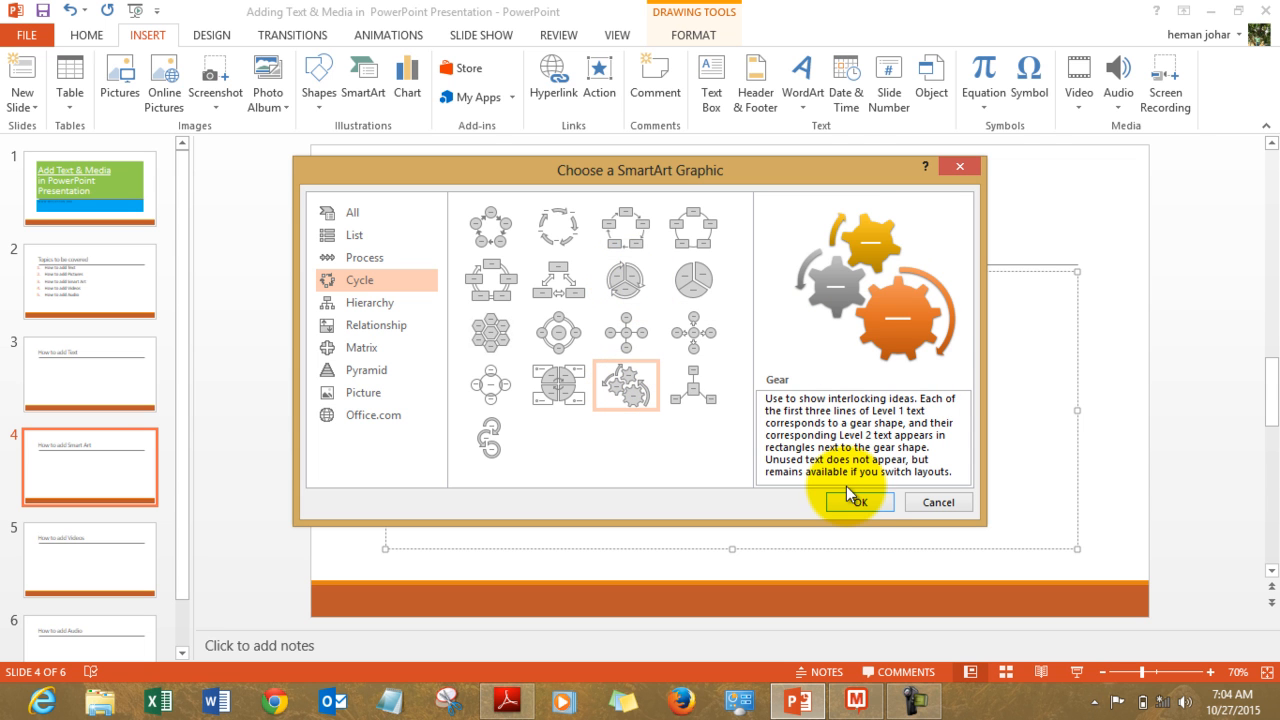
Insert the Gear diagram on slide 4 and label its gears test, your and limits.
click(859, 501)
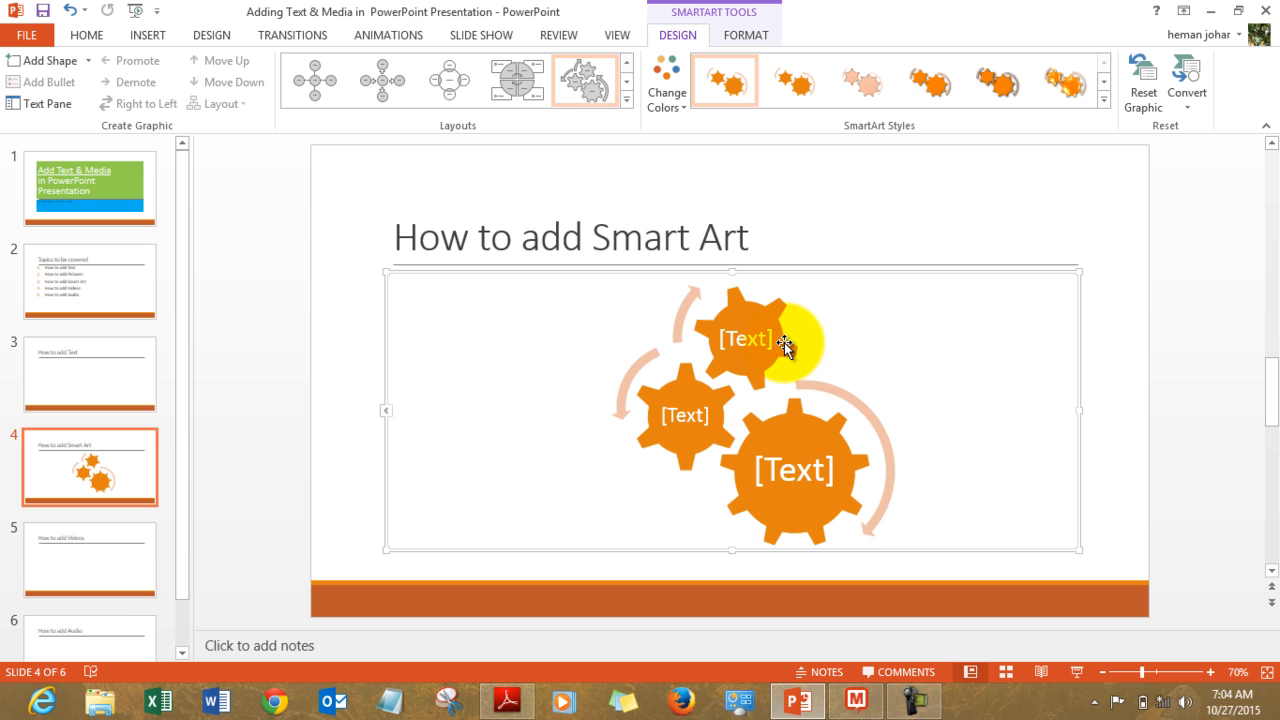
mouse_move(745, 390)
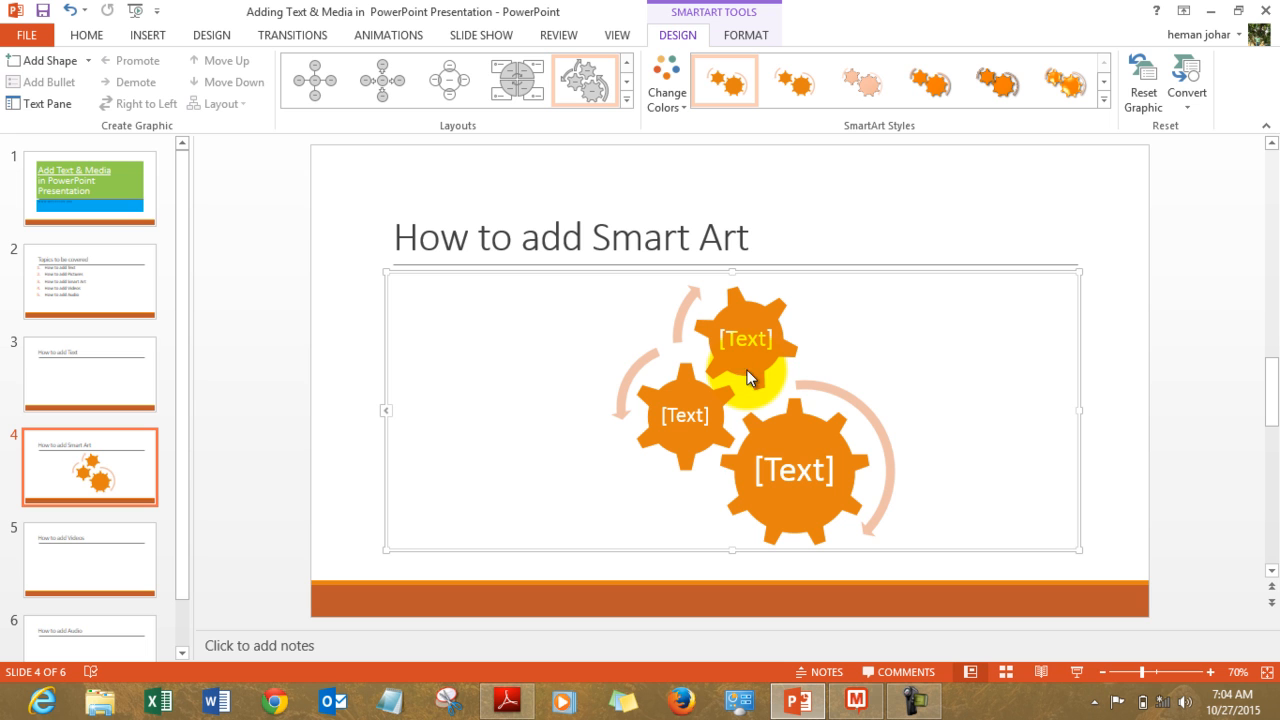
click(793, 471)
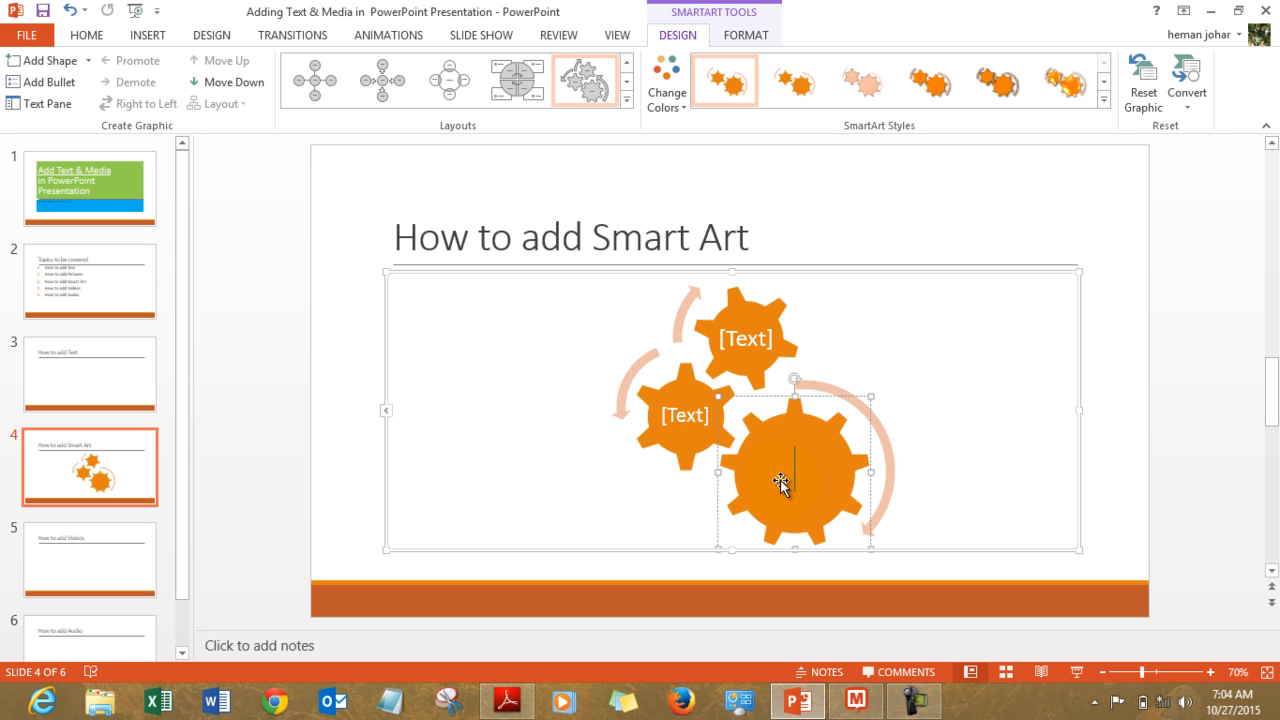
text(test)
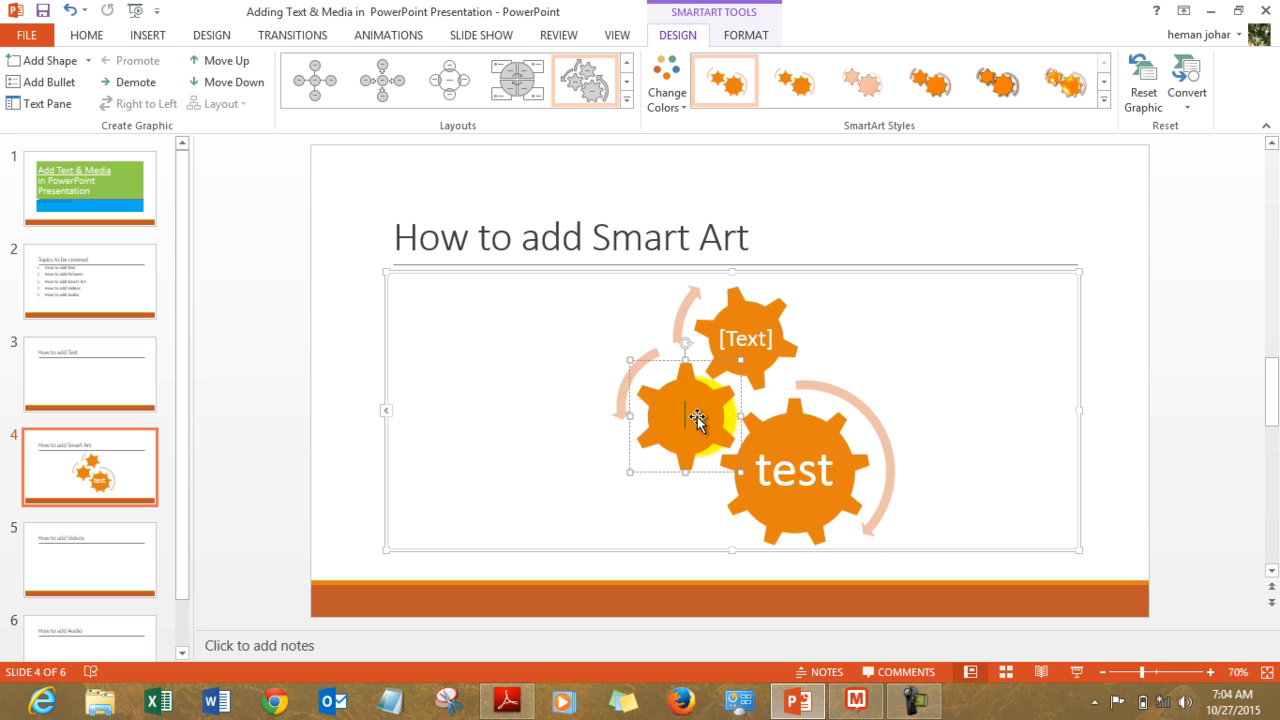
text(your)
click(746, 339)
text(limits)
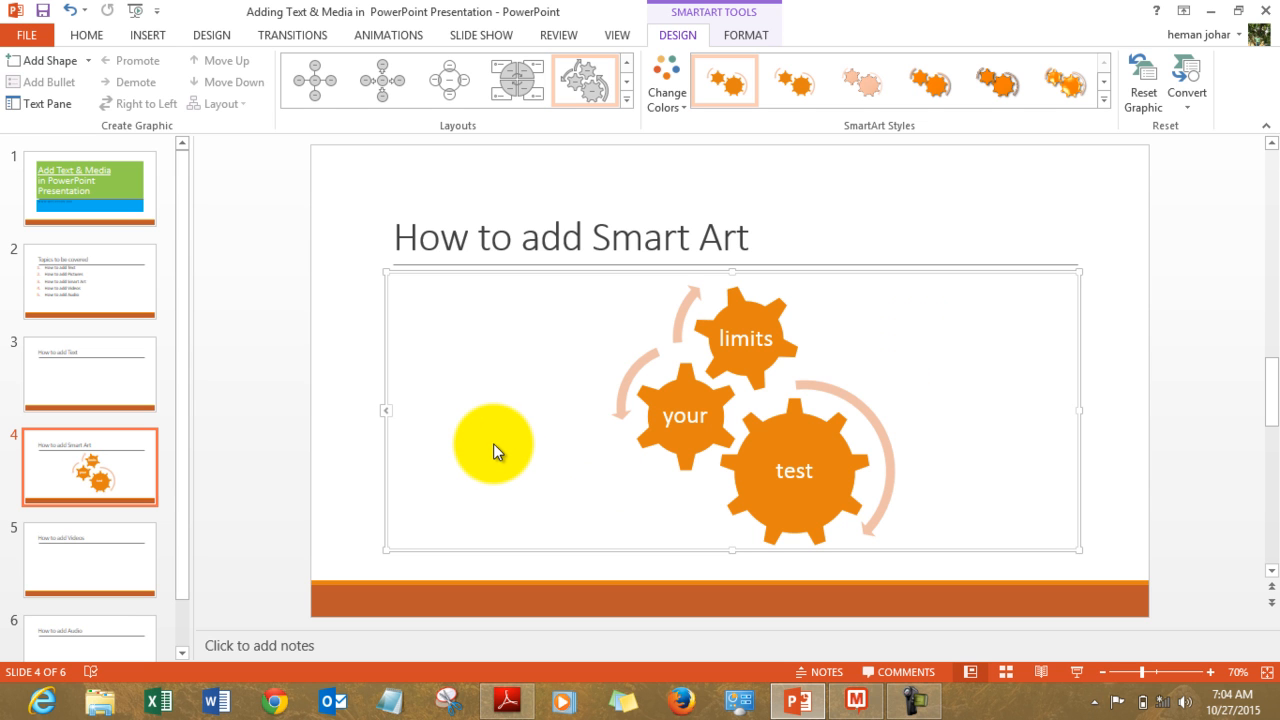
mouse_move(925, 80)
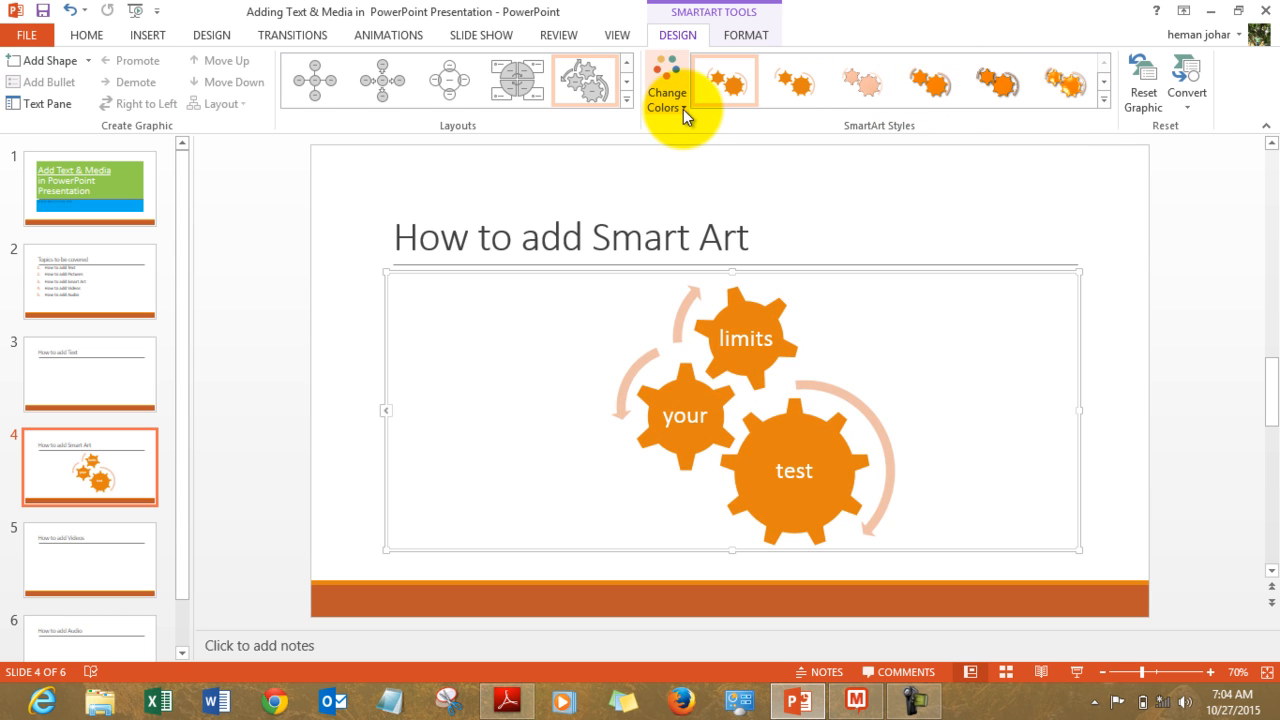
Browse the colour schemes for the gear diagram, looking at the colorful variations.
click(667, 85)
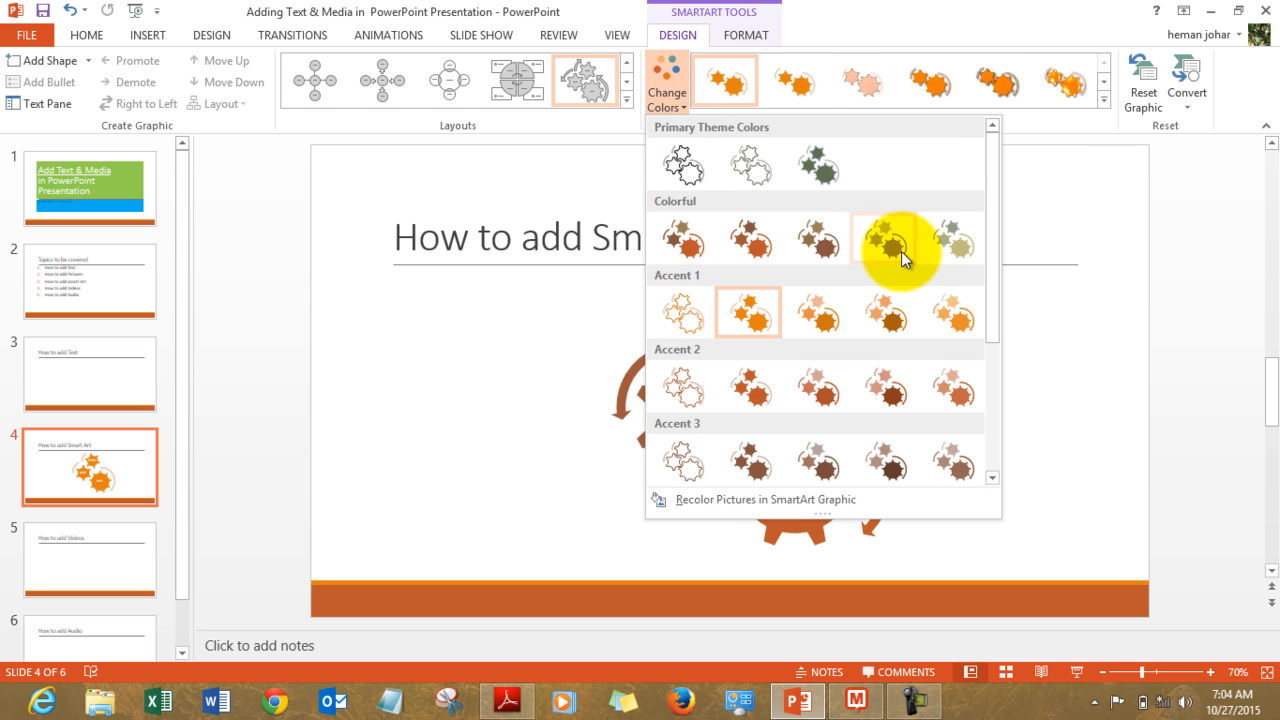
mouse_move(970, 328)
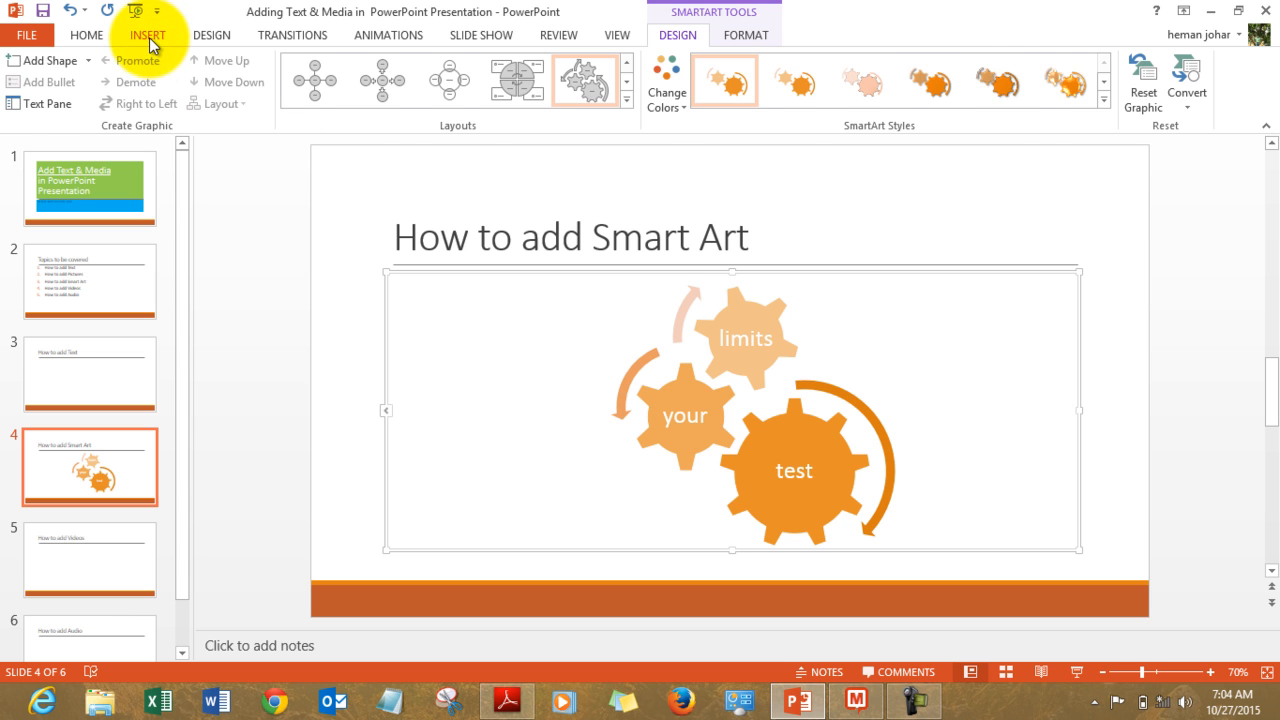
Draw a small empty text box on slide 4 to the left of the gears.
click(147, 34)
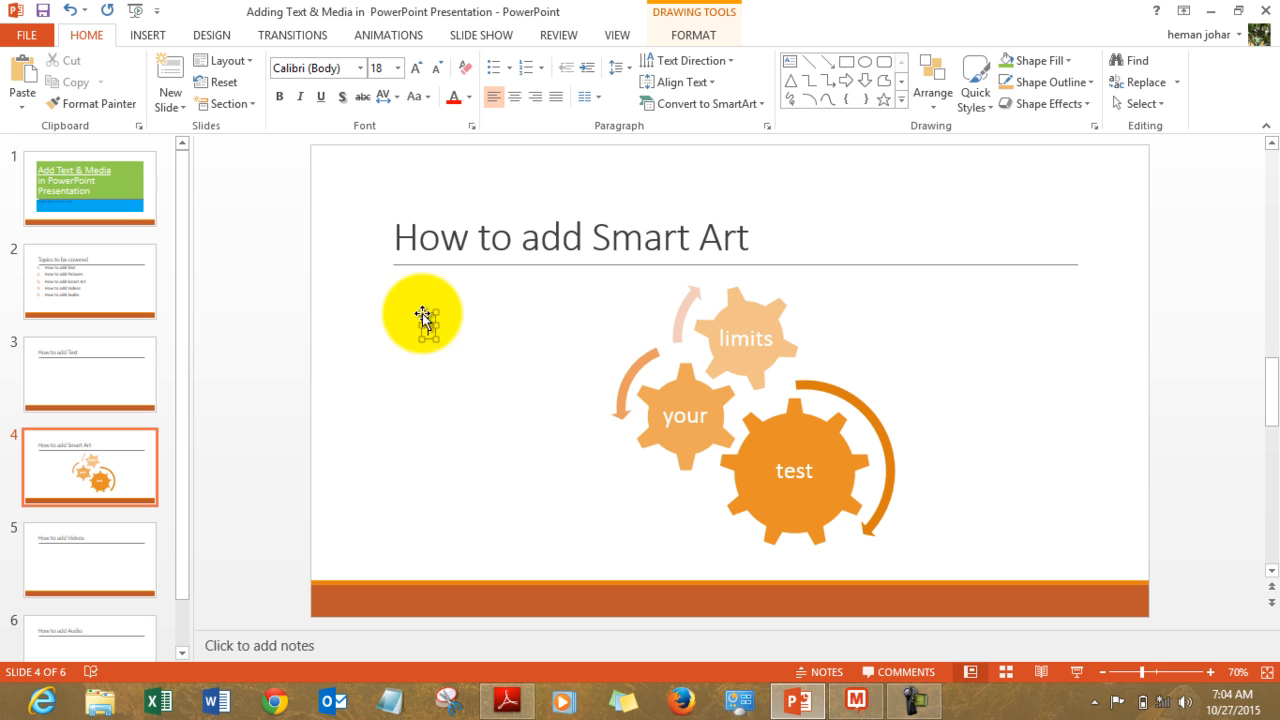
drag(422, 316, 574, 349)
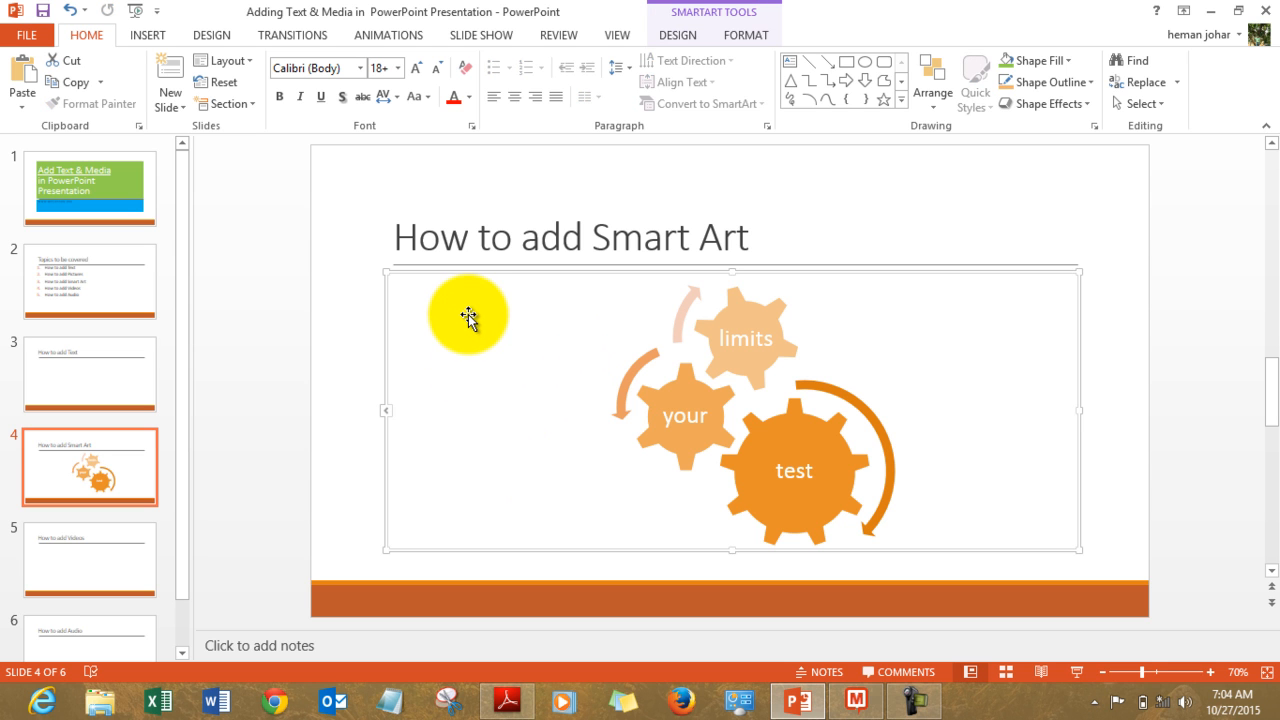
click(468, 331)
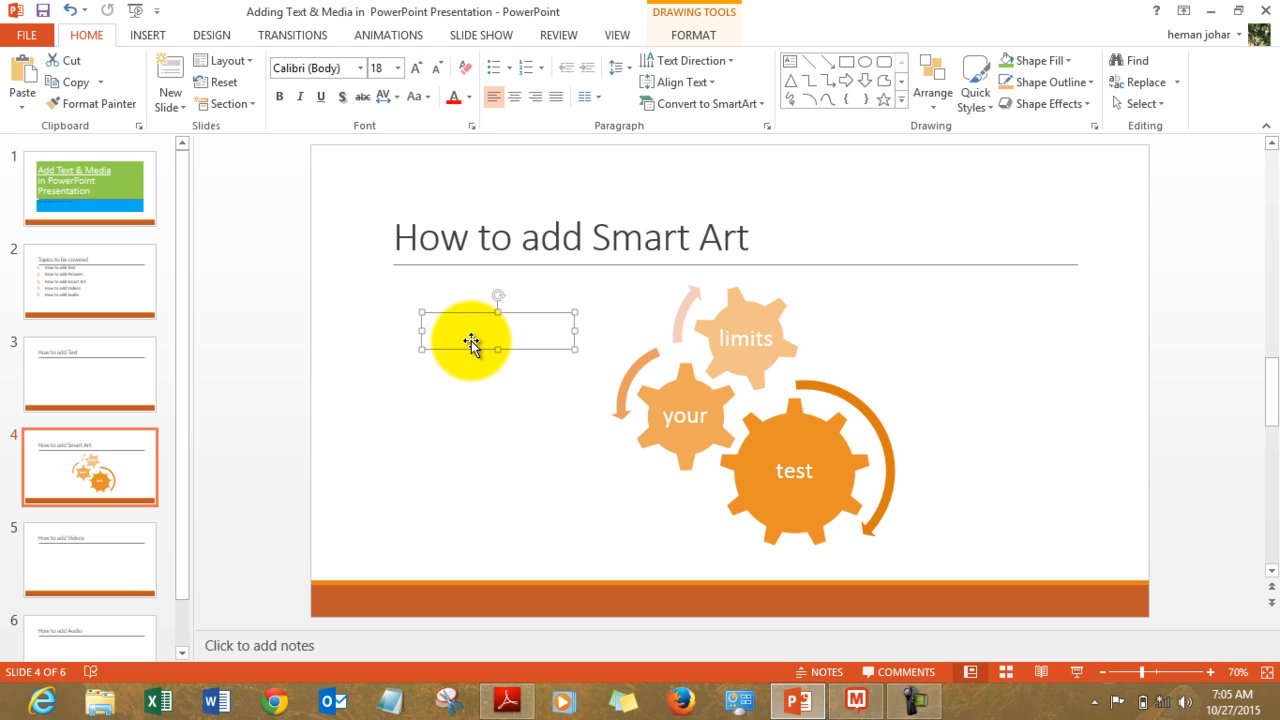
click(90, 560)
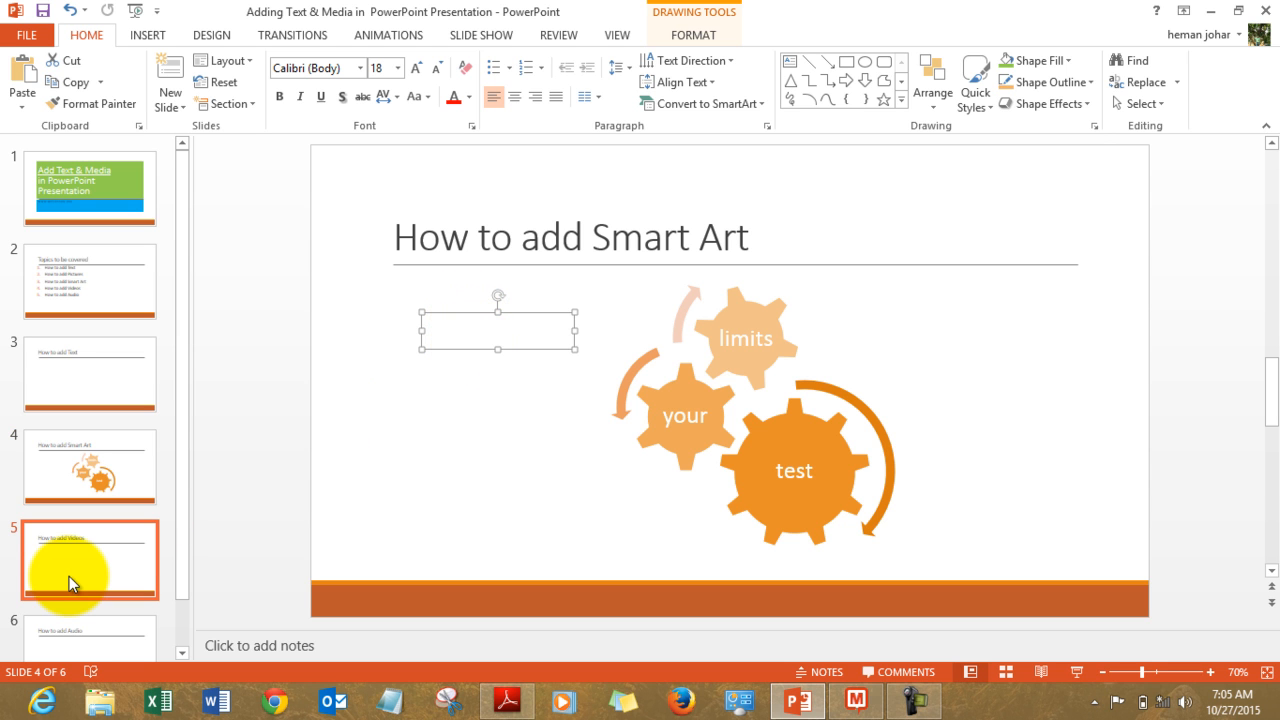
On slide 5, try inserting an Online Video and dismiss the offline connection warning.
click(90, 560)
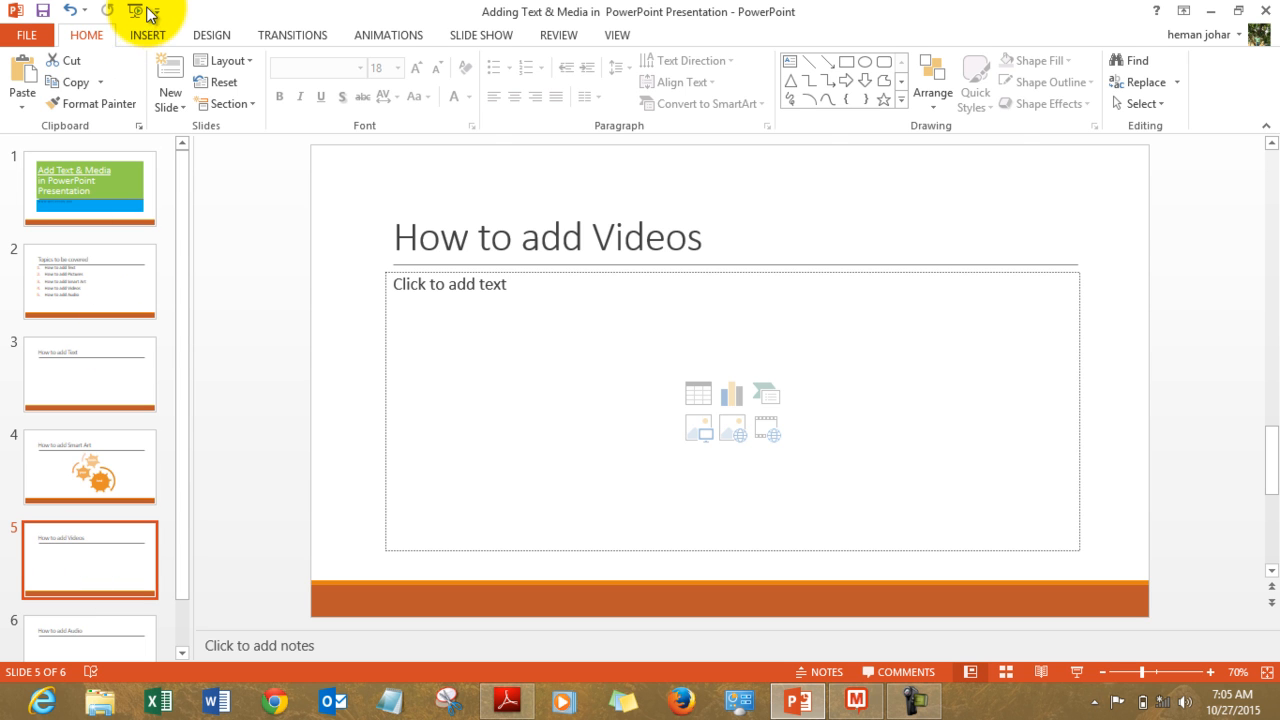
click(147, 34)
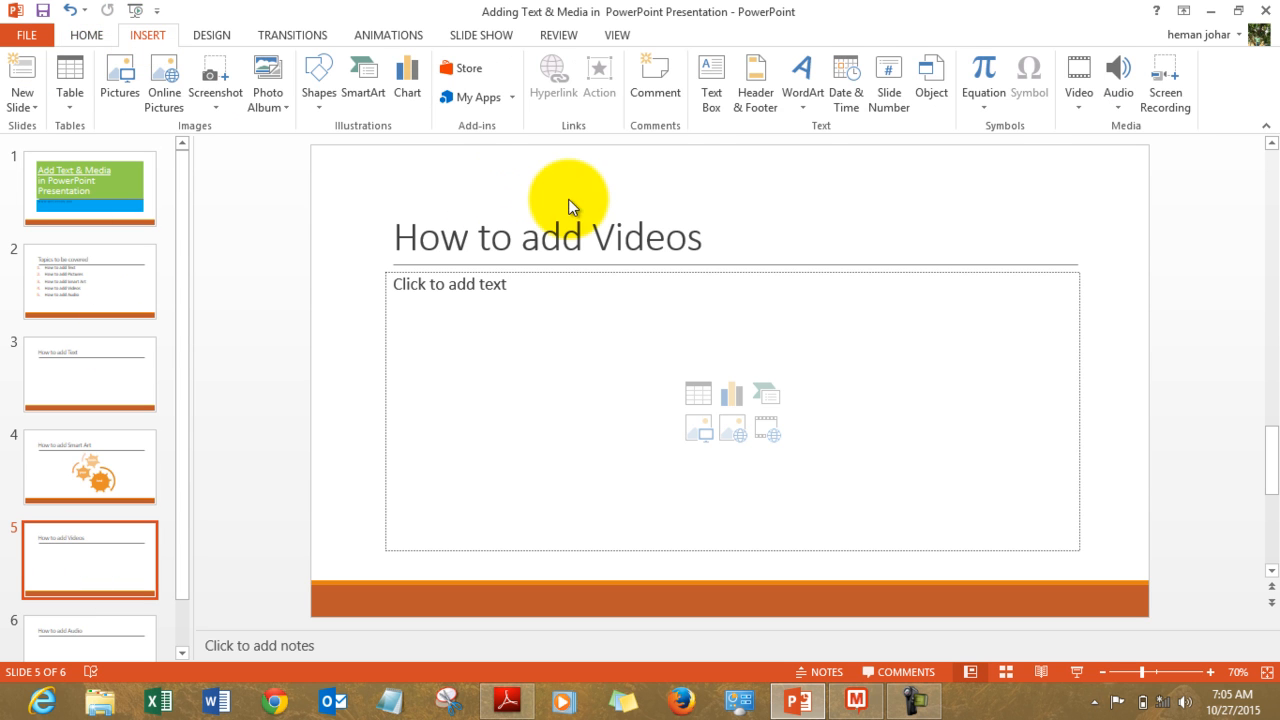
click(1078, 75)
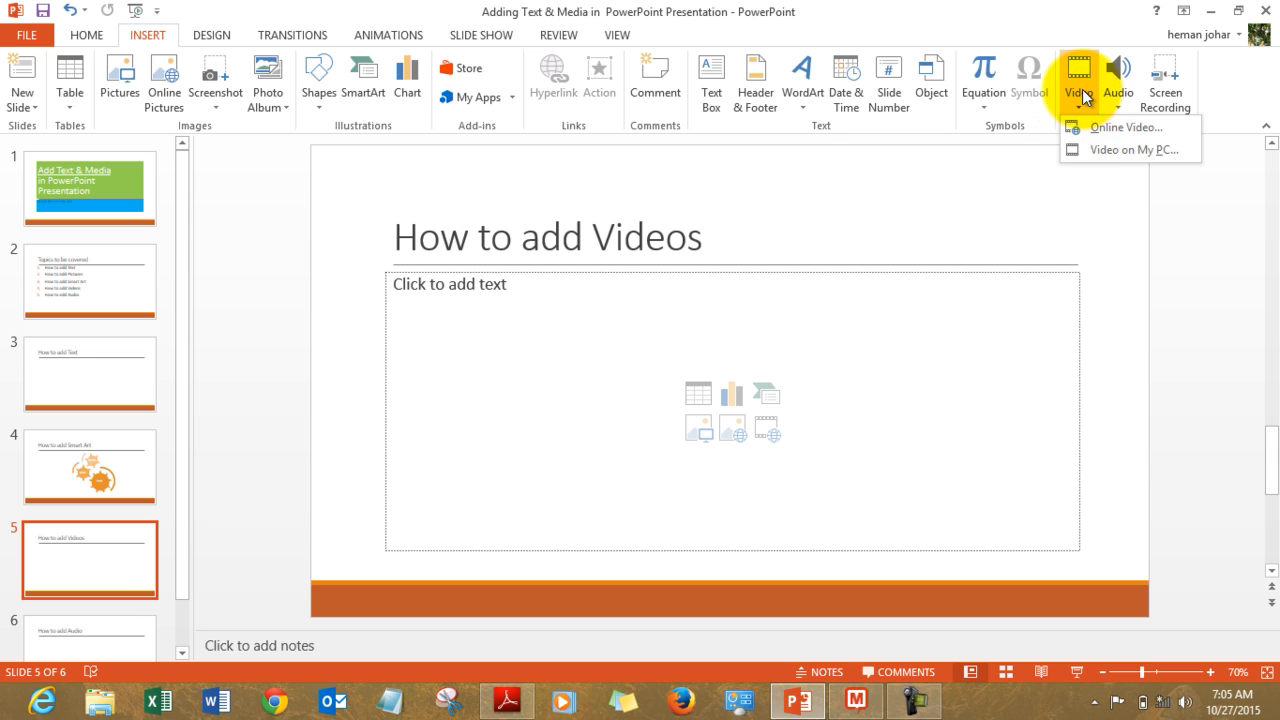
mouse_move(1125, 127)
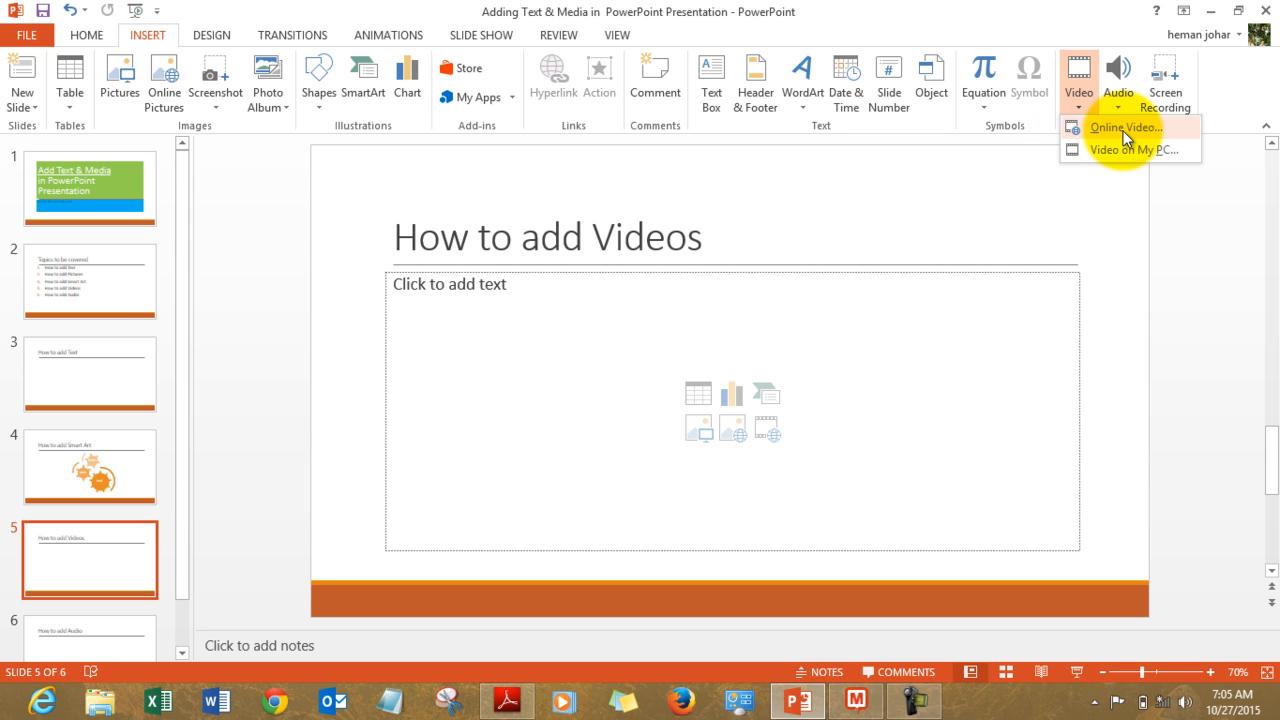
click(1126, 127)
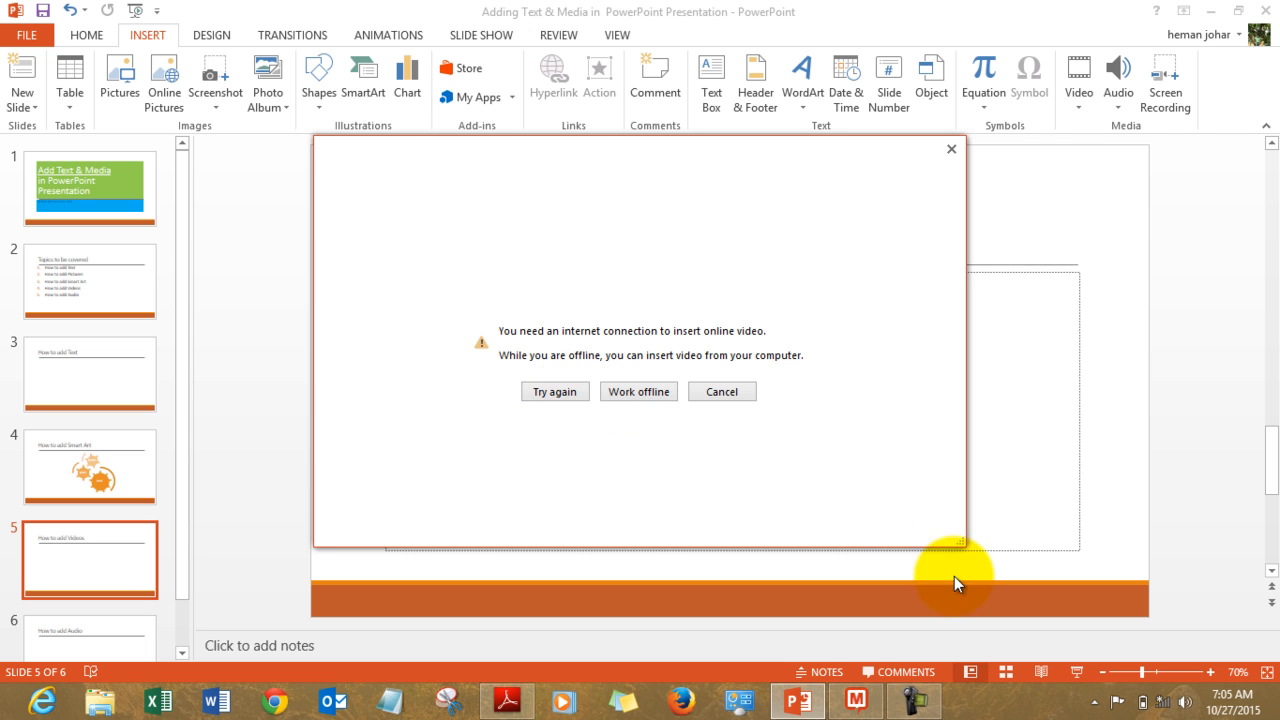
mouse_move(590, 258)
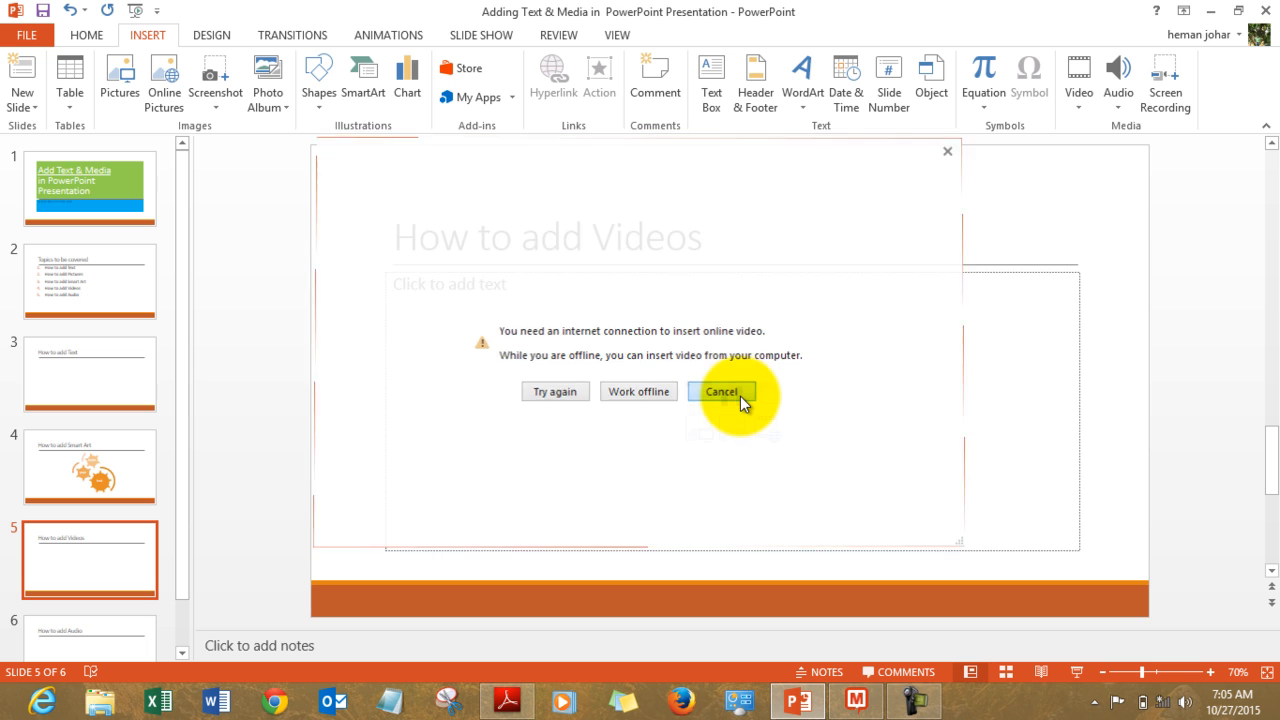
click(722, 391)
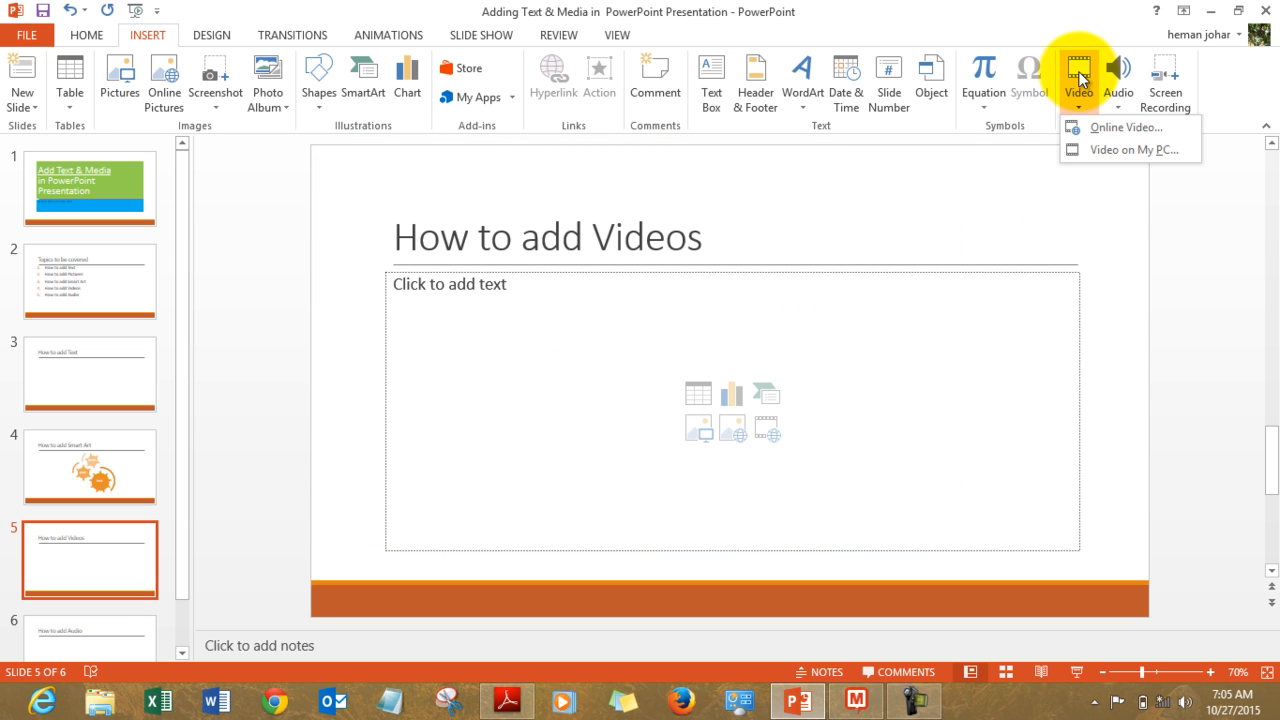
Insert the COC-RISHIKESH-1257 video from Libraries > Videos via Video on My PC.
click(1130, 149)
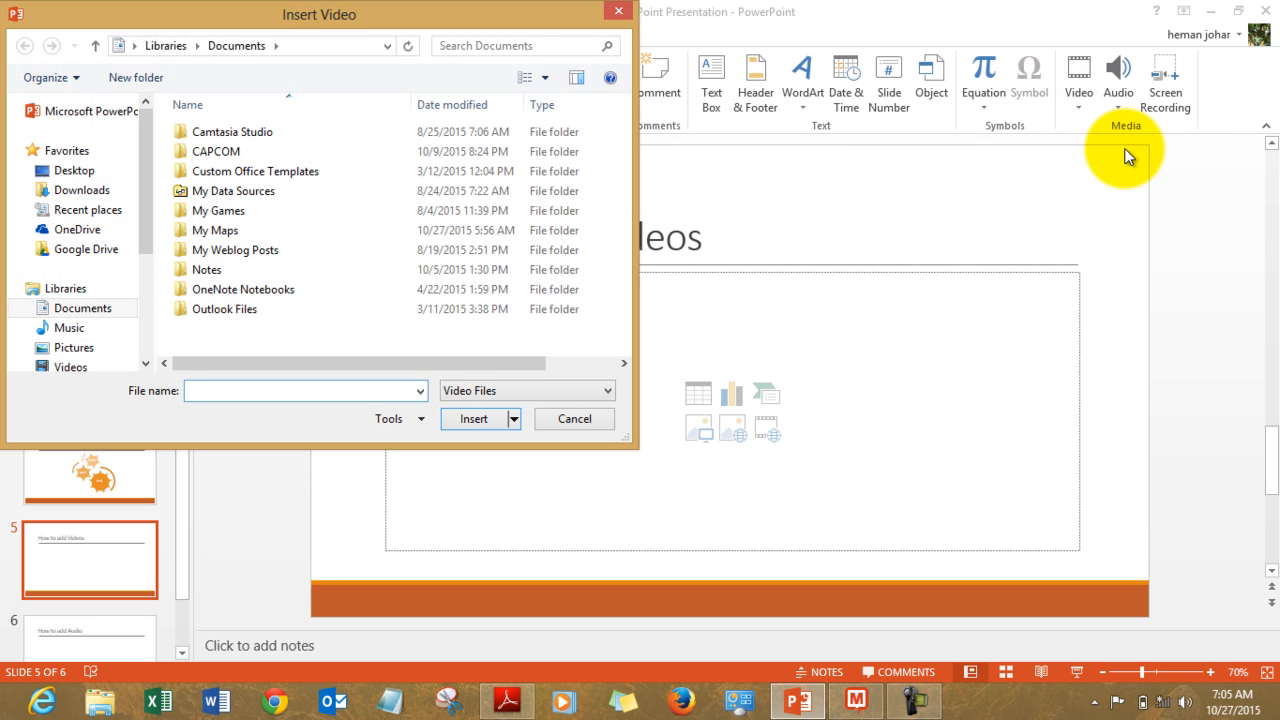
click(73, 347)
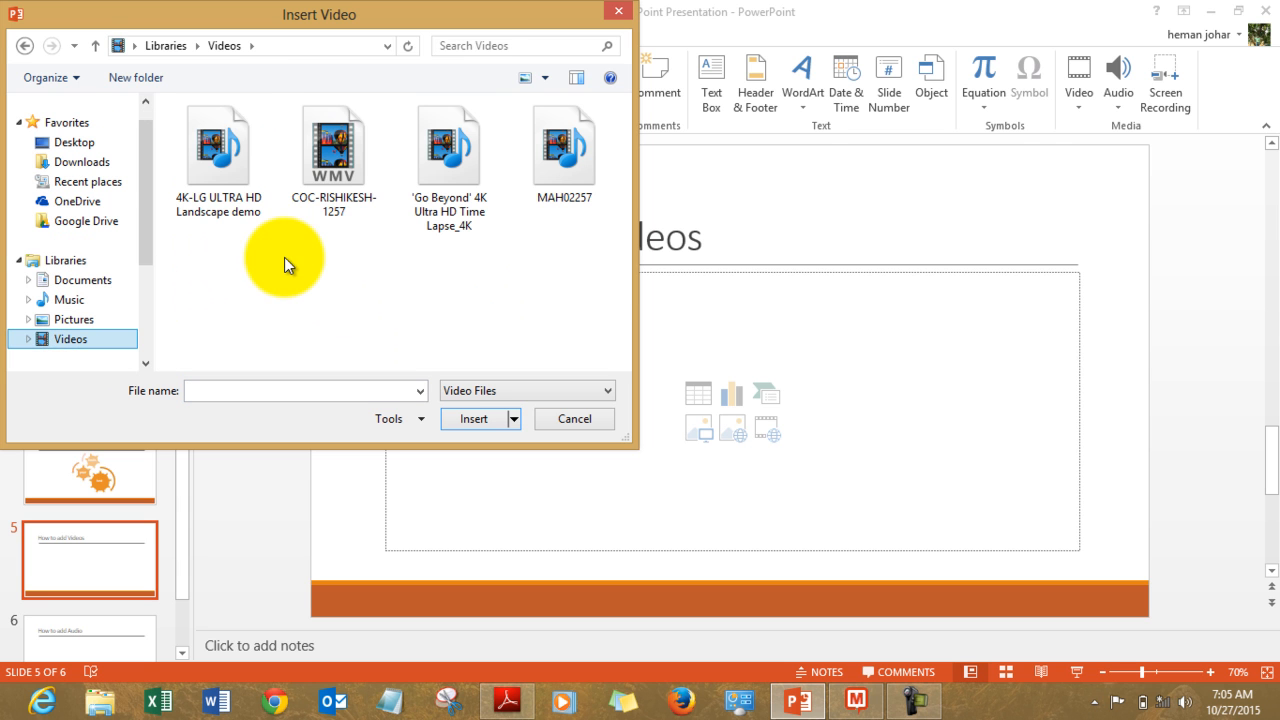
click(333, 145)
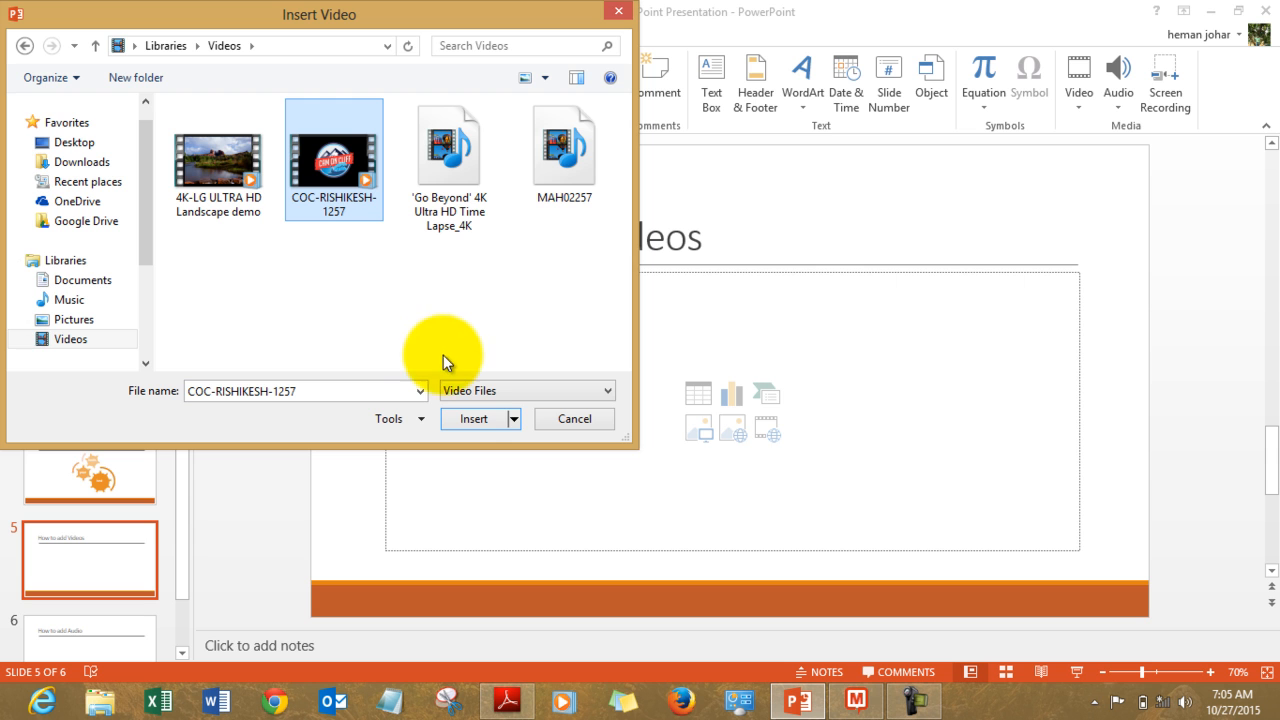
click(473, 418)
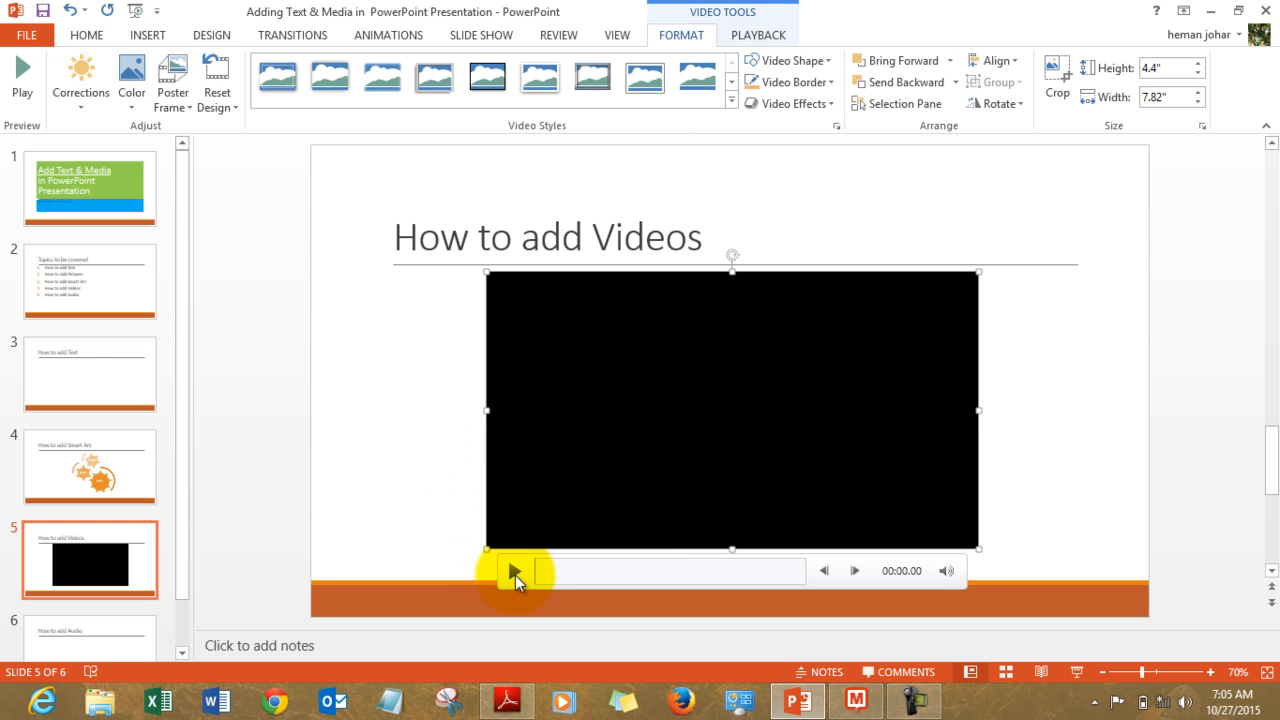
Play the inserted video for a few seconds until the Cam On Cliff logo shows, then pause it.
click(515, 571)
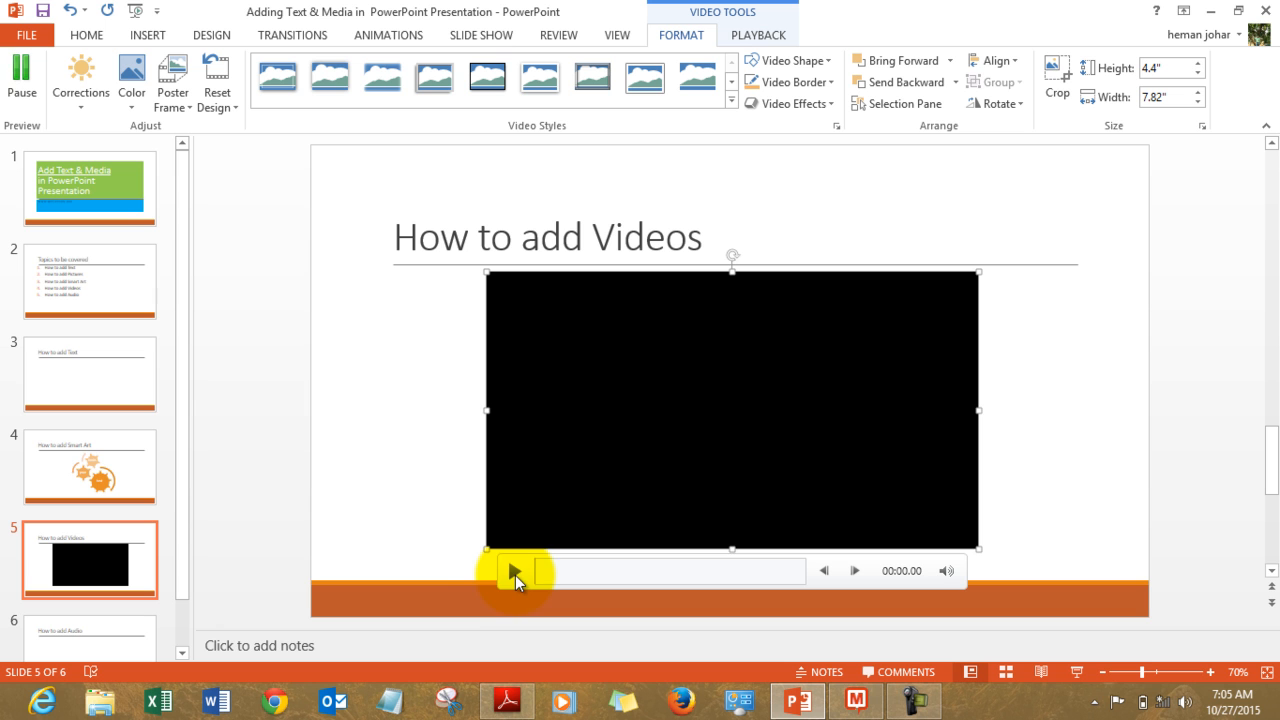
click(514, 571)
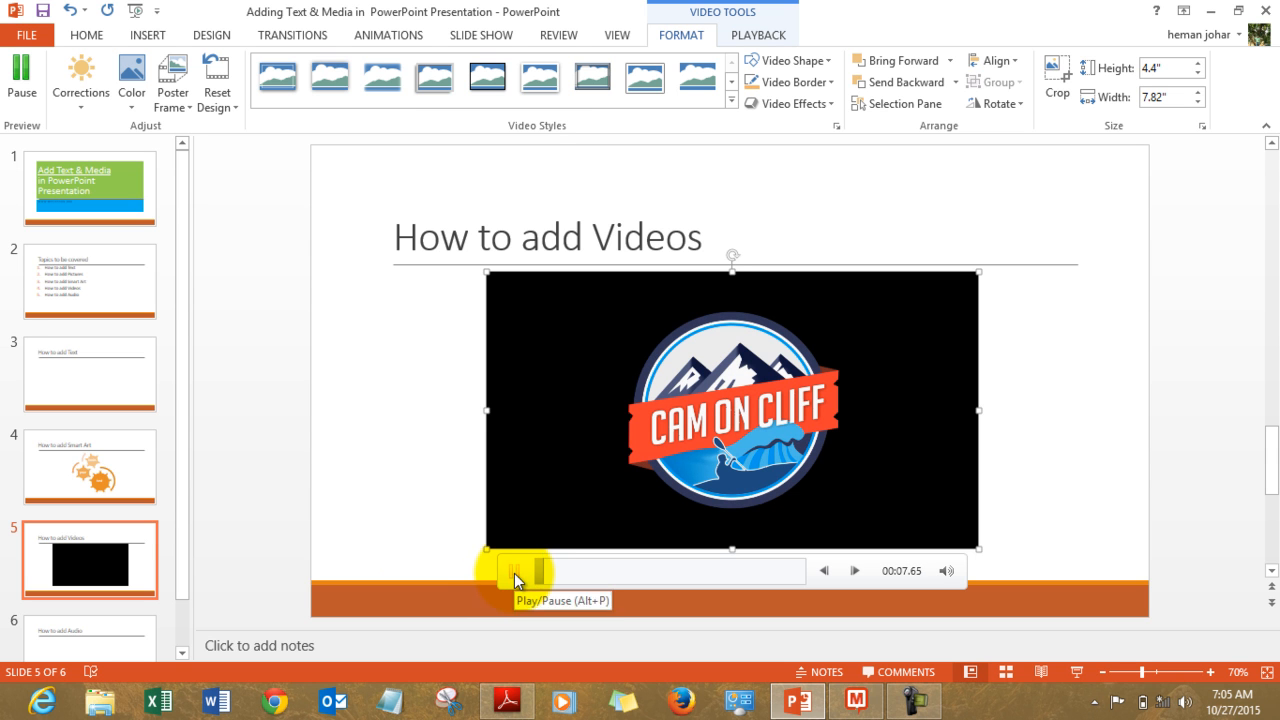
click(515, 570)
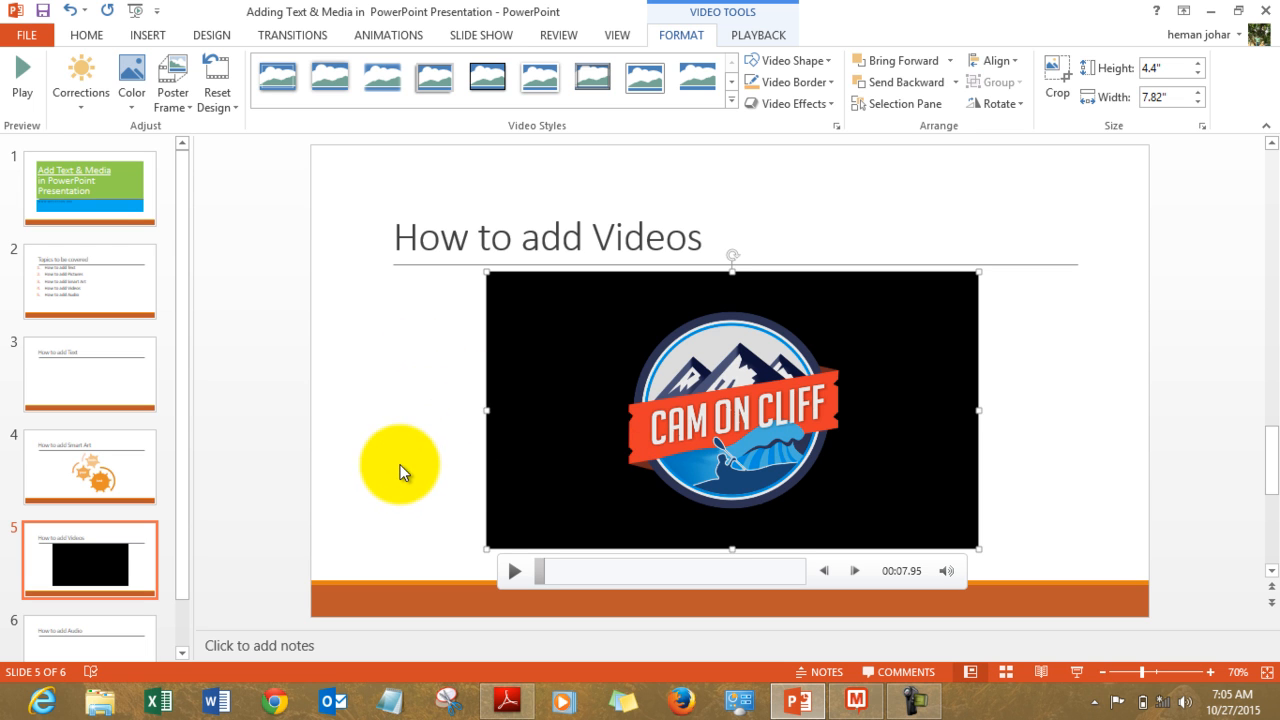
mouse_move(593, 426)
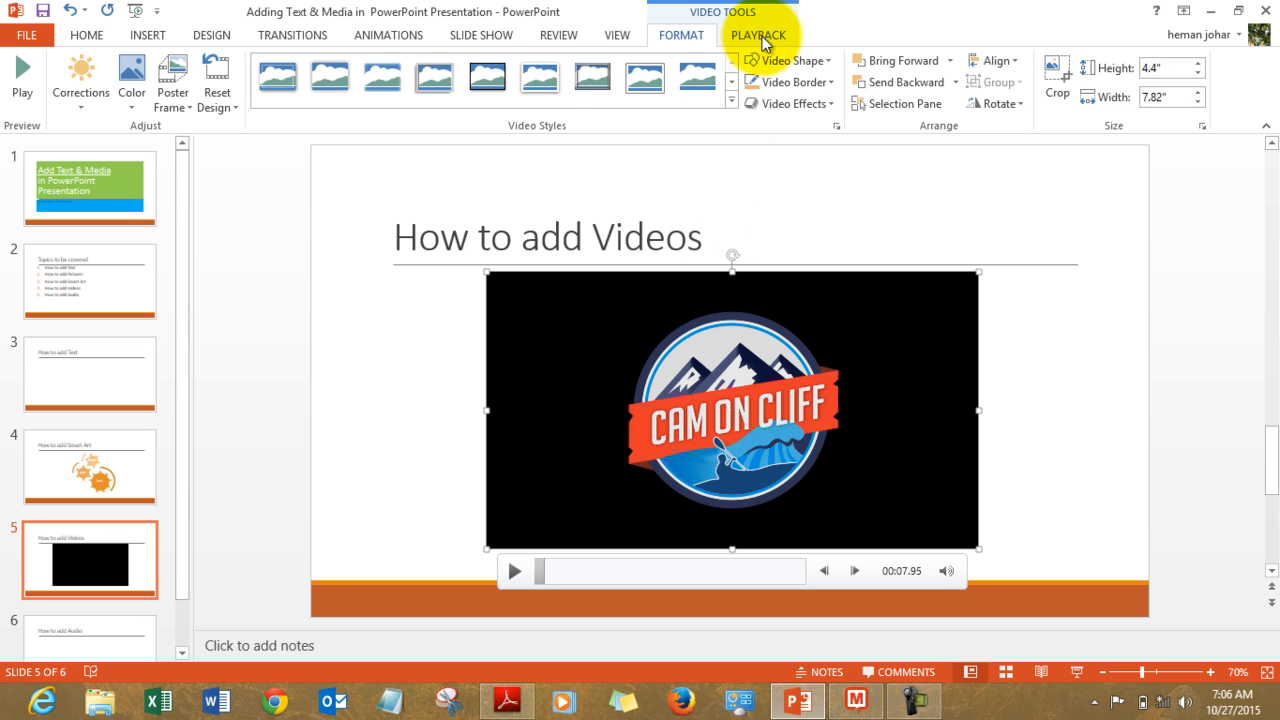
Set the video's Start option to Automatically in Video Tools > Playback.
click(758, 34)
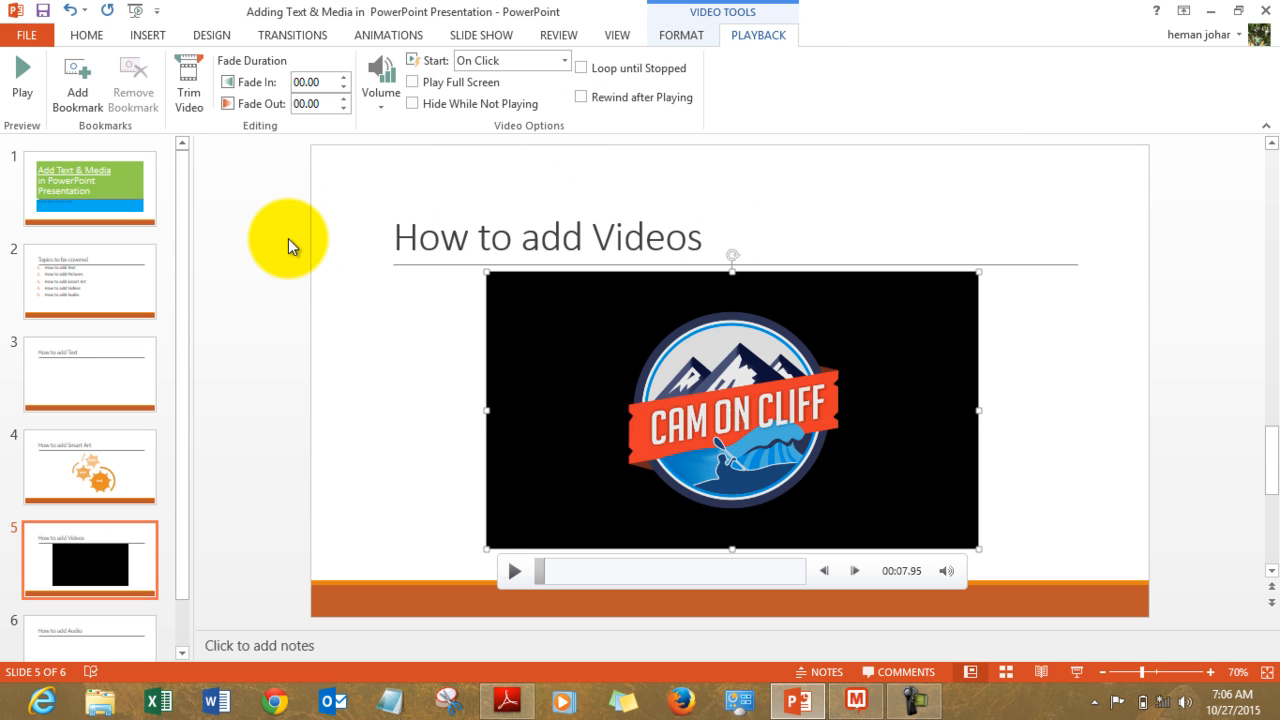
mouse_move(557, 35)
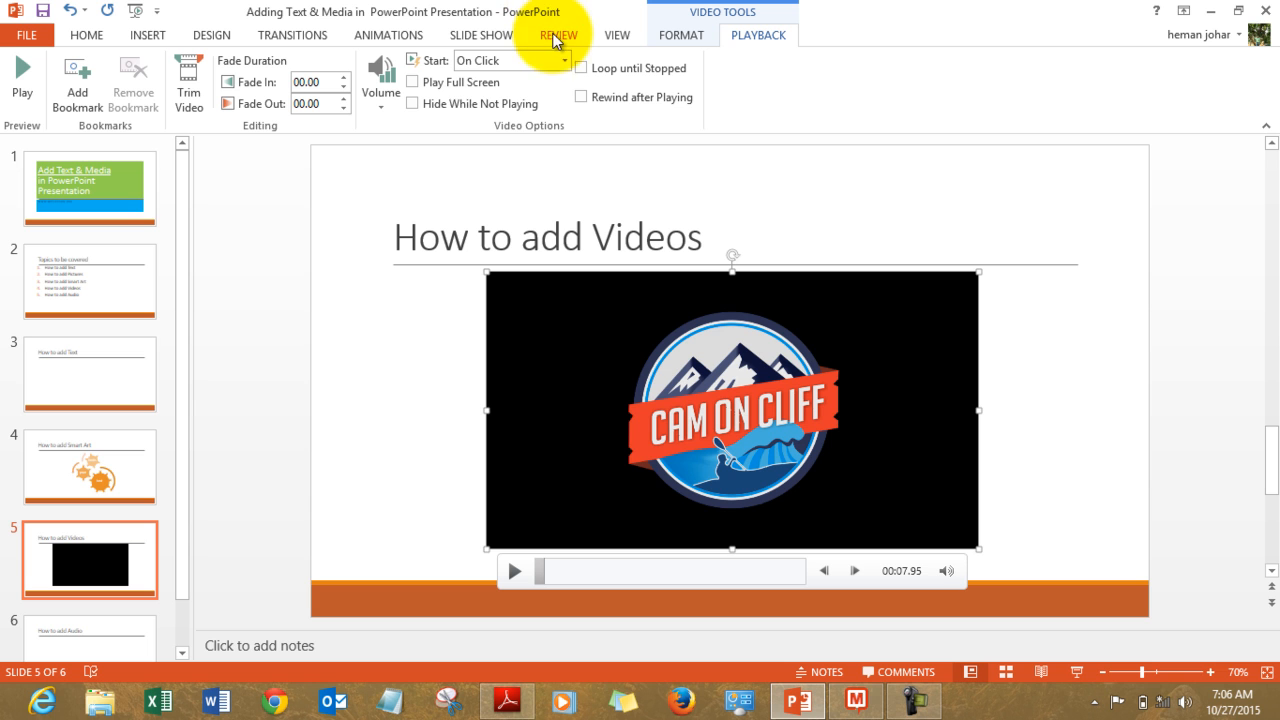
click(563, 60)
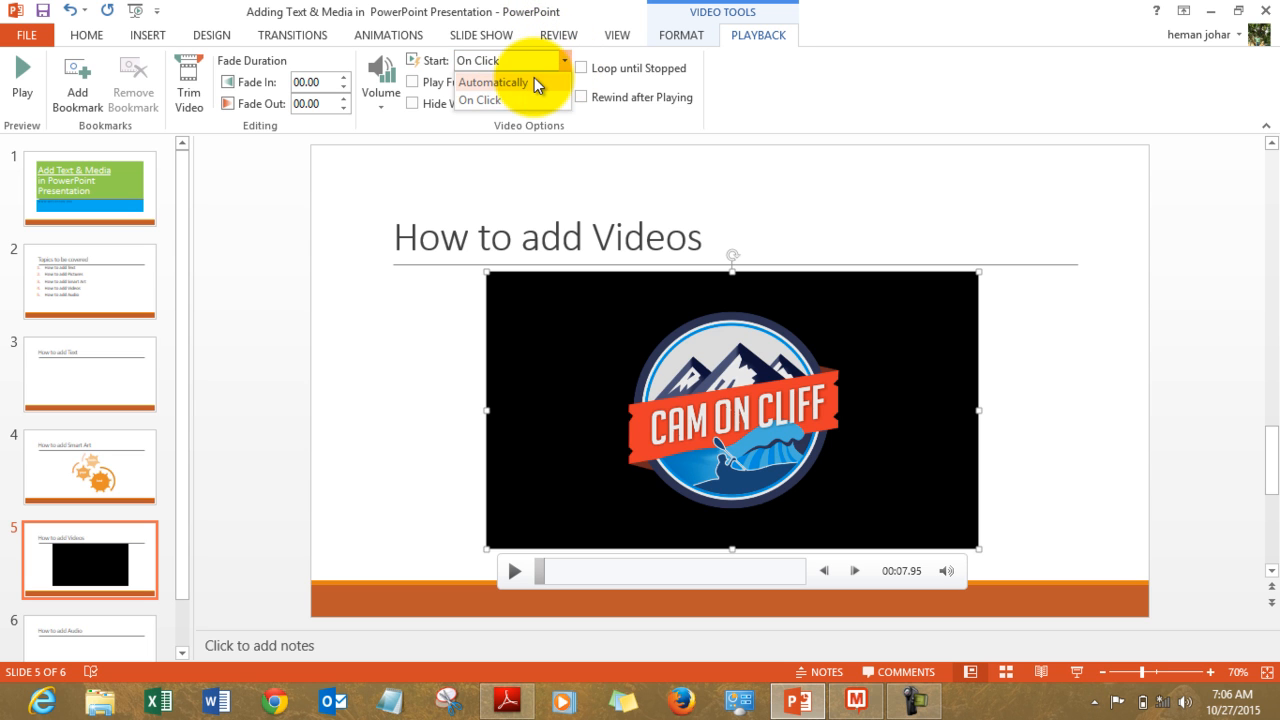
click(494, 82)
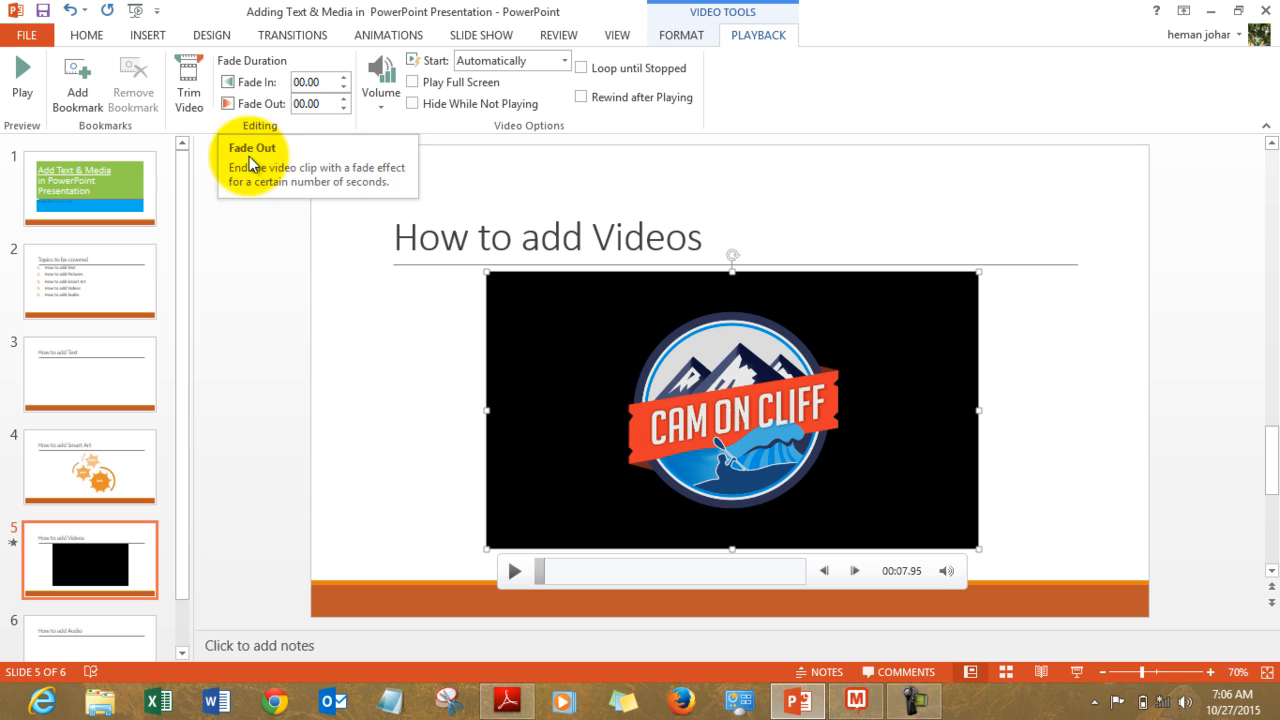
mouse_move(580, 415)
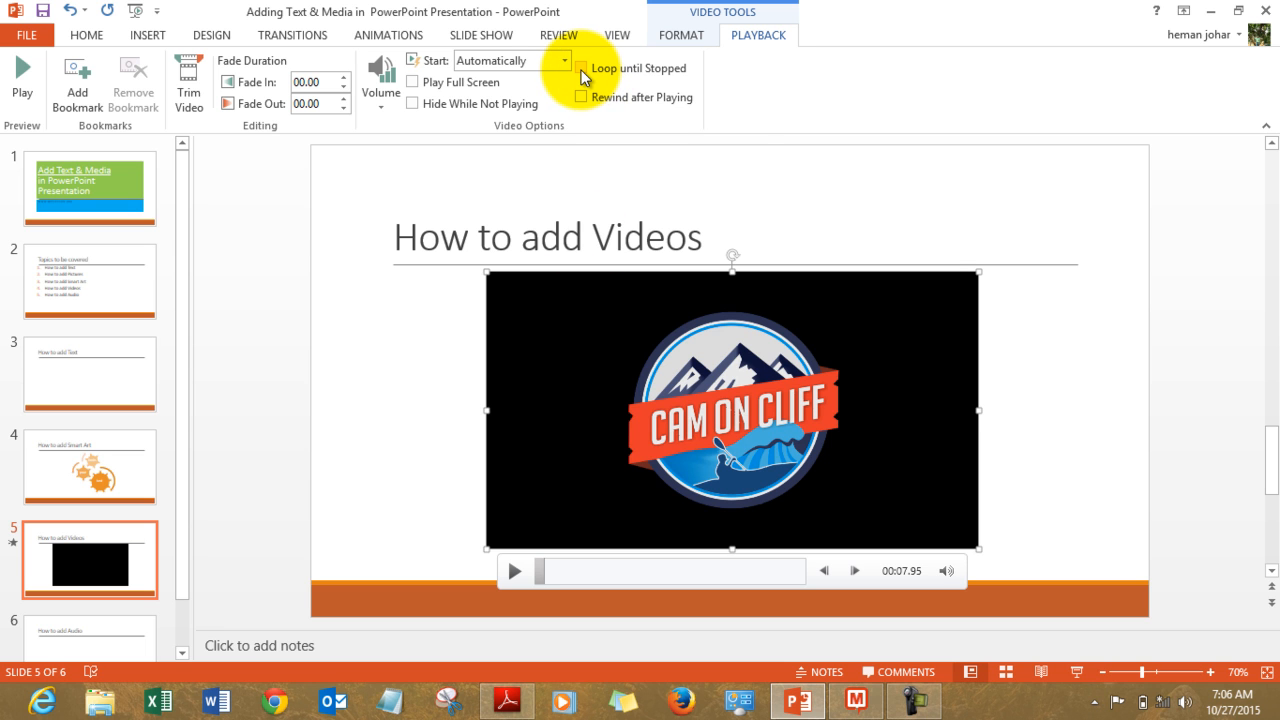
mouse_move(582, 68)
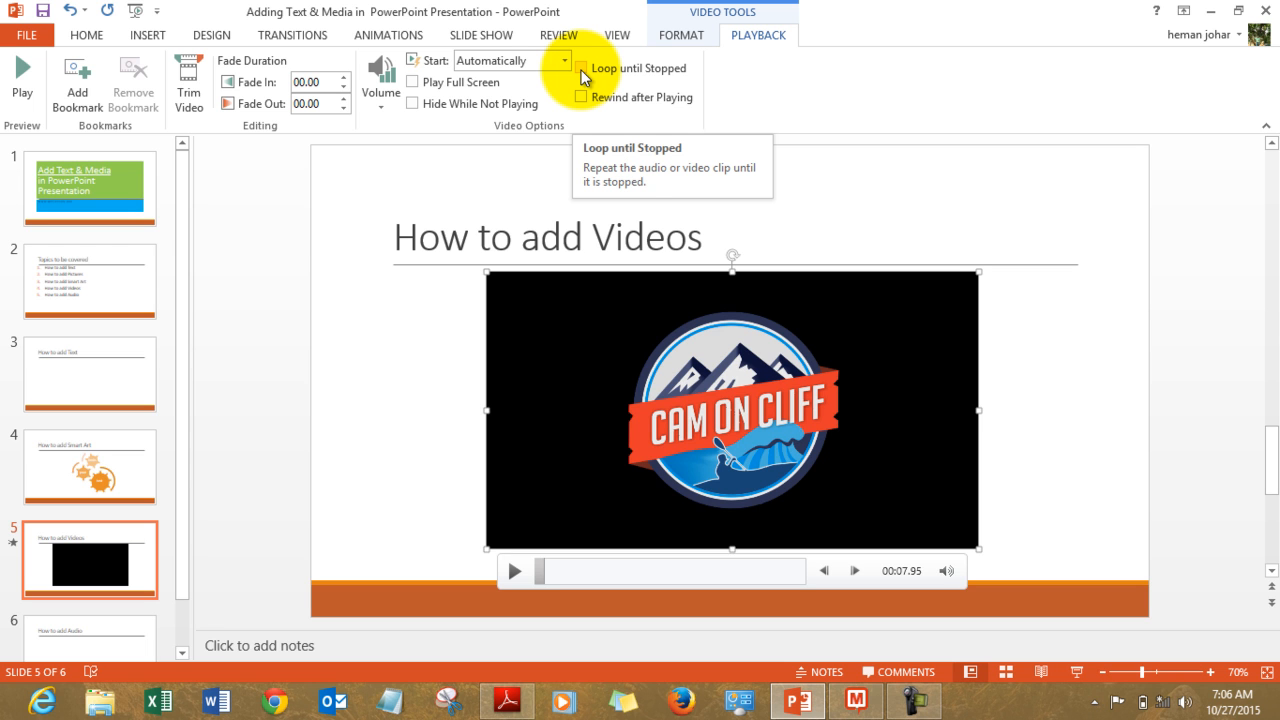
mouse_move(563, 357)
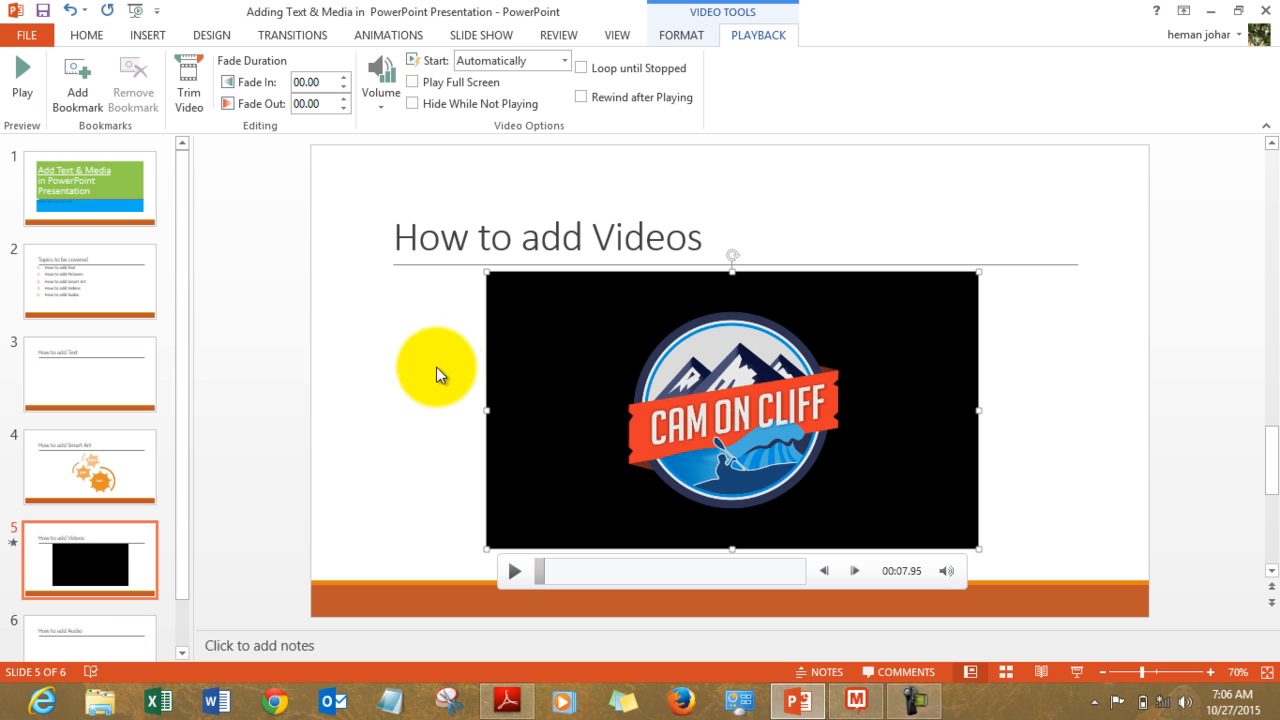
On the How to add Audio slide, choose Insert > Audio > Audio on My PC.
click(89, 637)
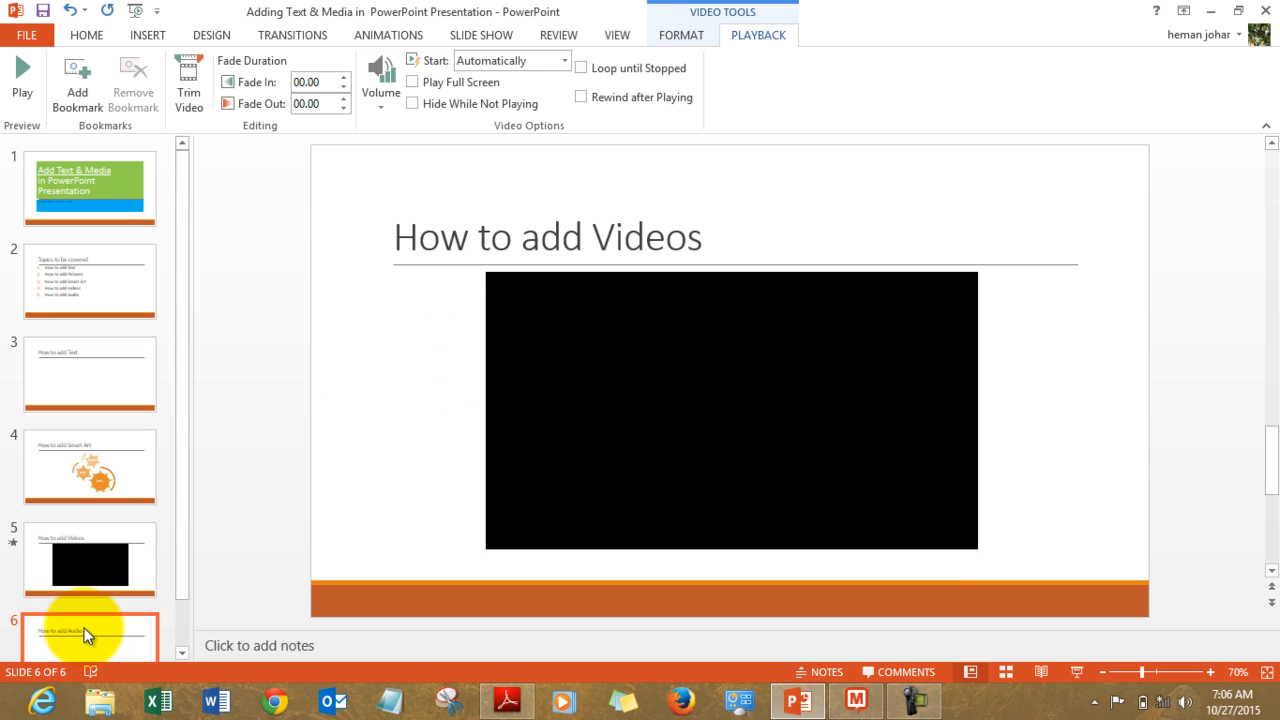
click(89, 631)
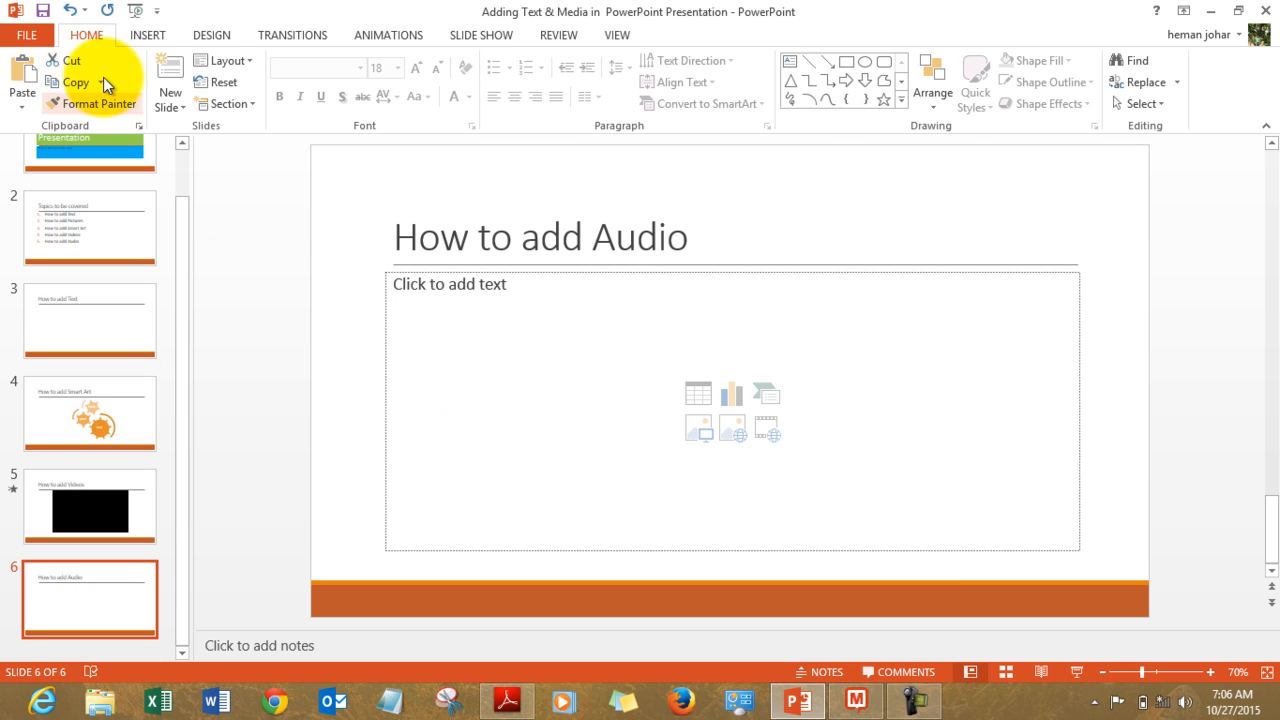
click(147, 34)
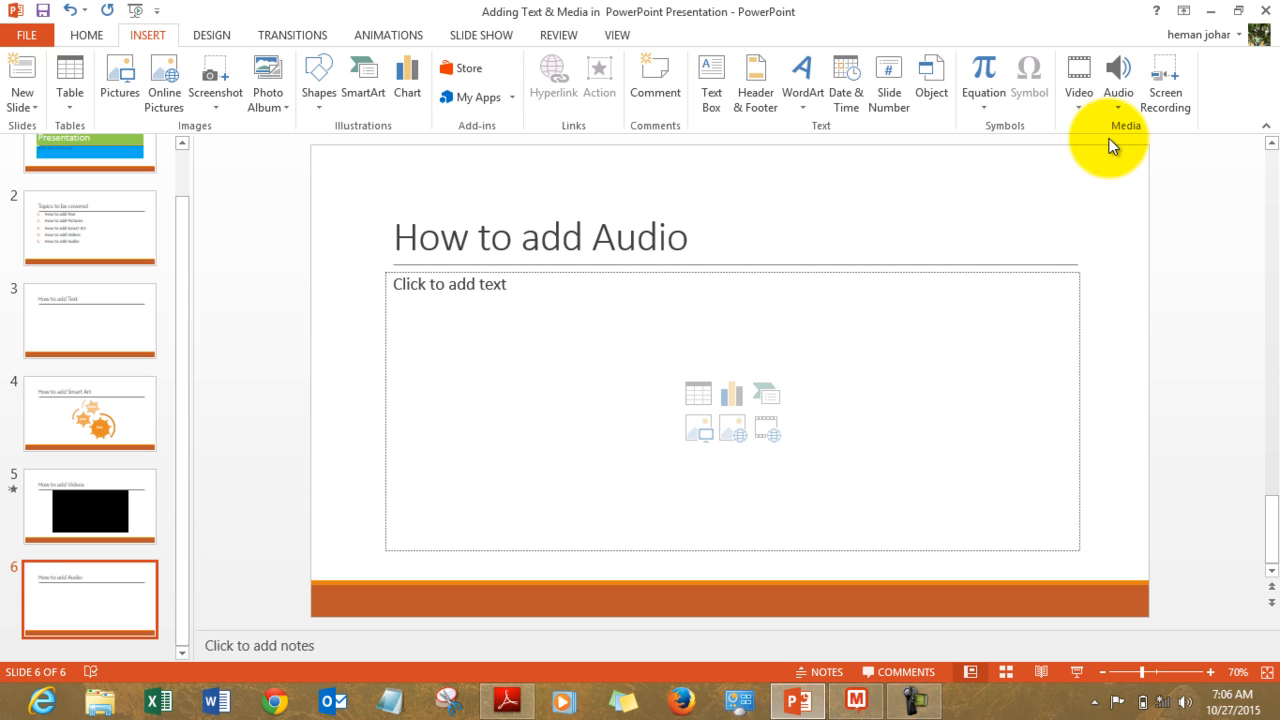
click(1118, 82)
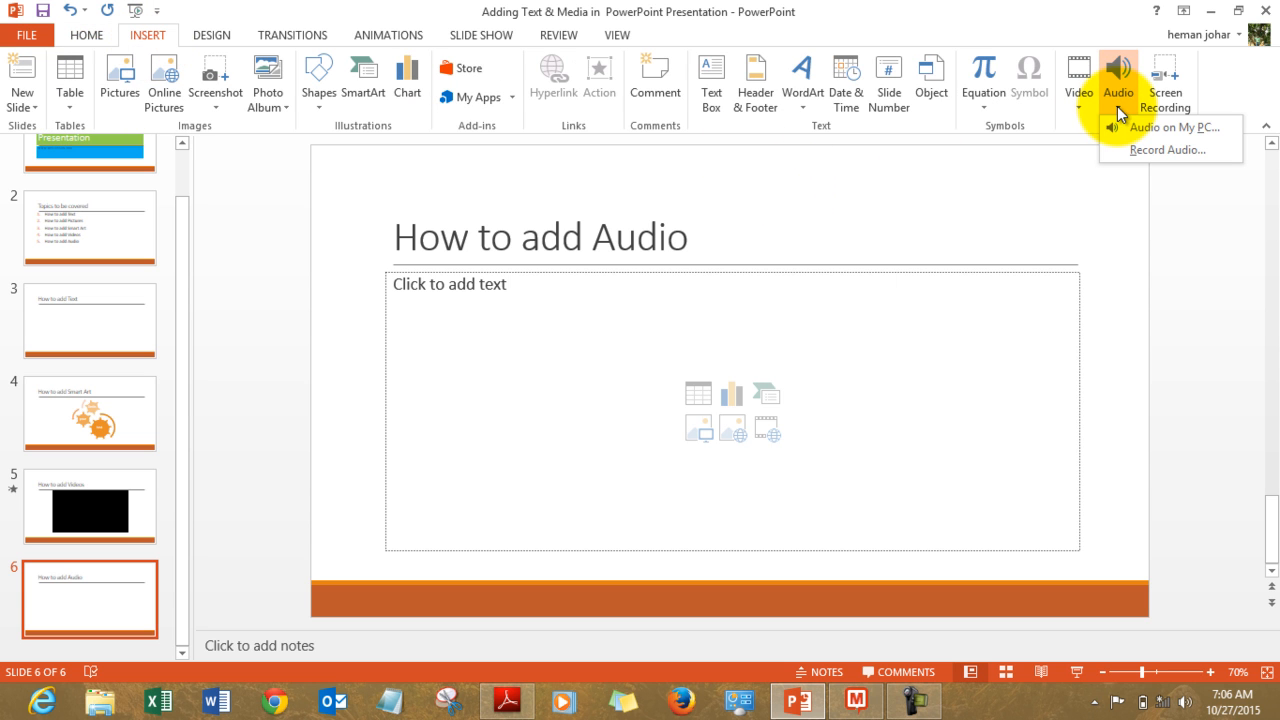
mouse_move(1175, 127)
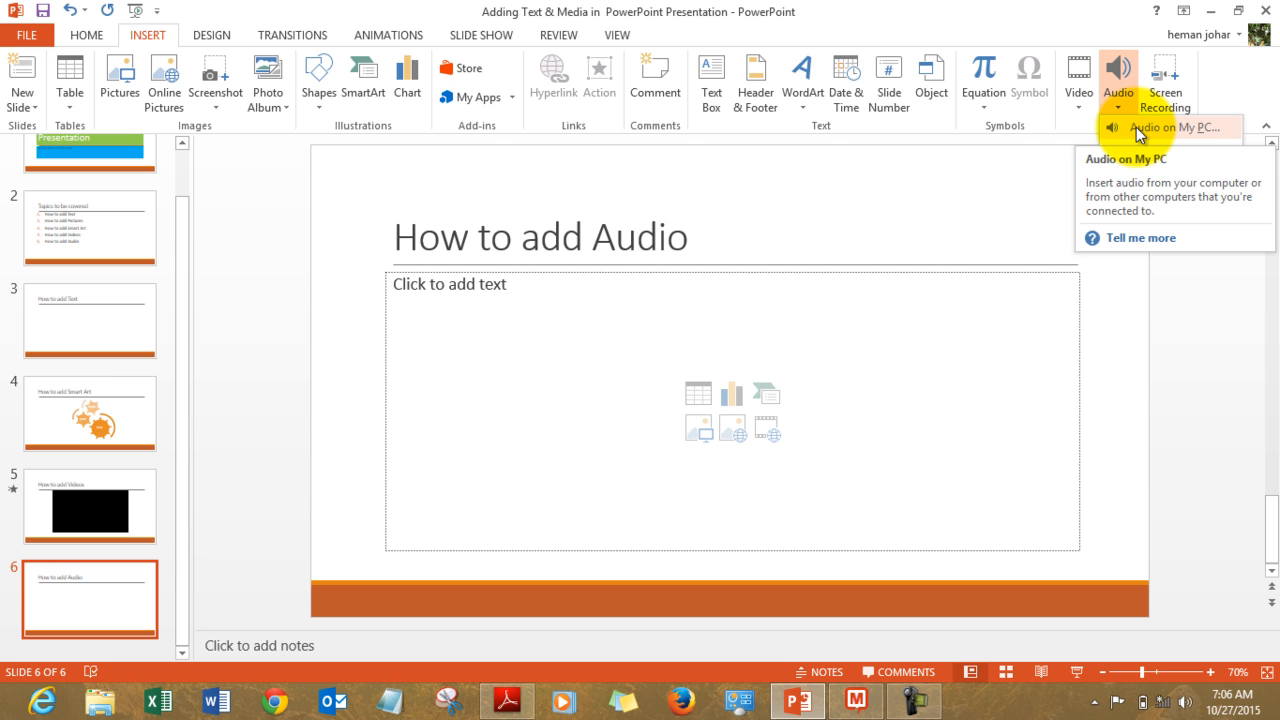
click(1167, 127)
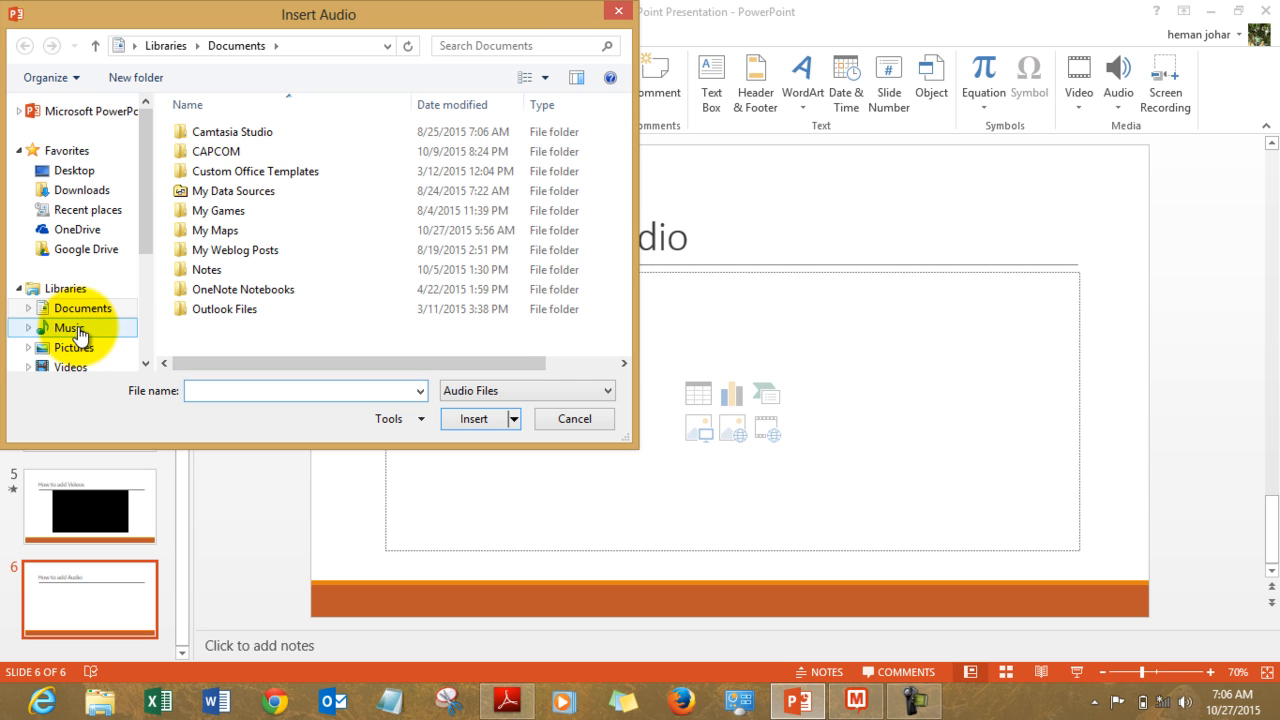
Browse Music to the Crouching Tiger soundtrack folder and insert the 13 - Farewell track.
click(70, 327)
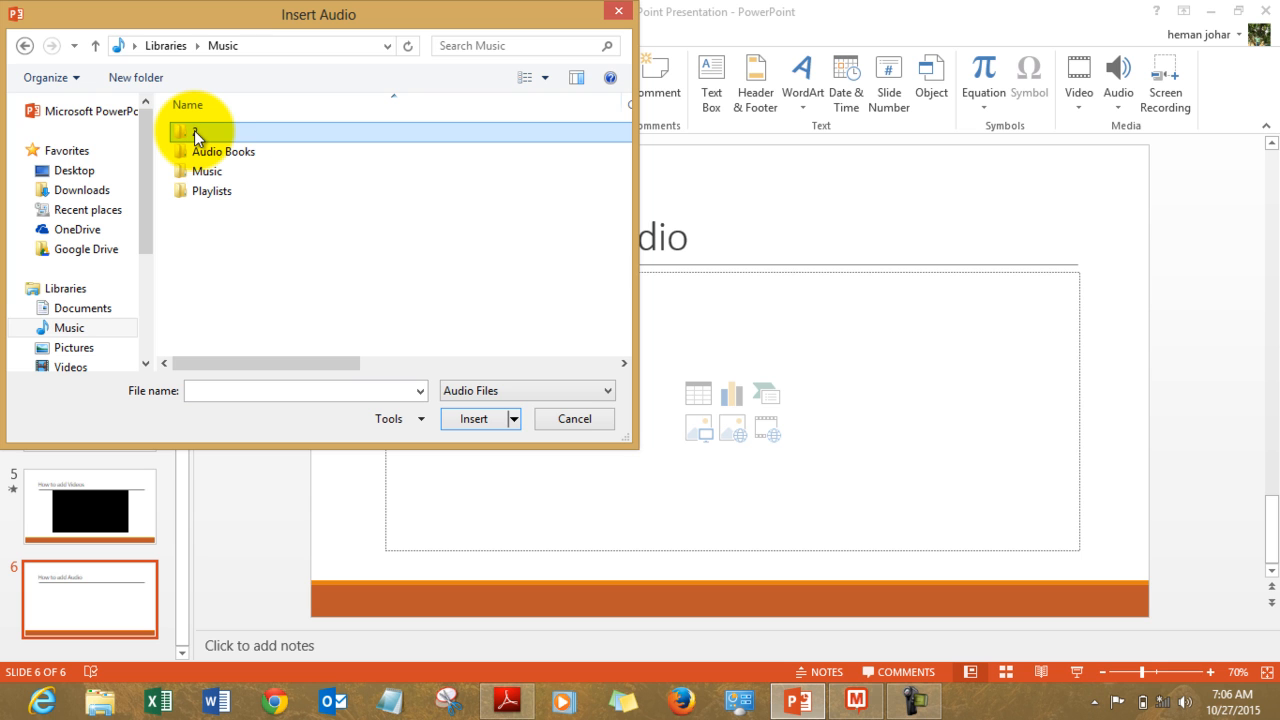
click(207, 171)
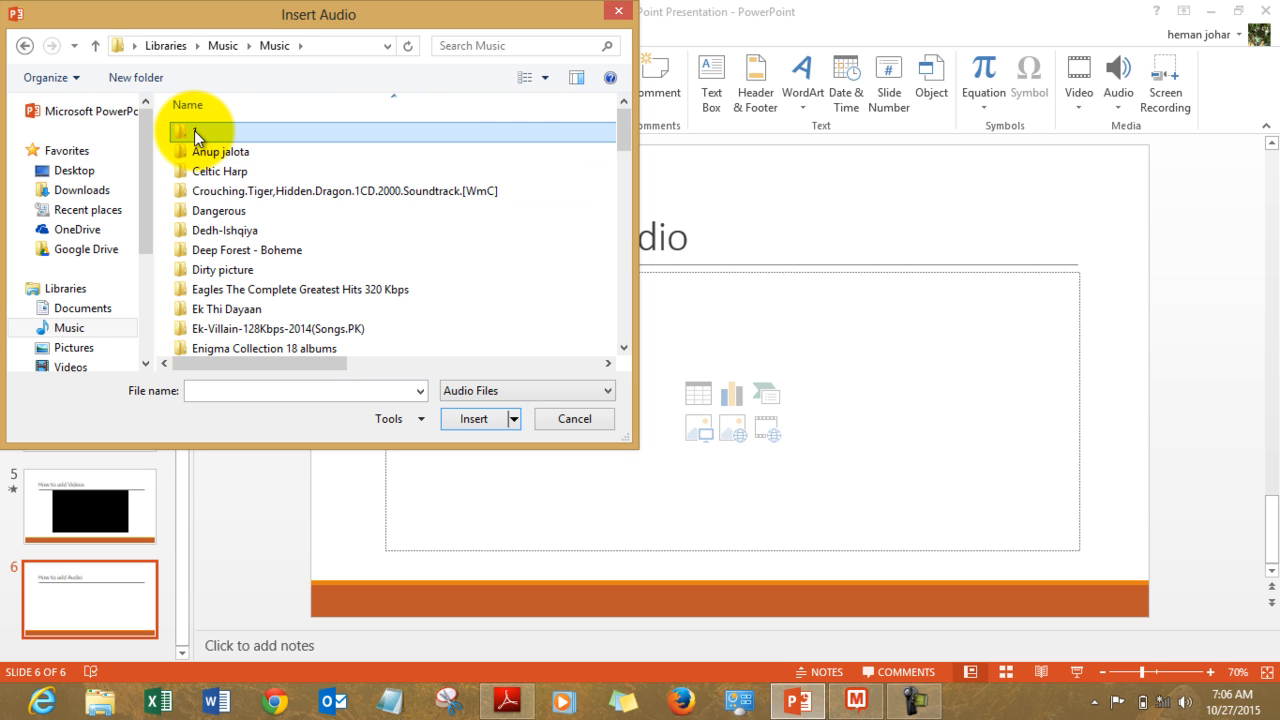
double_click(344, 190)
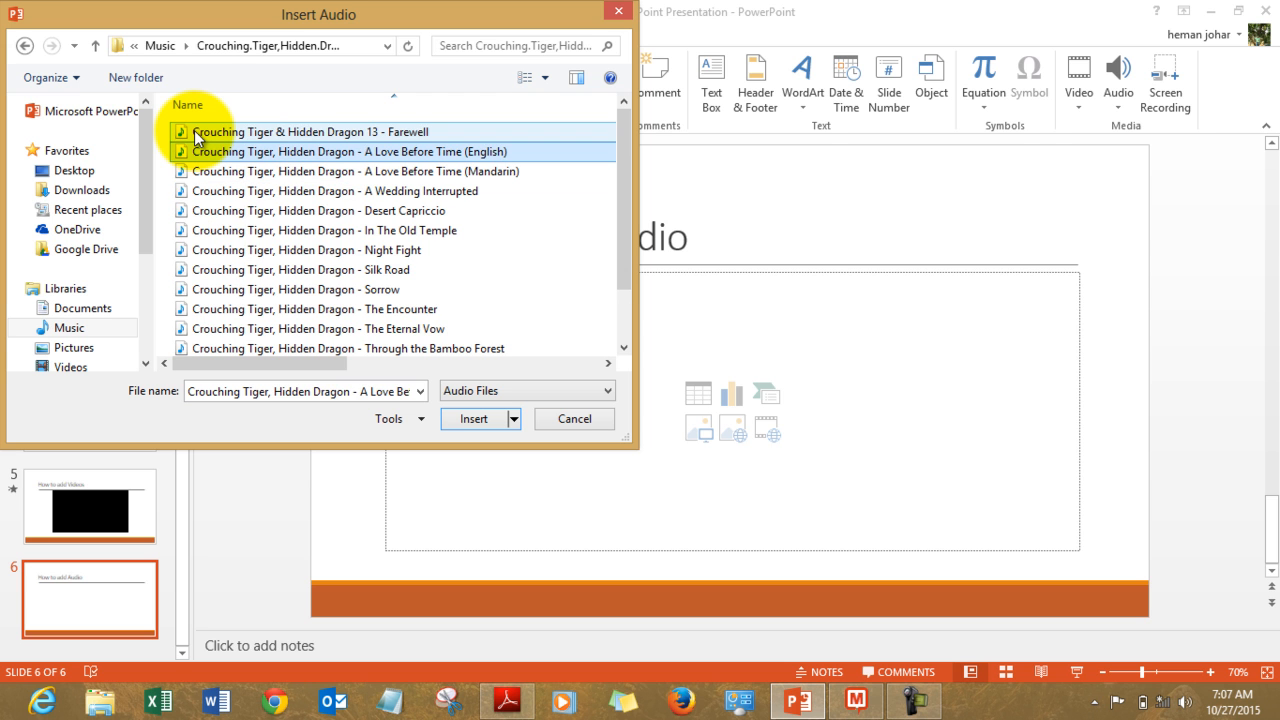
click(310, 131)
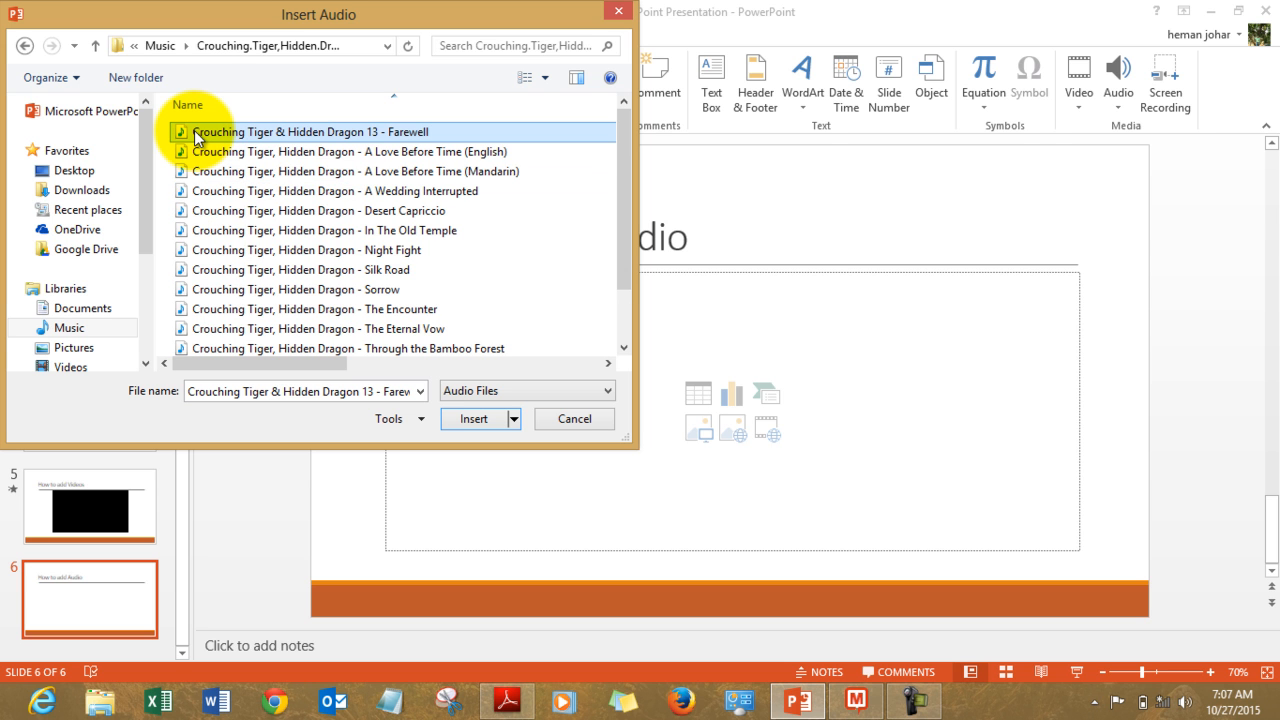
click(473, 418)
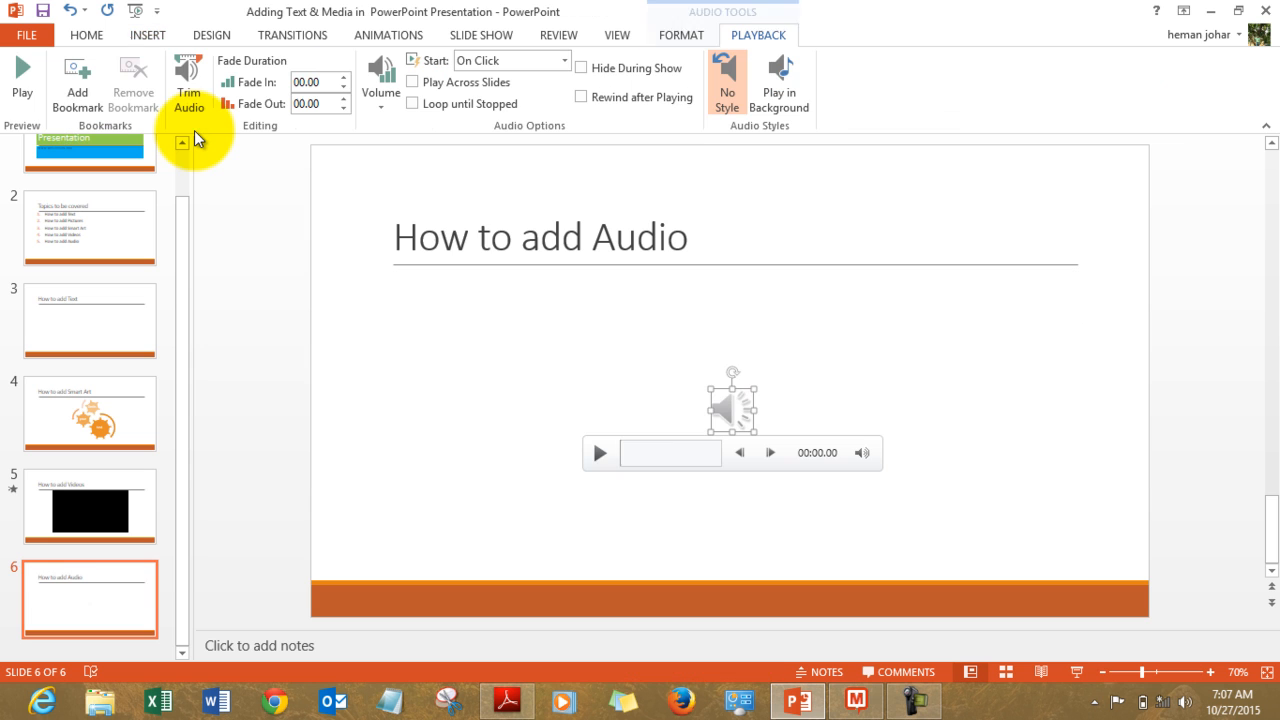
mouse_move(598, 460)
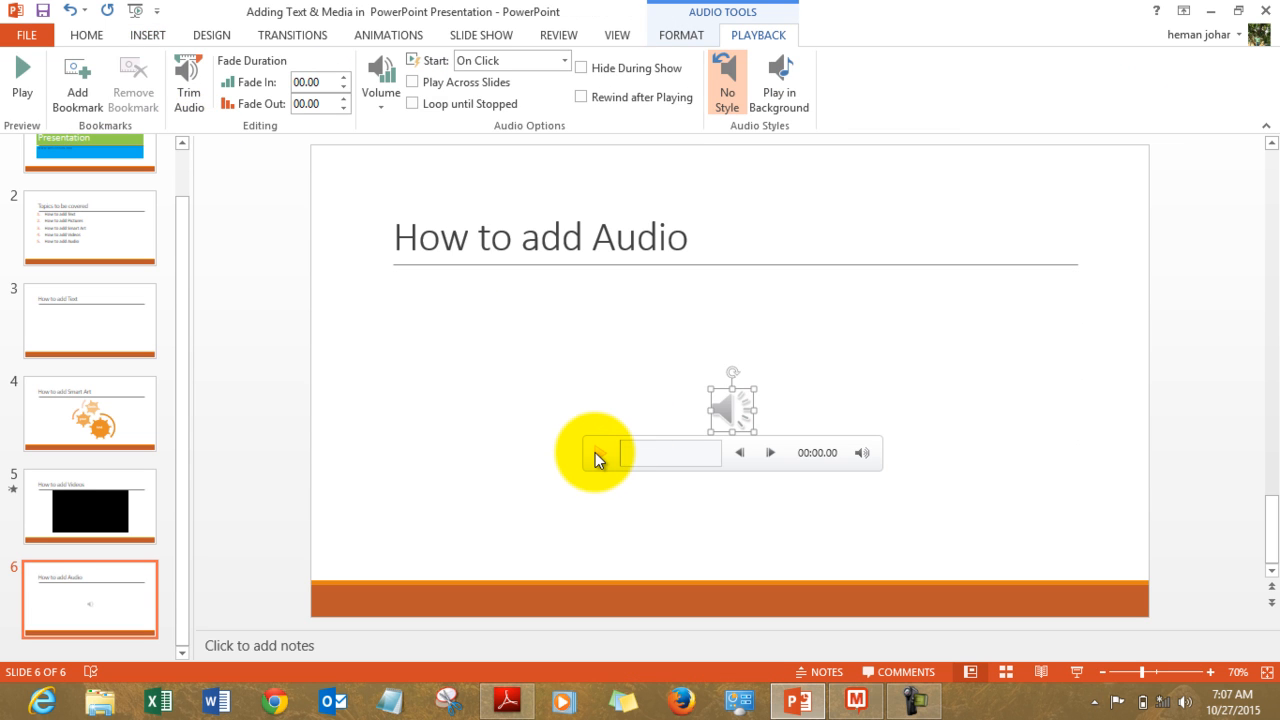
Preview the inserted Farewell audio briefly, then pause it.
click(599, 452)
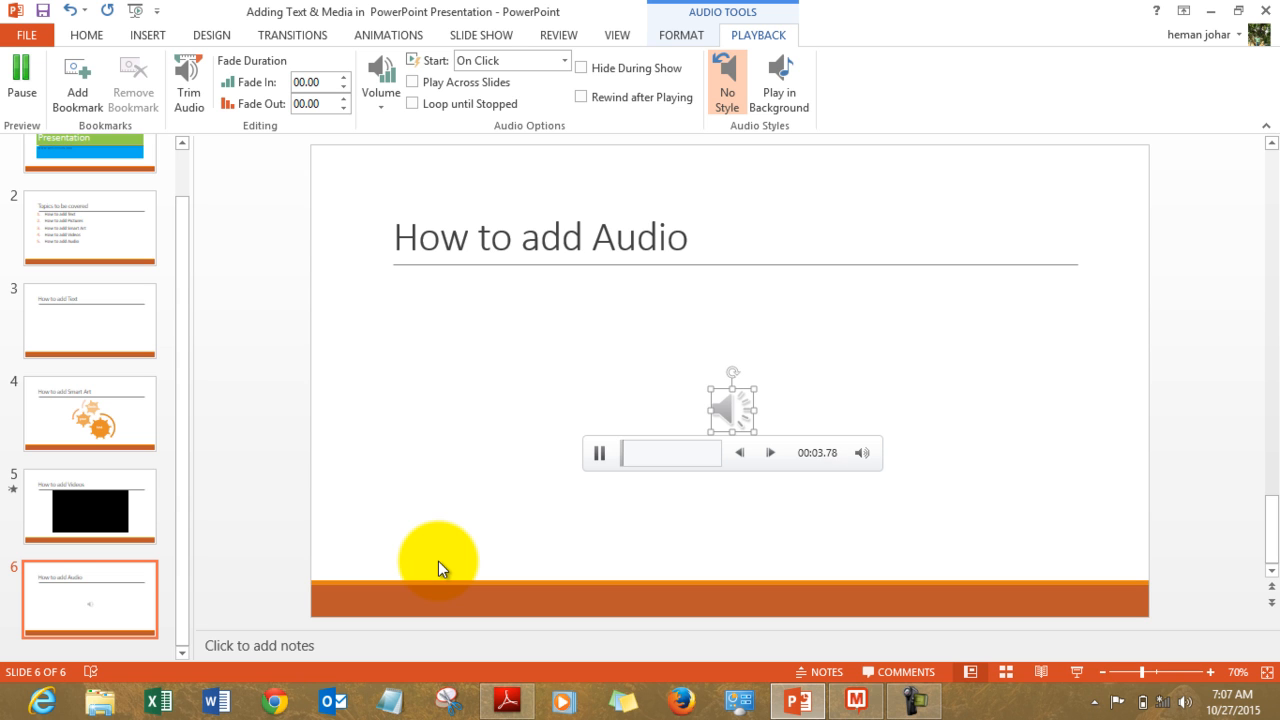
click(600, 452)
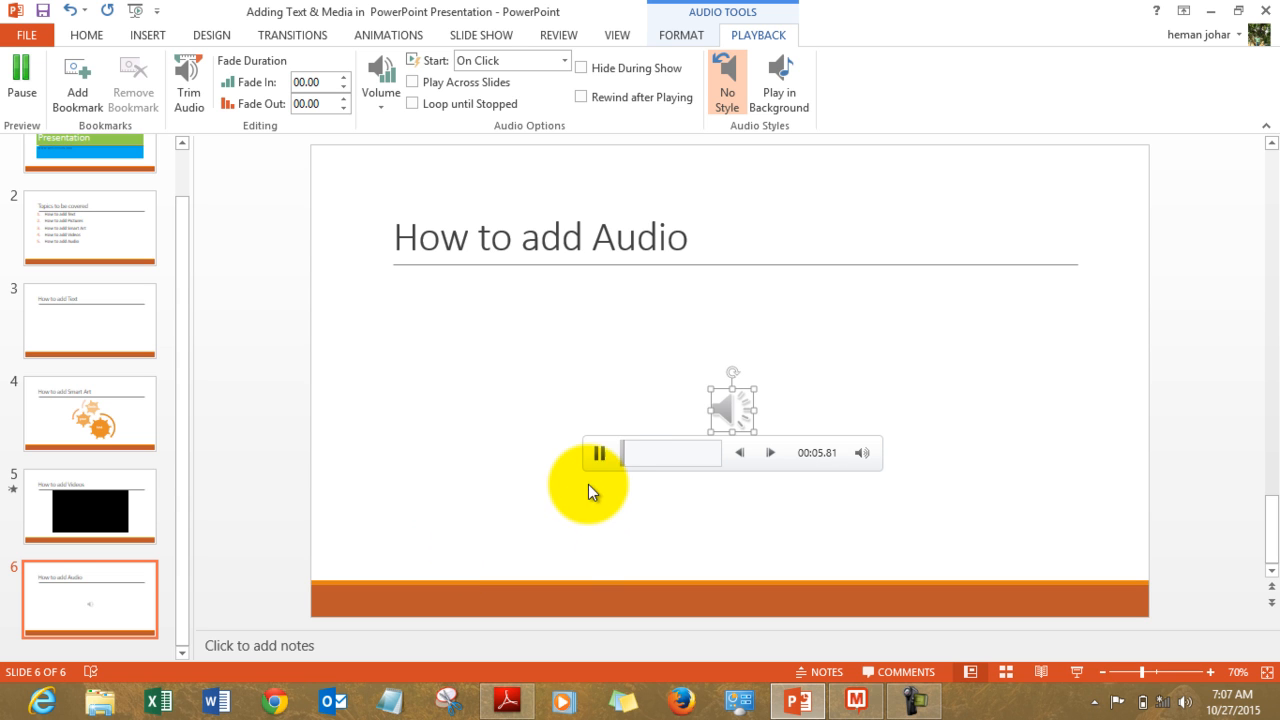
click(599, 452)
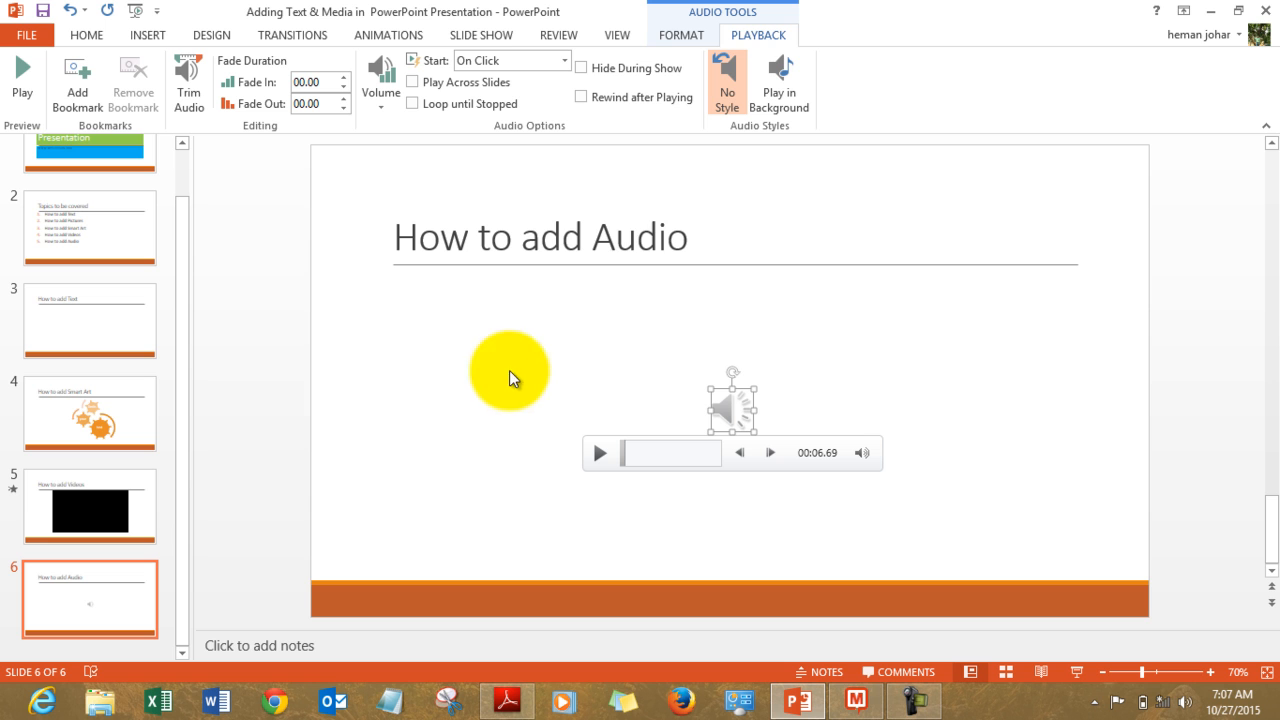
mouse_move(780, 85)
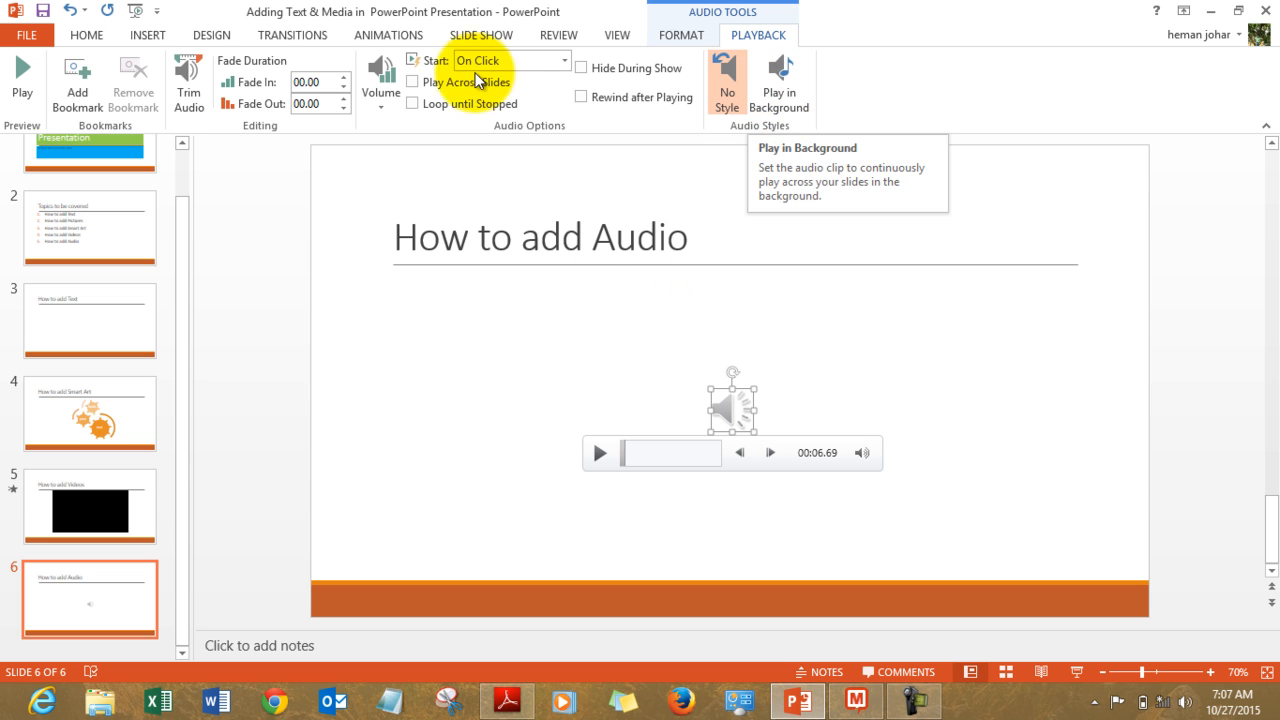
Check the audio Start options and enable Play Across Slides in Audio Tools > Playback.
click(564, 60)
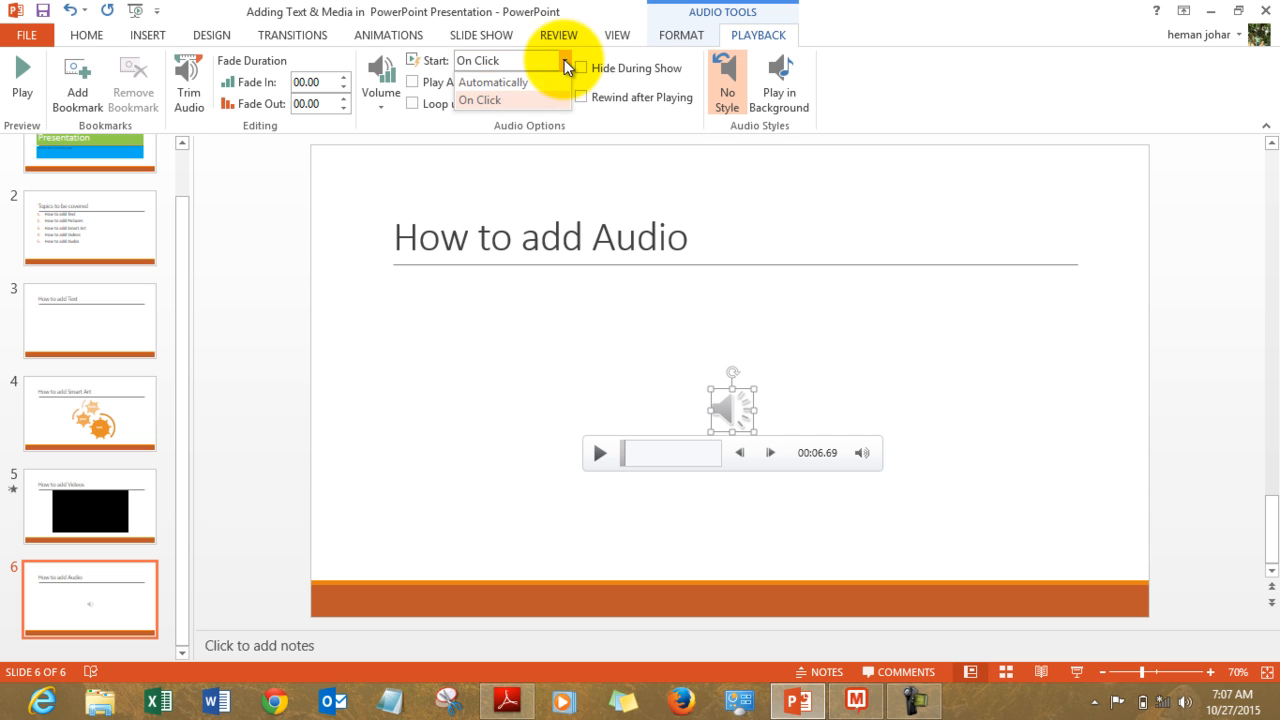
mouse_move(530, 82)
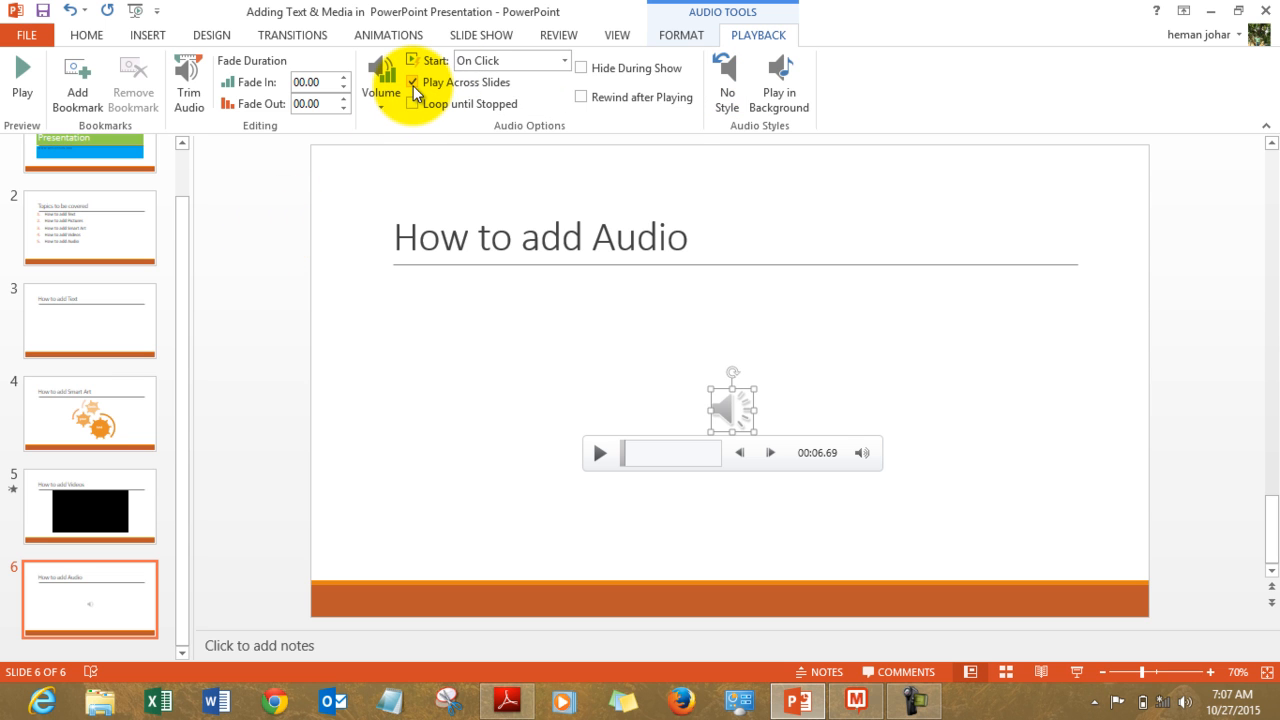
click(412, 82)
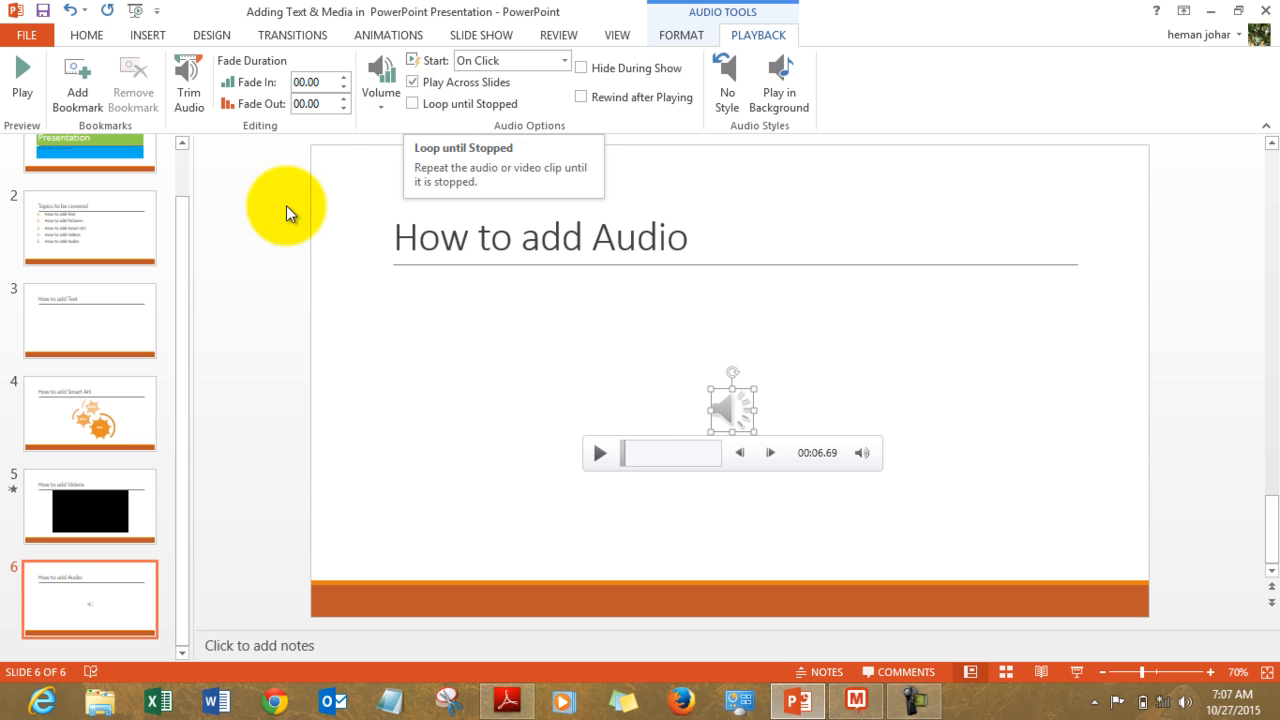
mouse_move(290, 104)
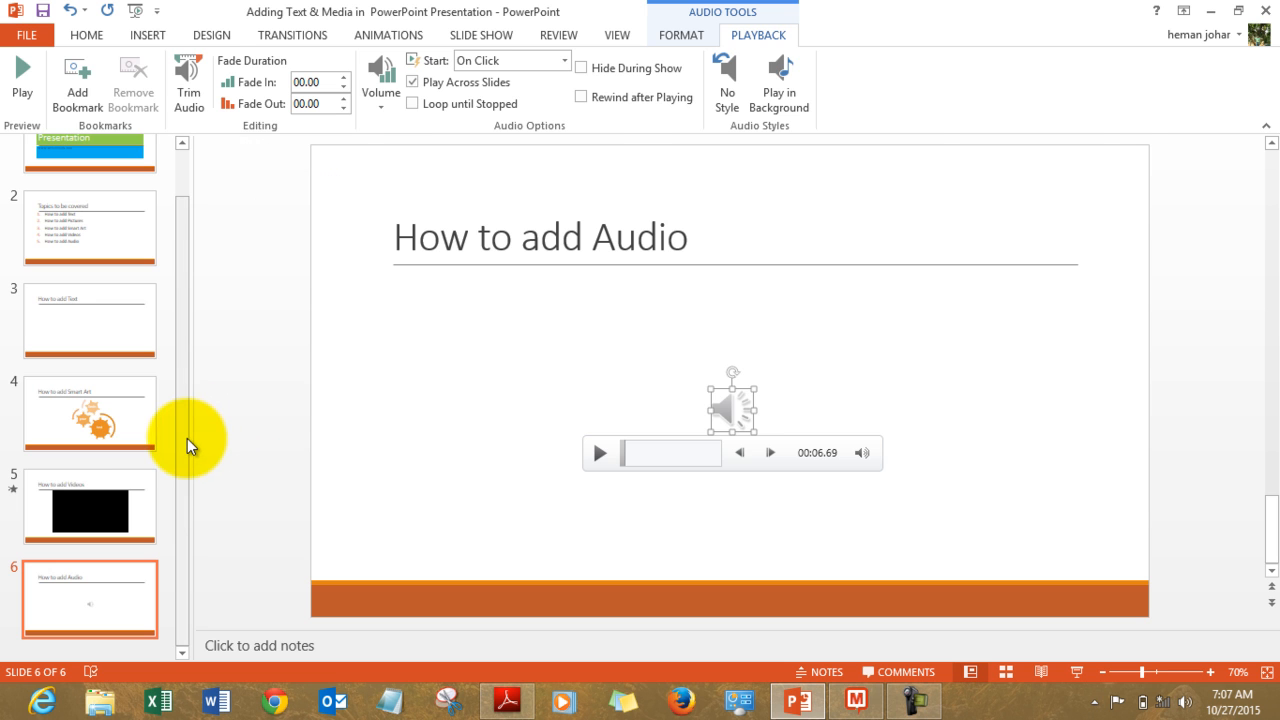
Return to the title slide, then view the Topics to be covered slide.
click(90, 190)
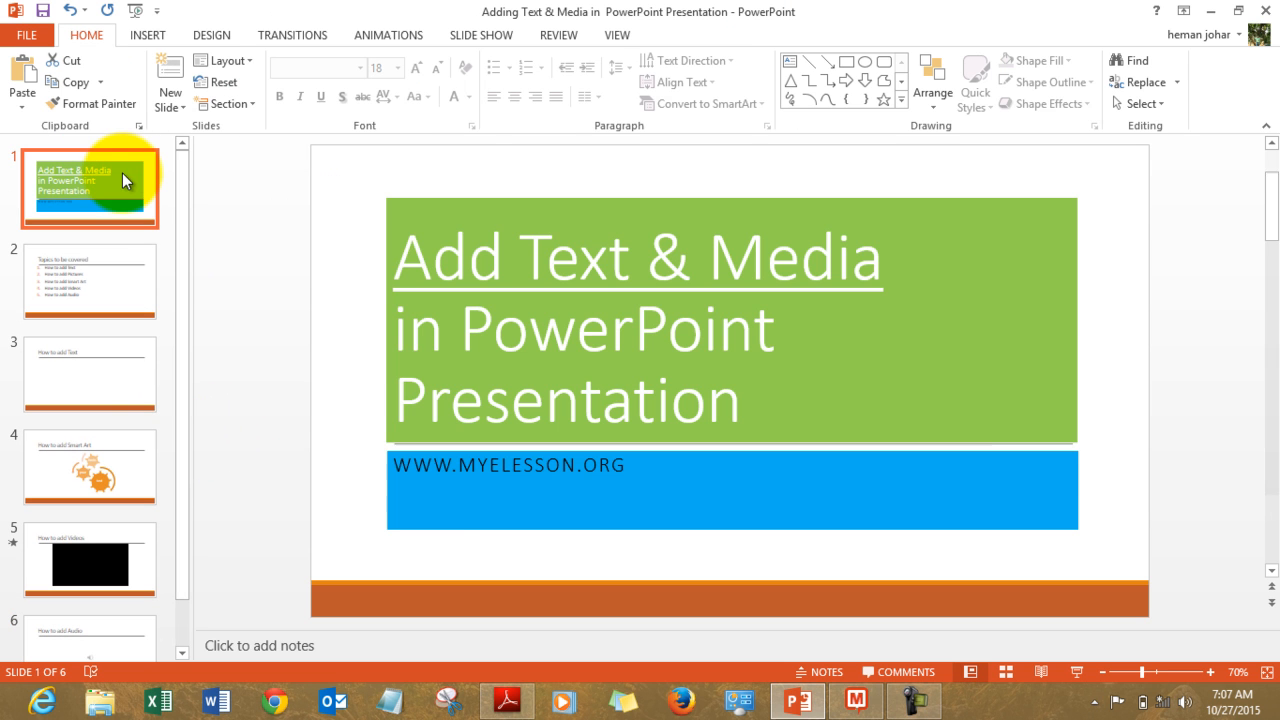
click(90, 280)
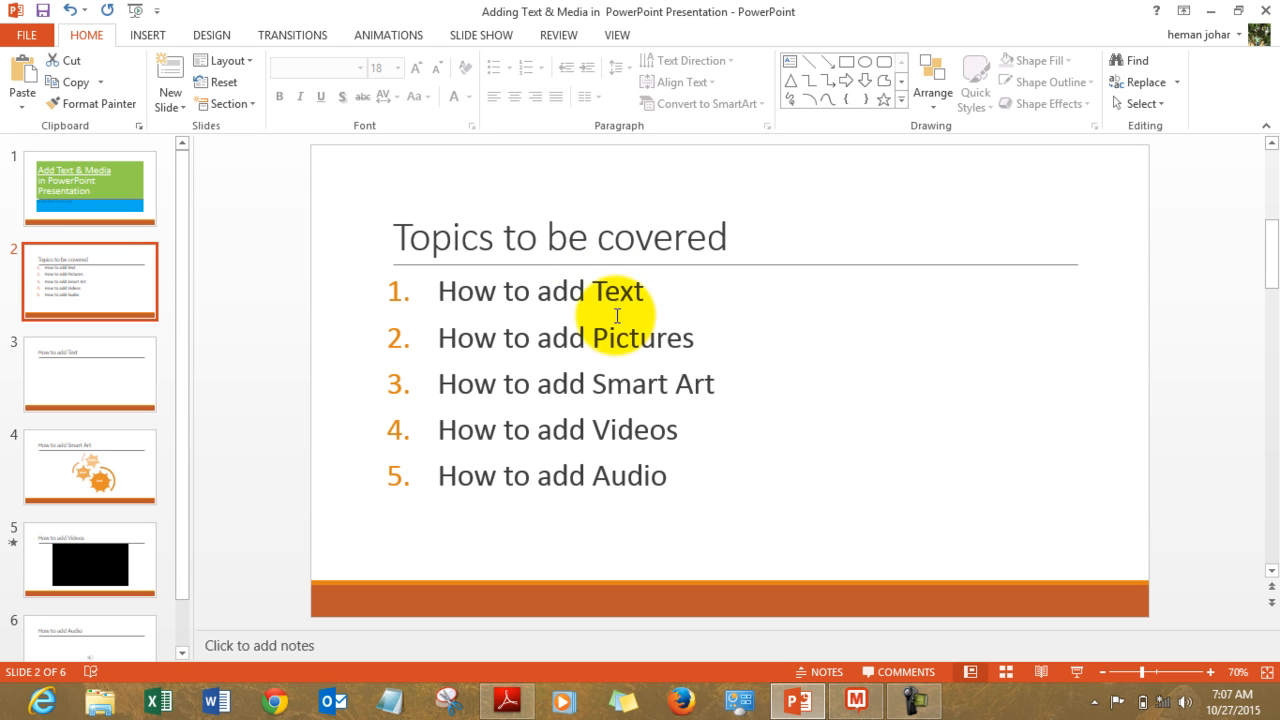
mouse_move(604, 475)
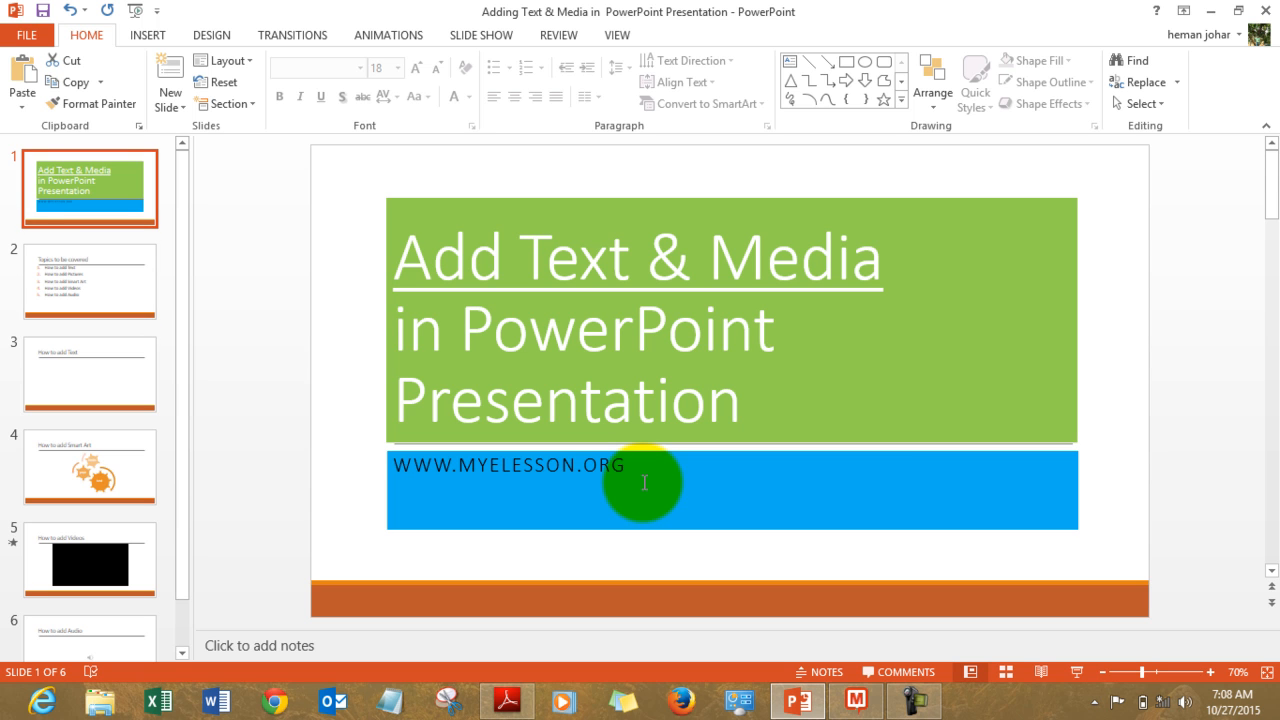
mouse_move(549, 423)
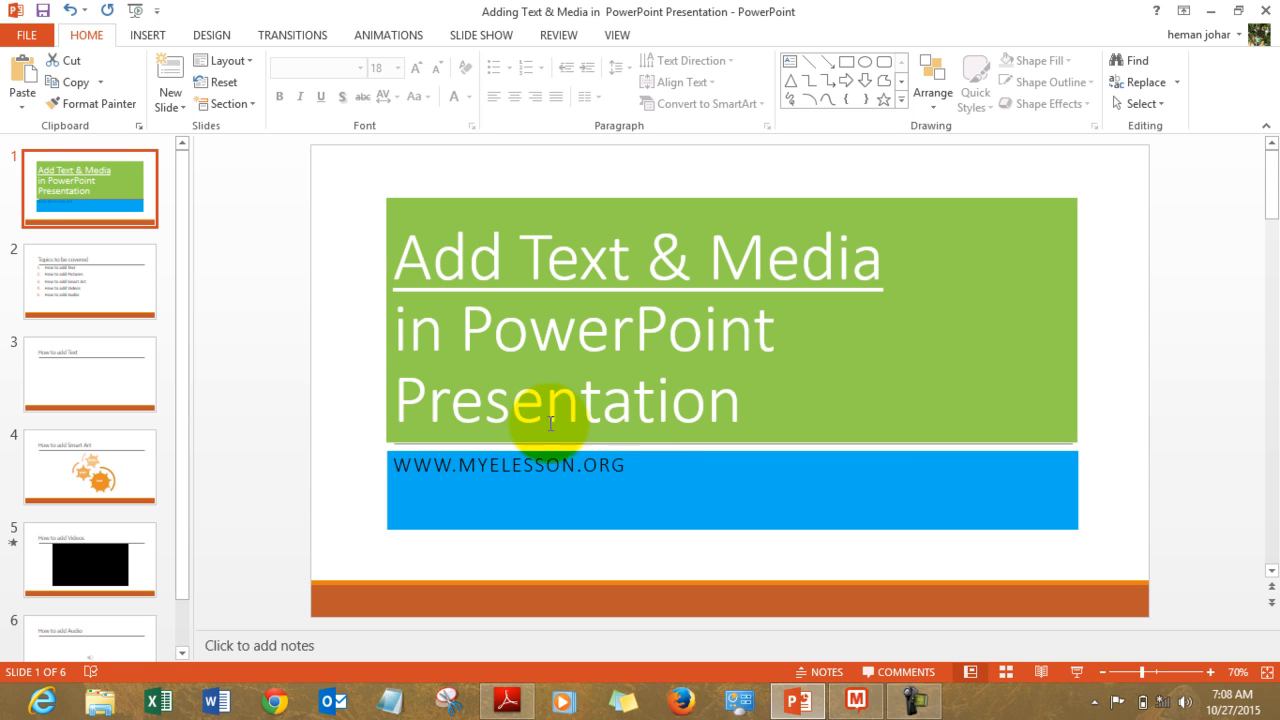